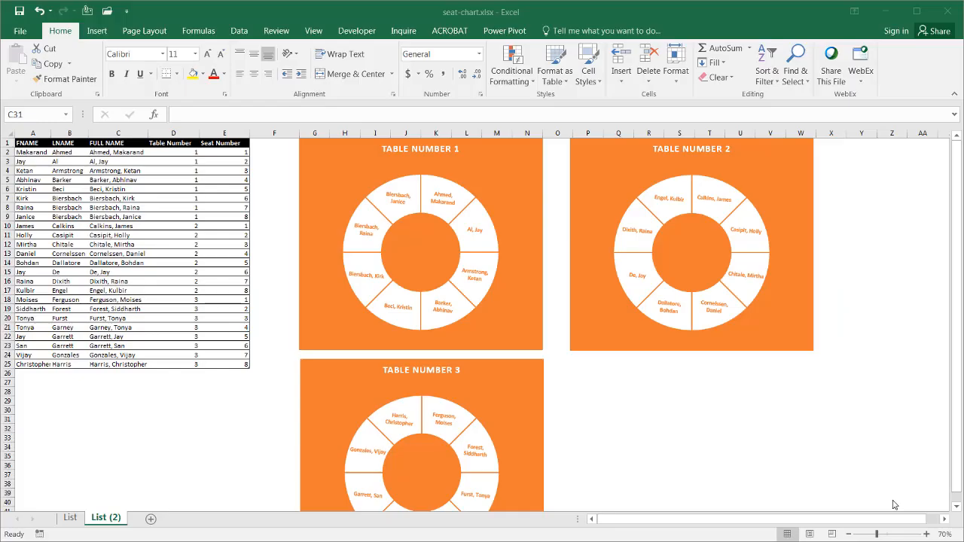
{"action": "mouse_move", "coordinate": [745, 431]}
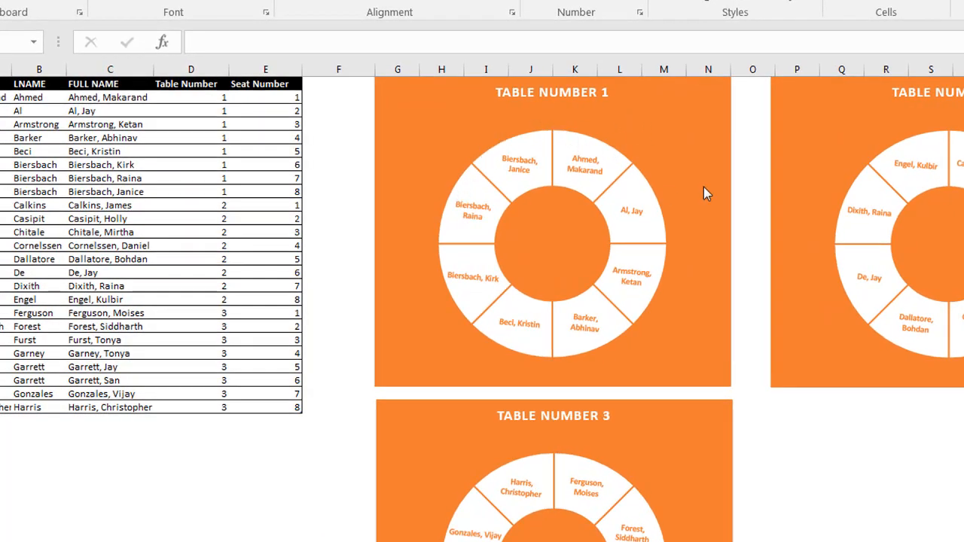
{"action": "mouse_move", "coordinate": [607, 343]}
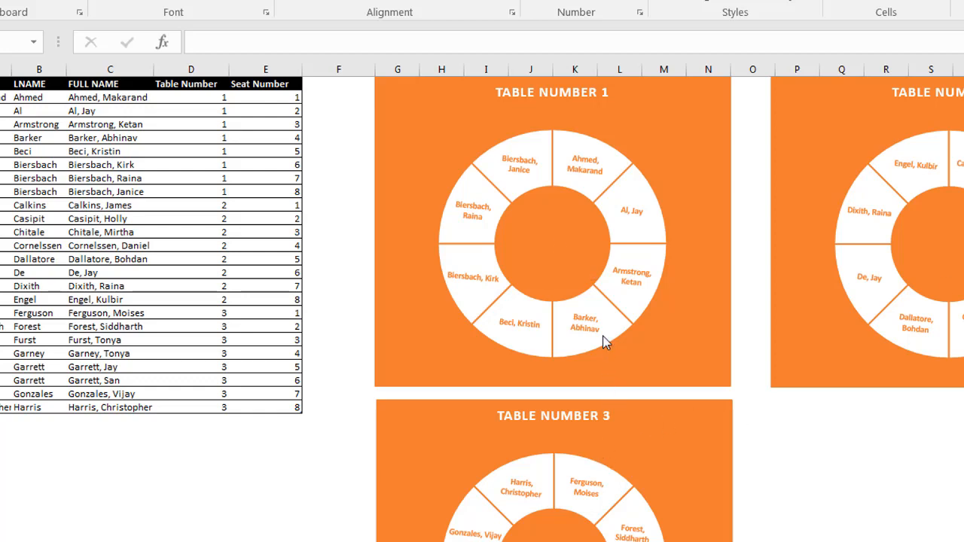
{"action": "mouse_move", "coordinate": [626, 279]}
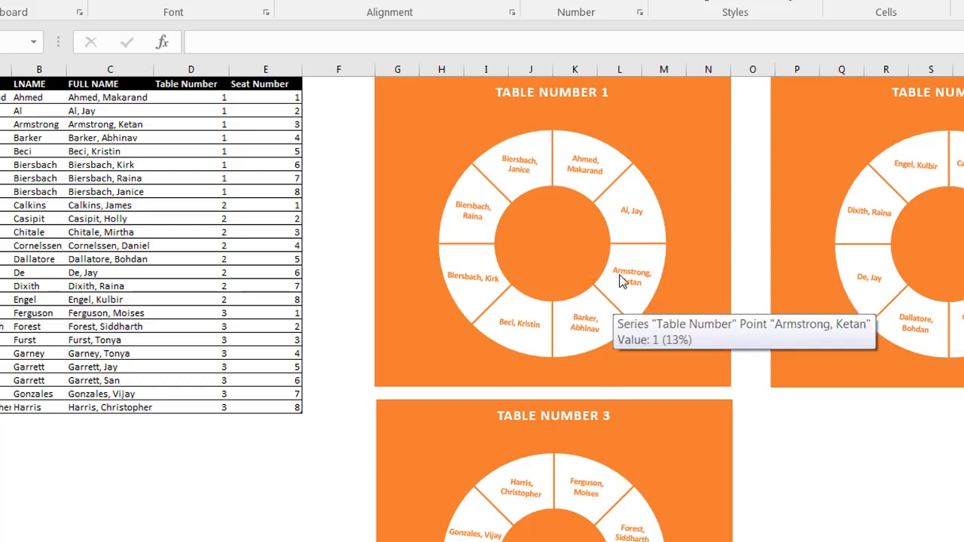
{"action": "mouse_move", "coordinate": [547, 330]}
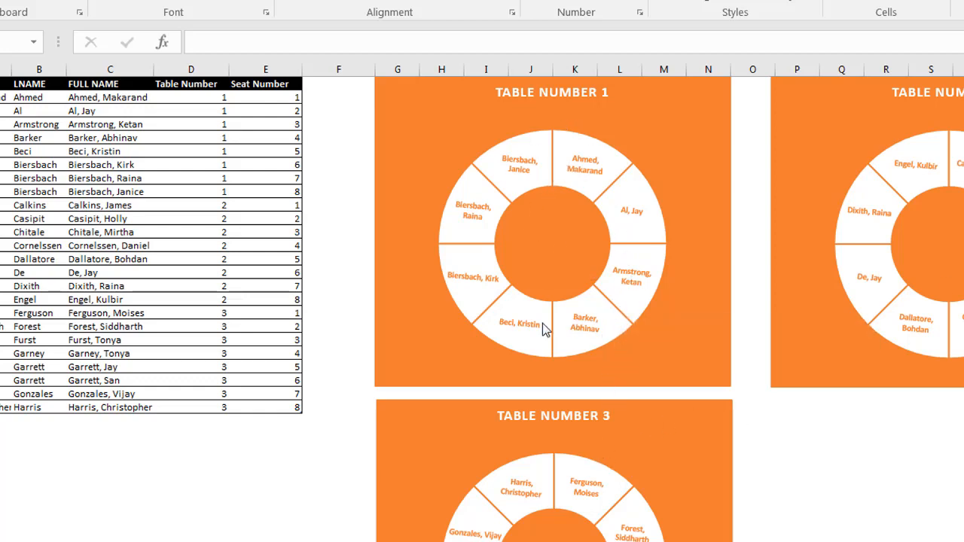
{"action": "mouse_move", "coordinate": [614, 173]}
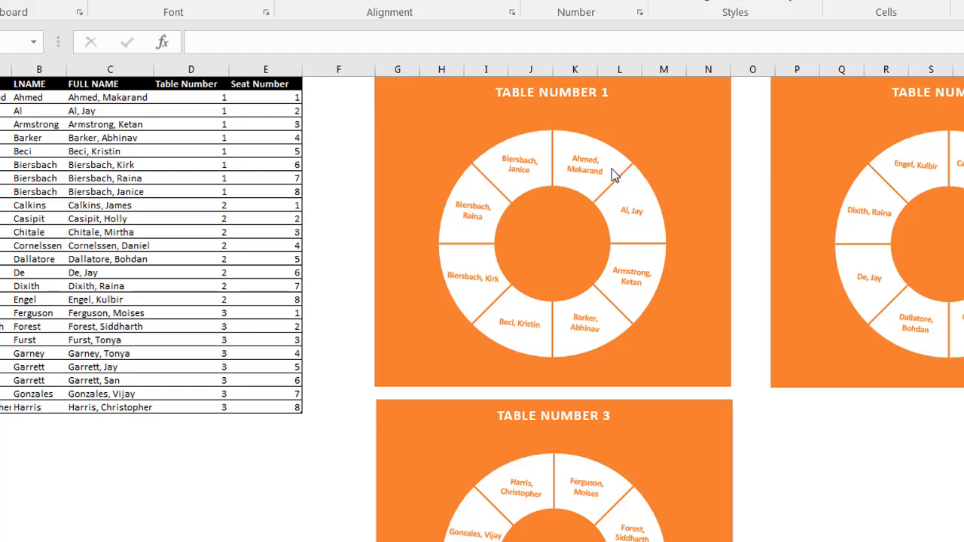
{"action": "mouse_move", "coordinate": [620, 187]}
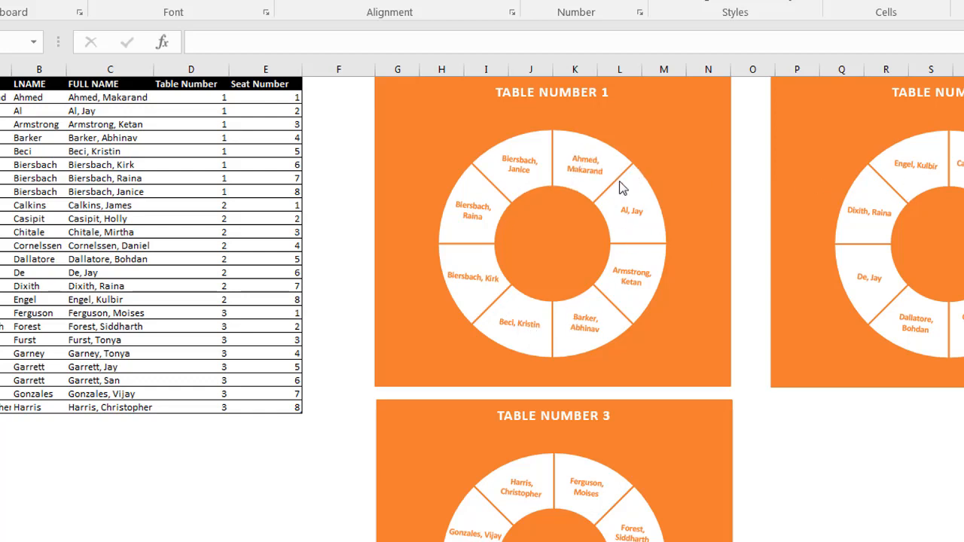
{"action": "mouse_move", "coordinate": [407, 219]}
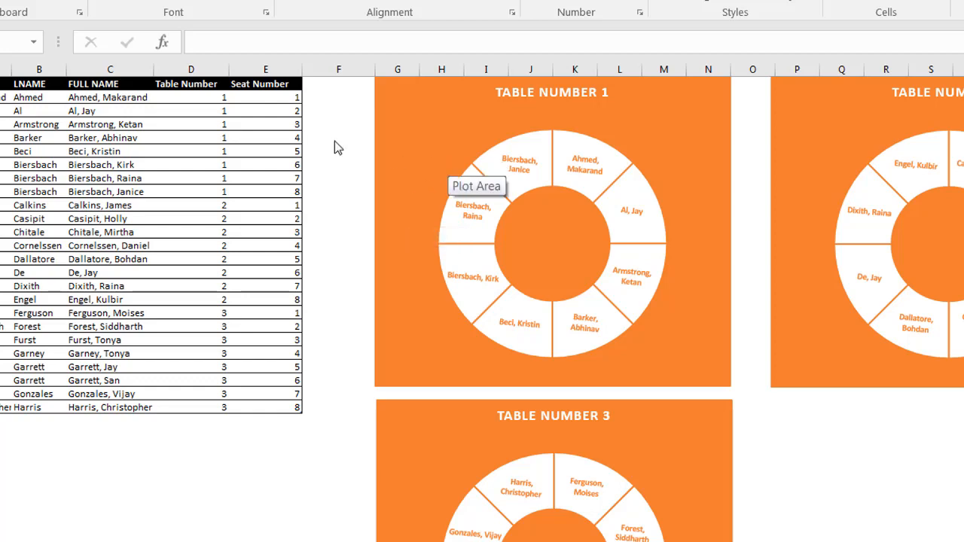
{"action": "mouse_move", "coordinate": [120, 69]}
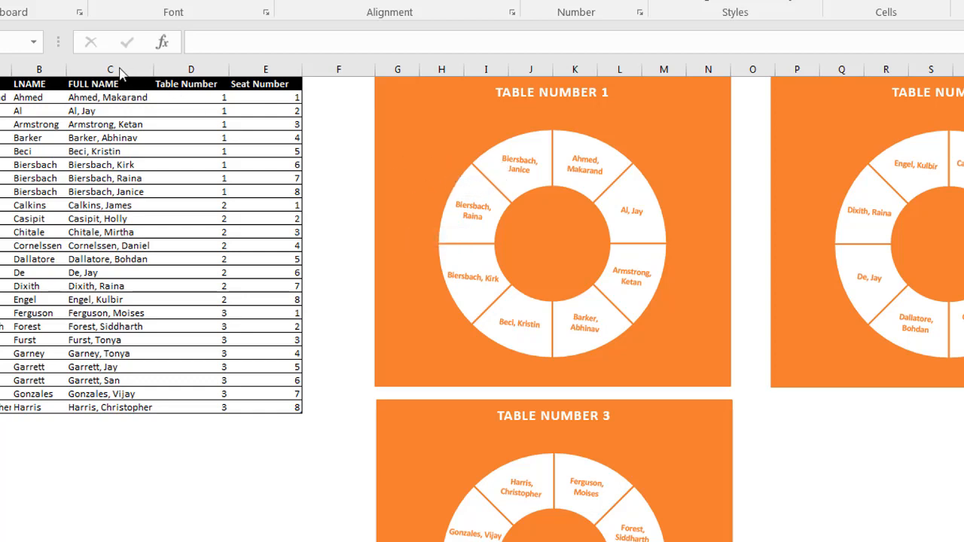
{"action": "mouse_move", "coordinate": [334, 188]}
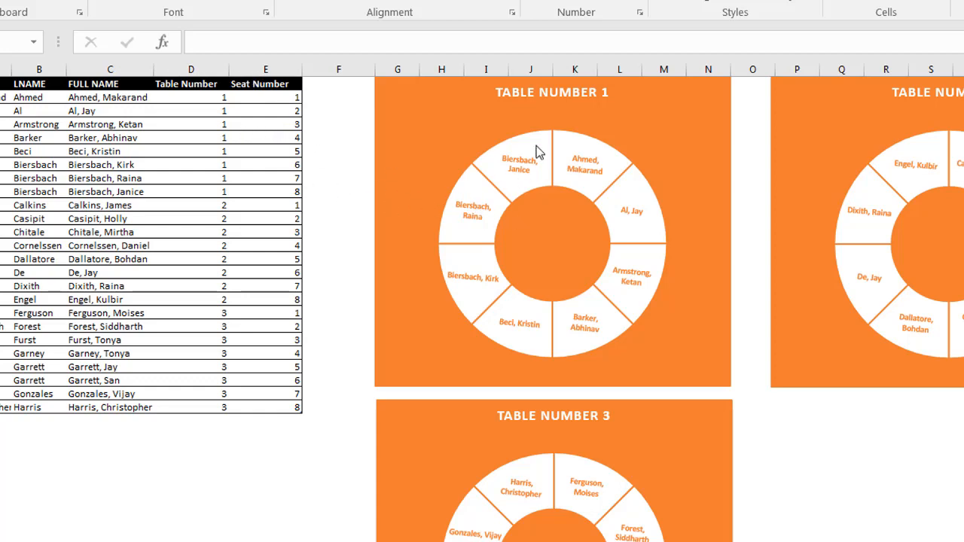
{"action": "mouse_move", "coordinate": [518, 142]}
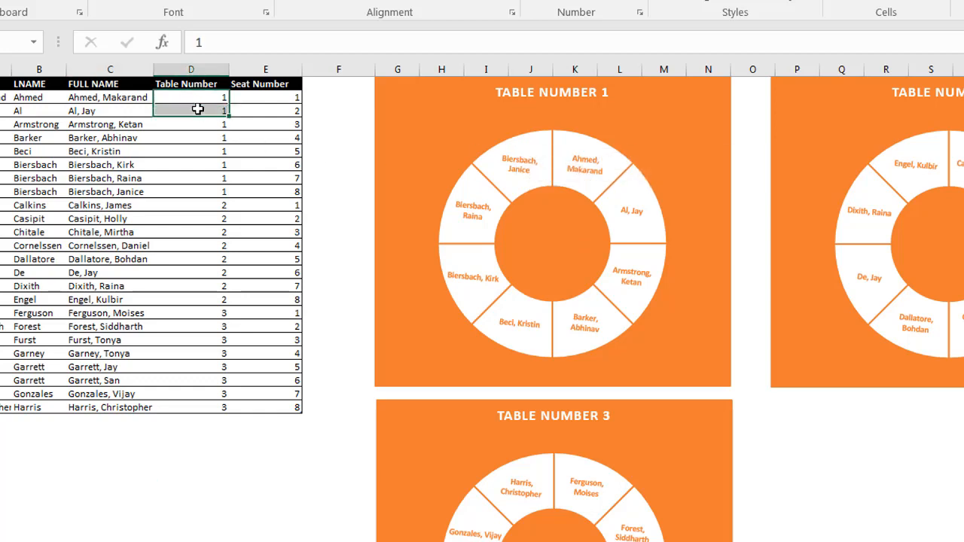
Select the Table Number and Seat Number cells and add a new blank worksheet.
{"action": "left_click_drag", "start_coordinate": [190, 110], "coordinate": [191, 191]}
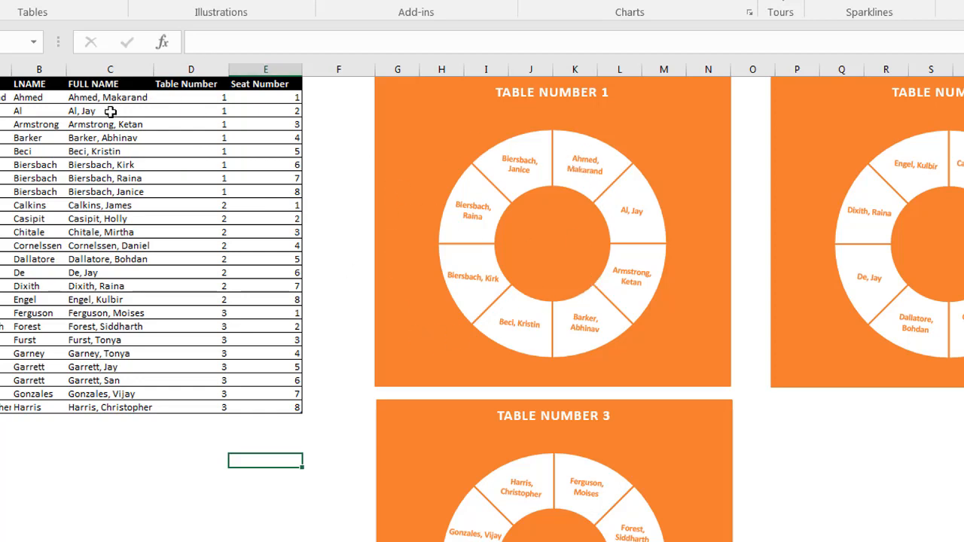
{"action": "mouse_move", "coordinate": [100, 191]}
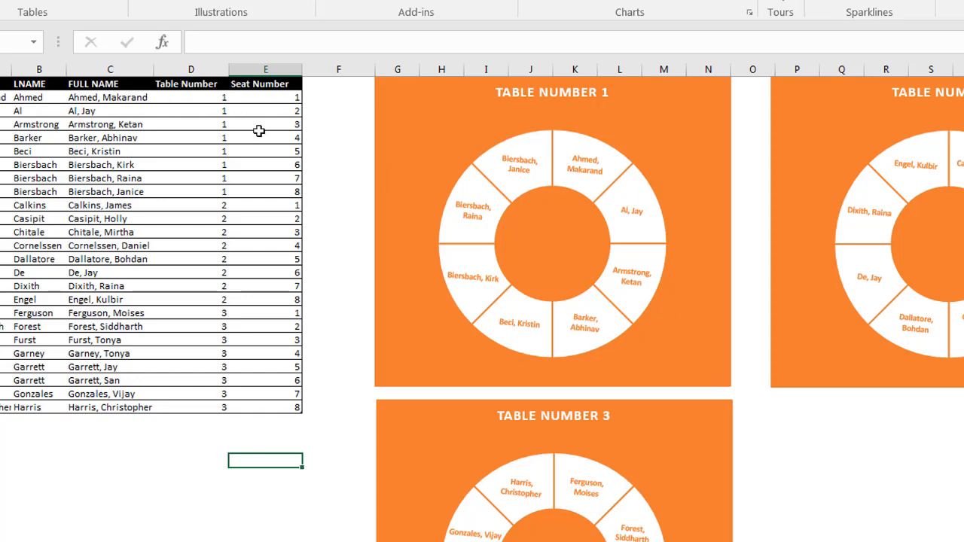
{"action": "mouse_move", "coordinate": [635, 303]}
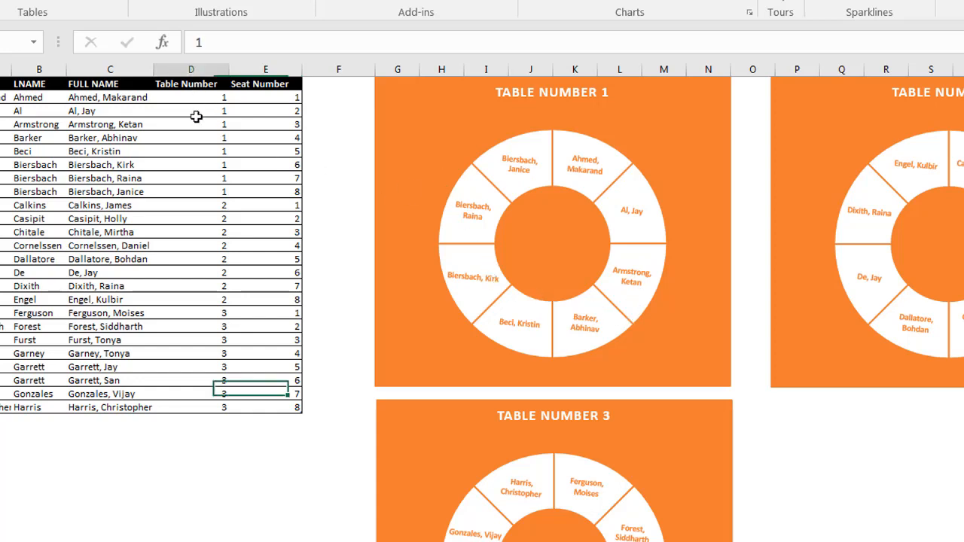
{"action": "left_click", "coordinate": [190, 192]}
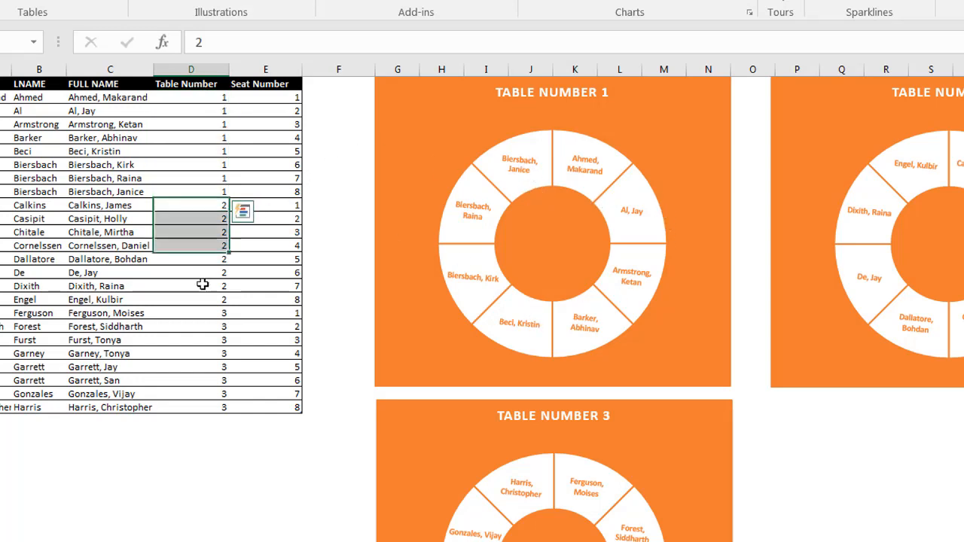
{"action": "scroll", "scroll_direction": "right", "scroll_amount": 3}
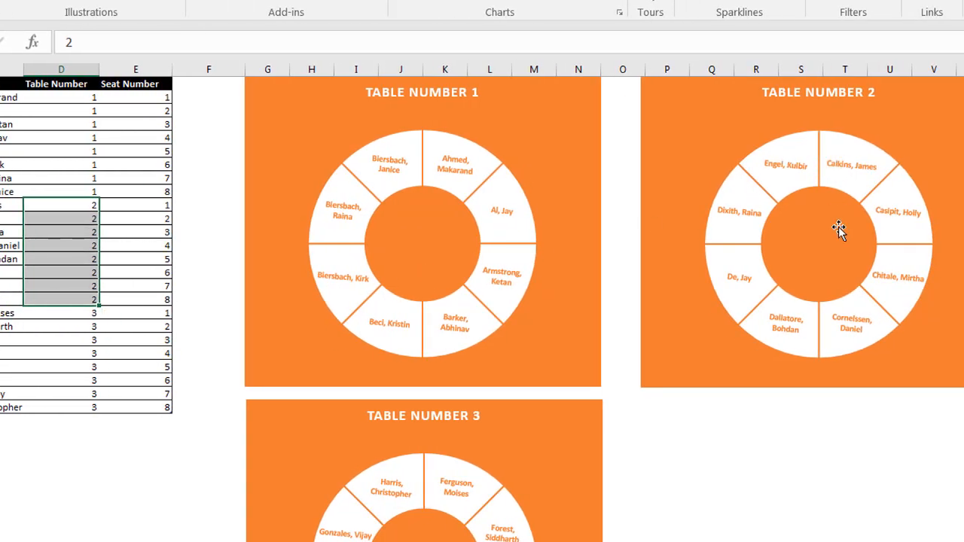
{"action": "mouse_move", "coordinate": [746, 301]}
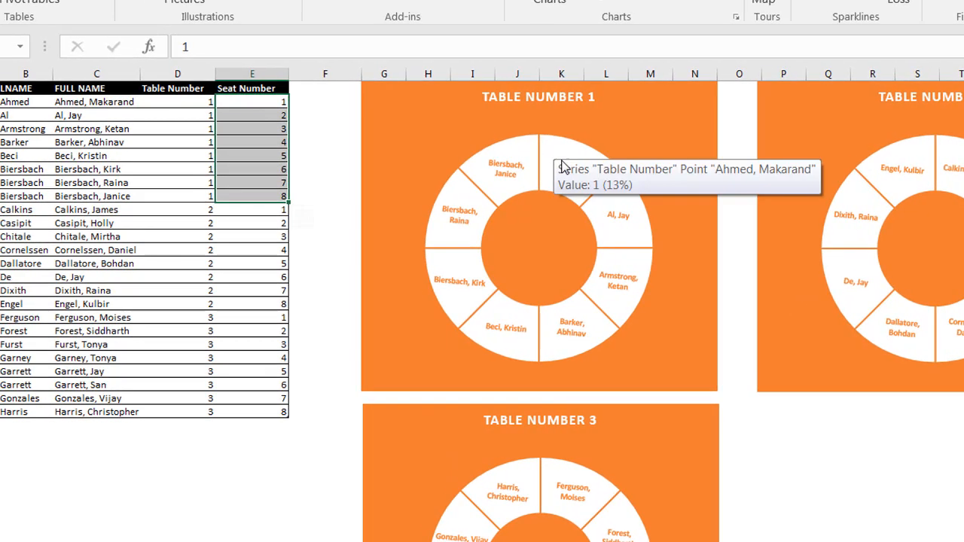
{"action": "mouse_move", "coordinate": [587, 169]}
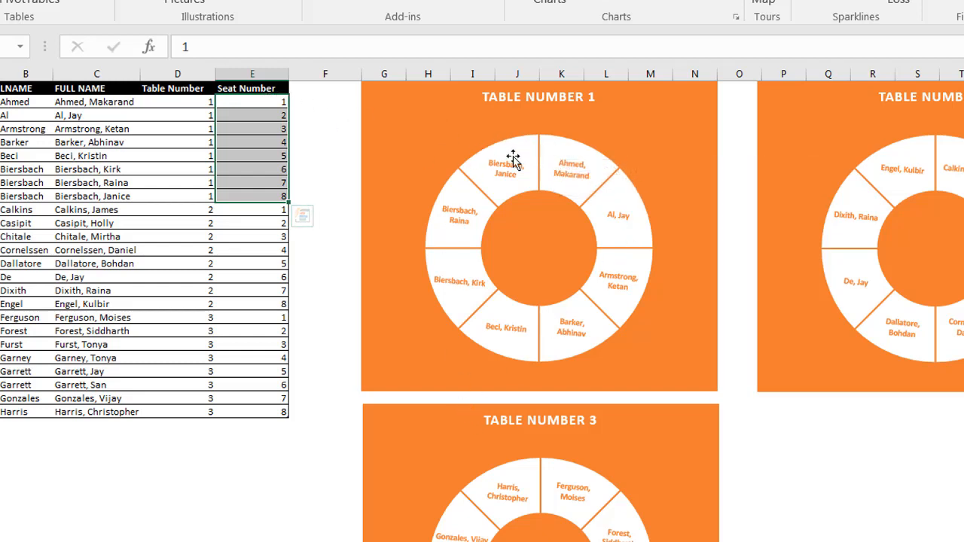
{"action": "mouse_move", "coordinate": [532, 185]}
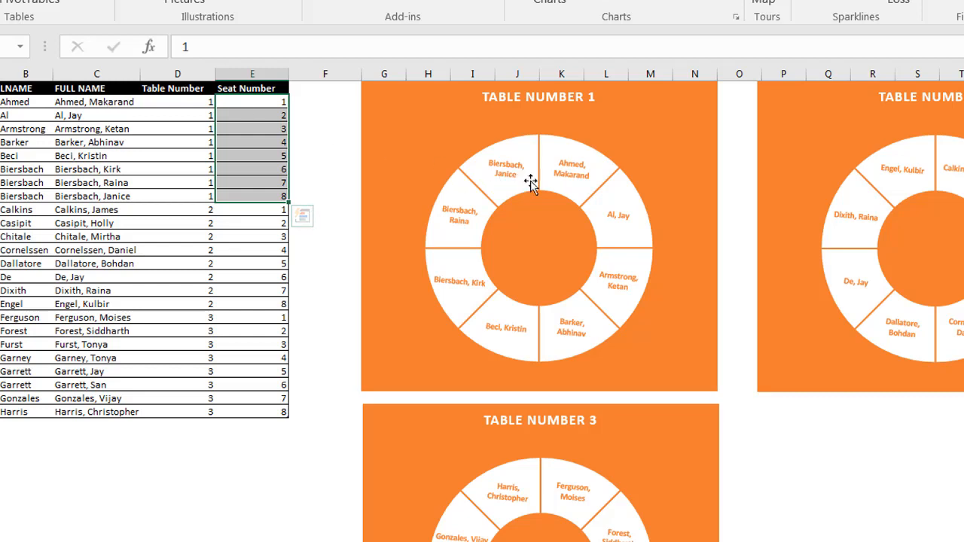
{"action": "mouse_move", "coordinate": [123, 105]}
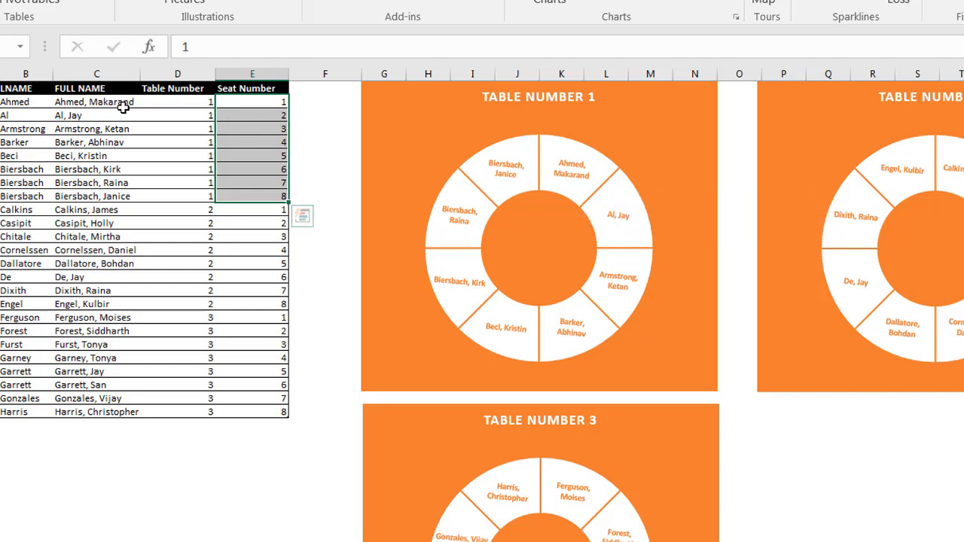
{"action": "mouse_move", "coordinate": [577, 203]}
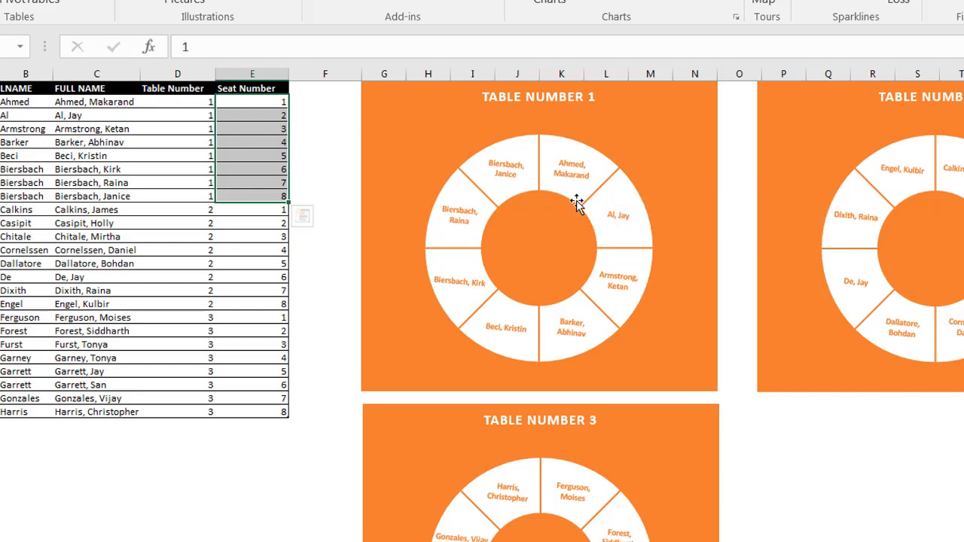
{"action": "mouse_move", "coordinate": [625, 226]}
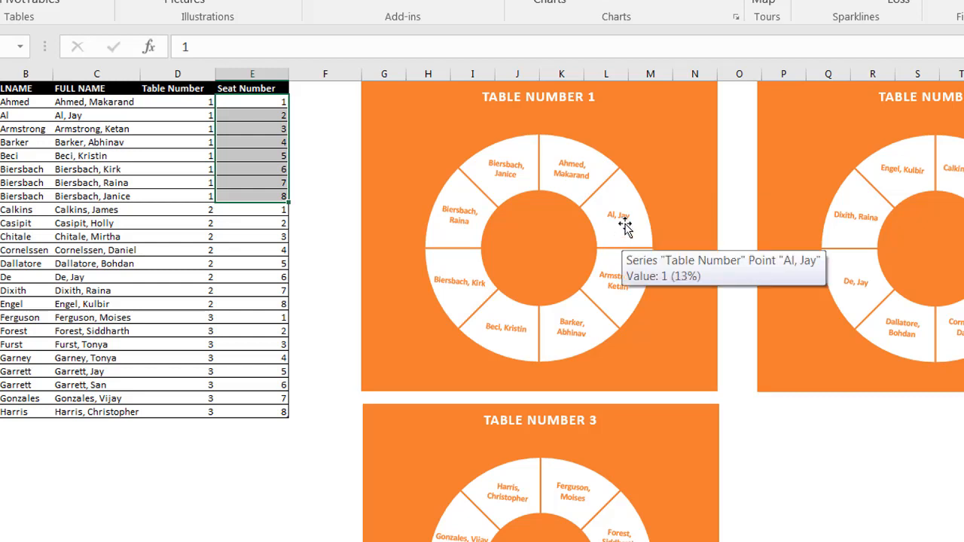
{"action": "mouse_move", "coordinate": [584, 354]}
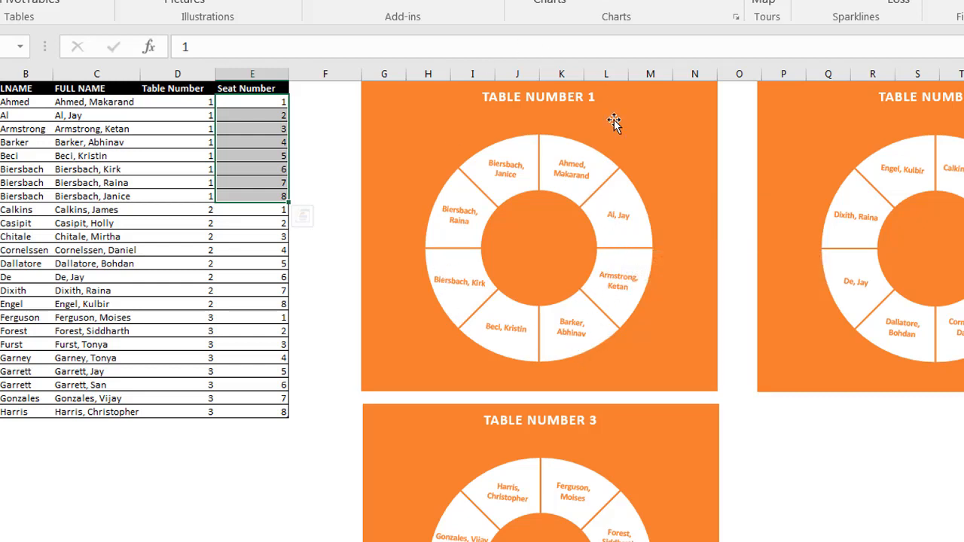
{"action": "mouse_move", "coordinate": [541, 143]}
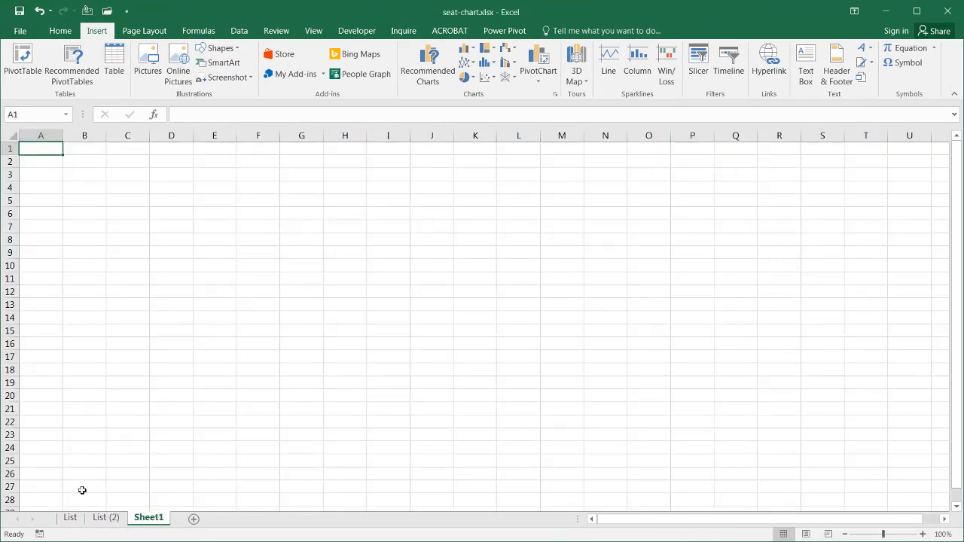
Copy the List sheet's first and last name columns A:B into A1 of Sheet1.
{"action": "left_click", "coordinate": [69, 517]}
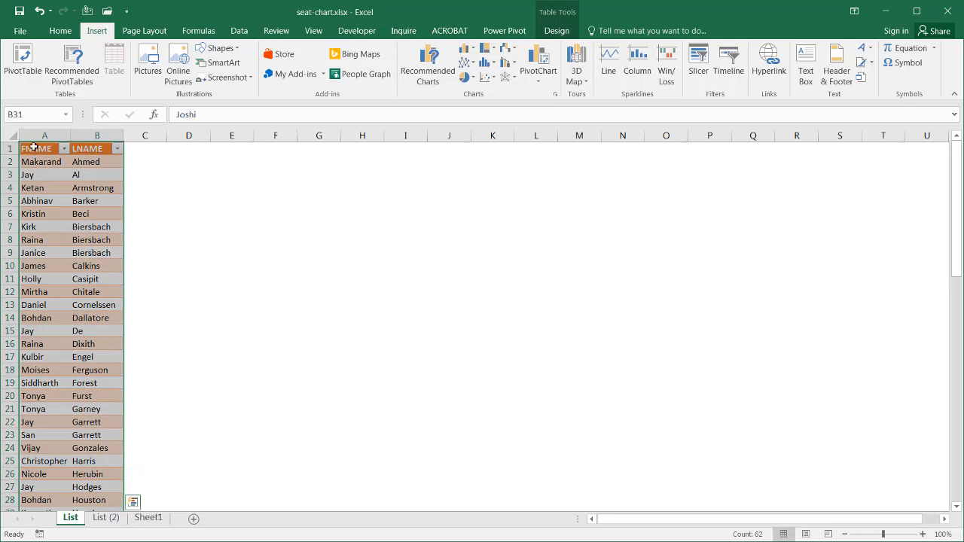
{"action": "key", "text": "ctrl+c"}
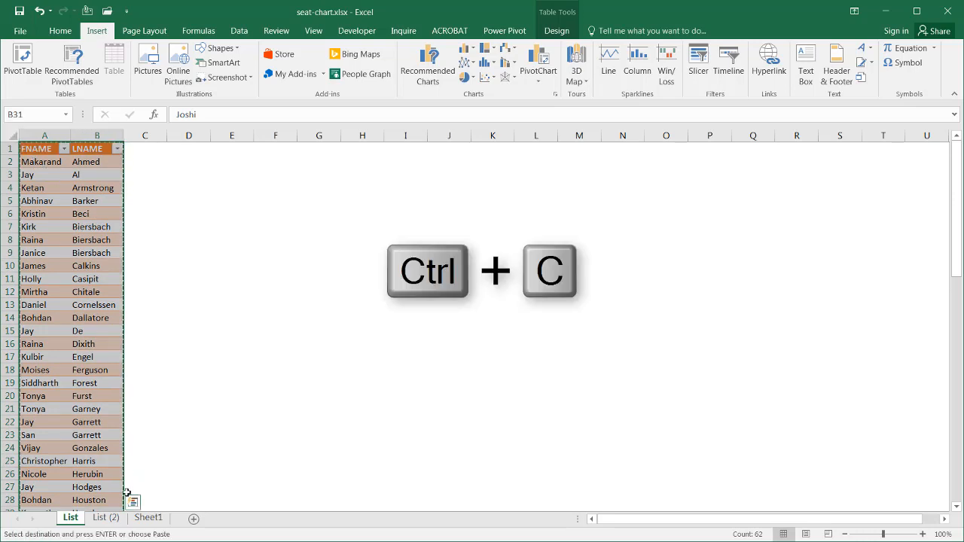
{"action": "left_click", "coordinate": [148, 517]}
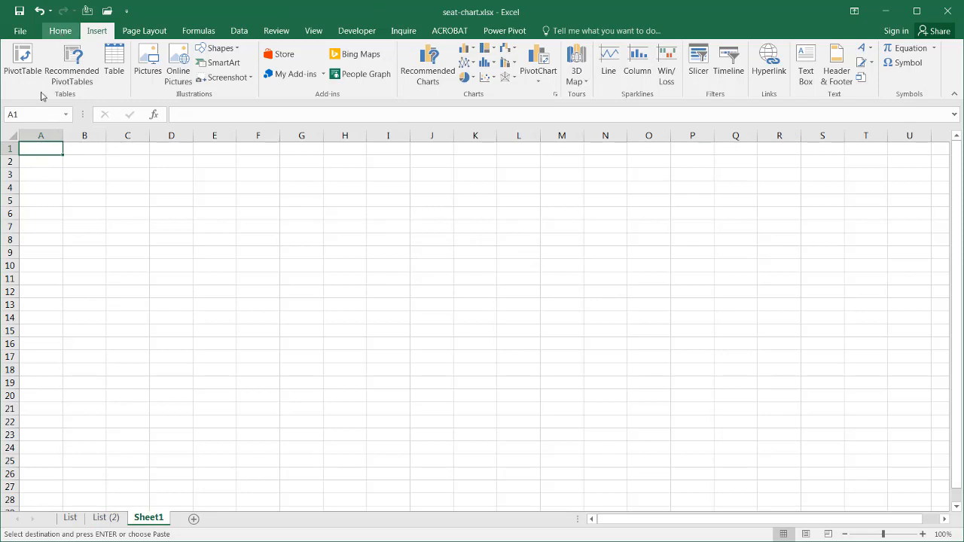
{"action": "left_click", "coordinate": [59, 30]}
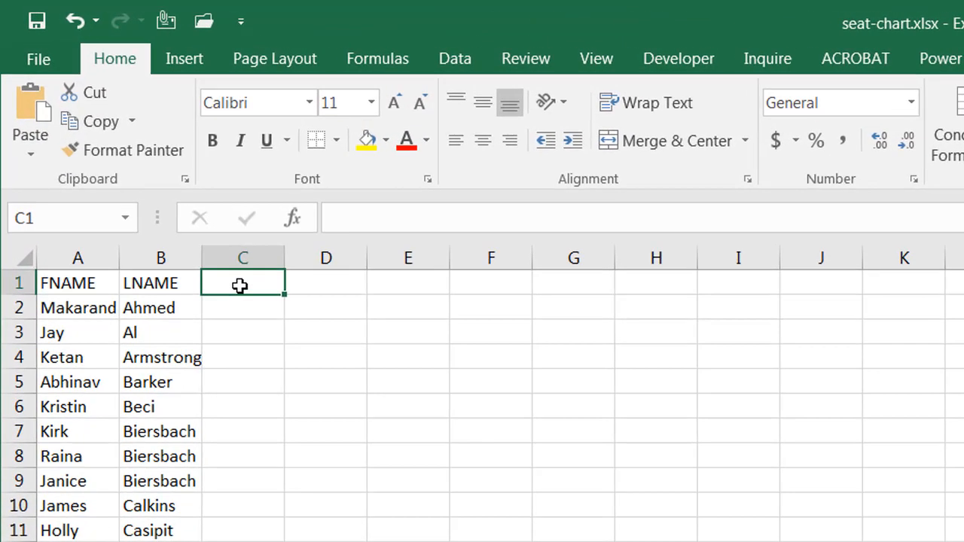
Add a 'Full Name' column using =CONCATENATE(A2," ",B2), filled down the guest list.
{"action": "type", "text": "Full"}
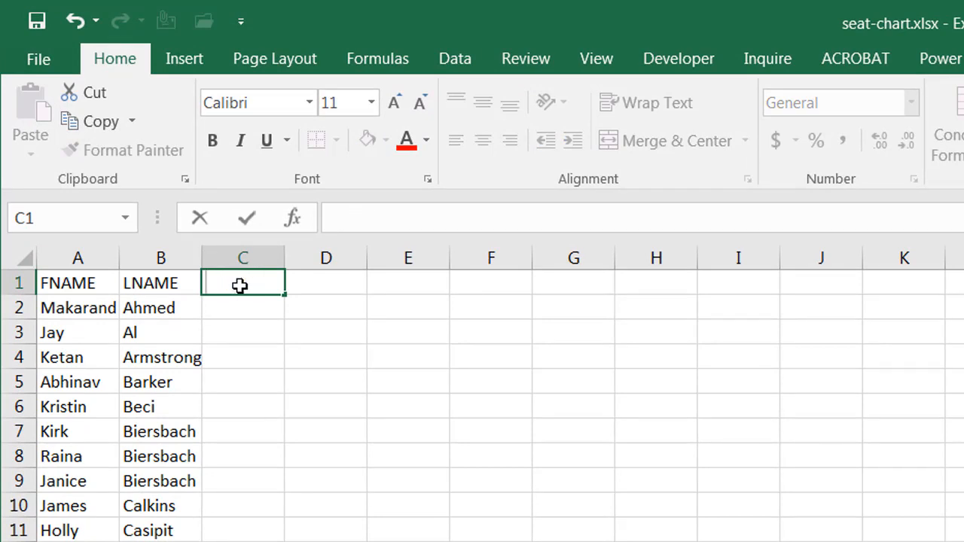
{"action": "type", "text": "Name"}
{"action": "left_click", "coordinate": [243, 308]}
{"action": "type", "text": "="}
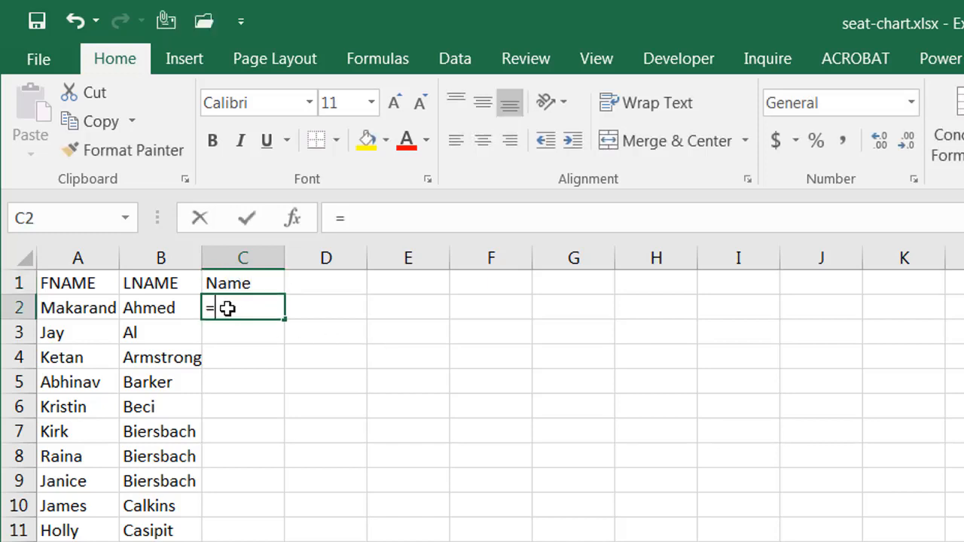
{"action": "type", "text": "conc"}
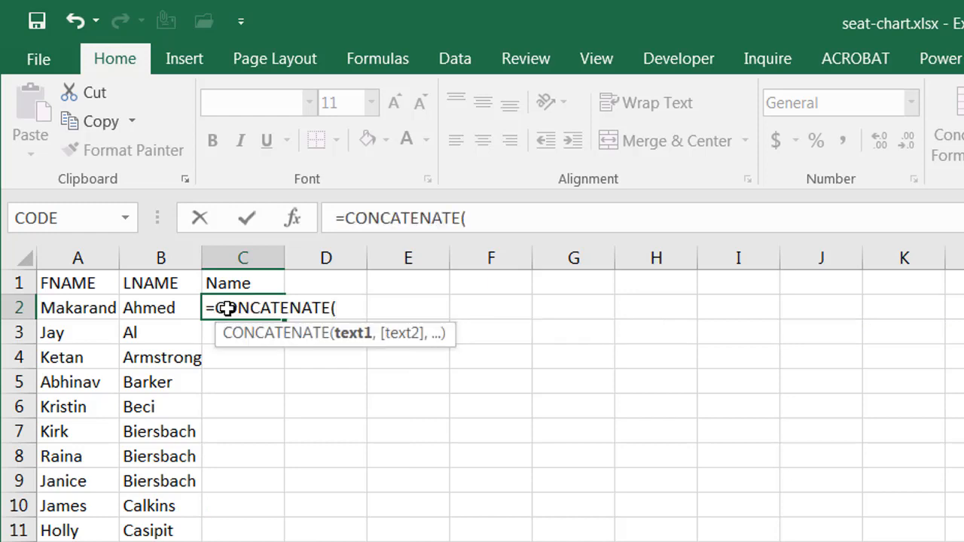
{"action": "left_click", "coordinate": [77, 307]}
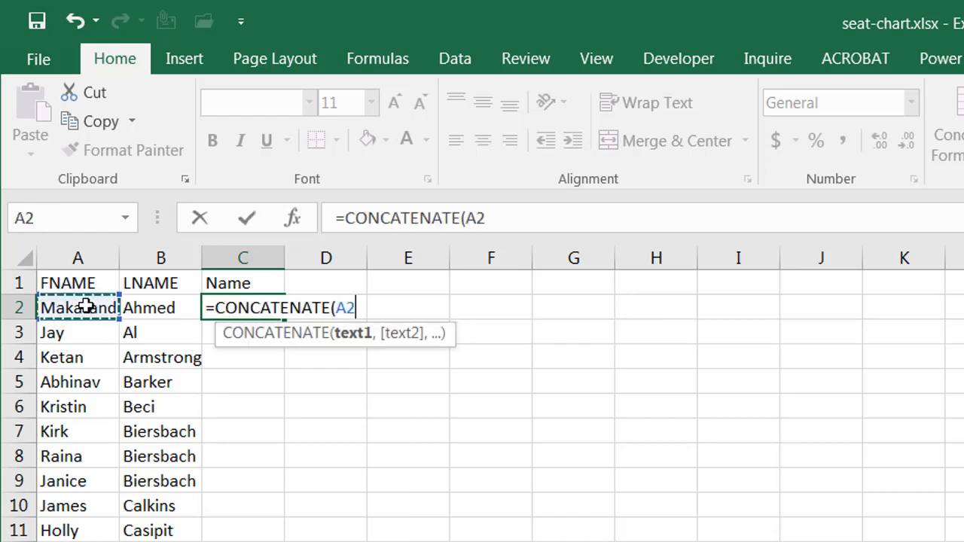
{"action": "type", "text": ",\""}
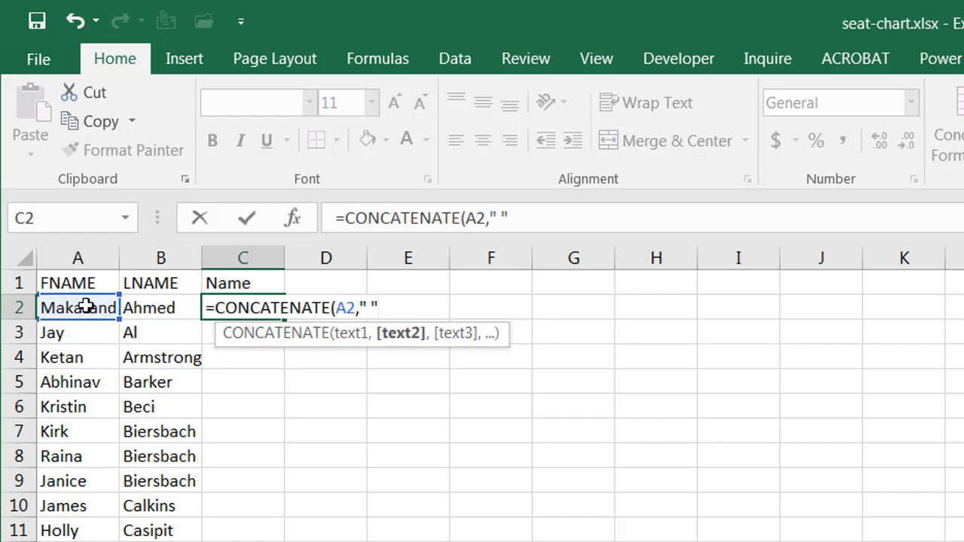
{"action": "type", "text": ","}
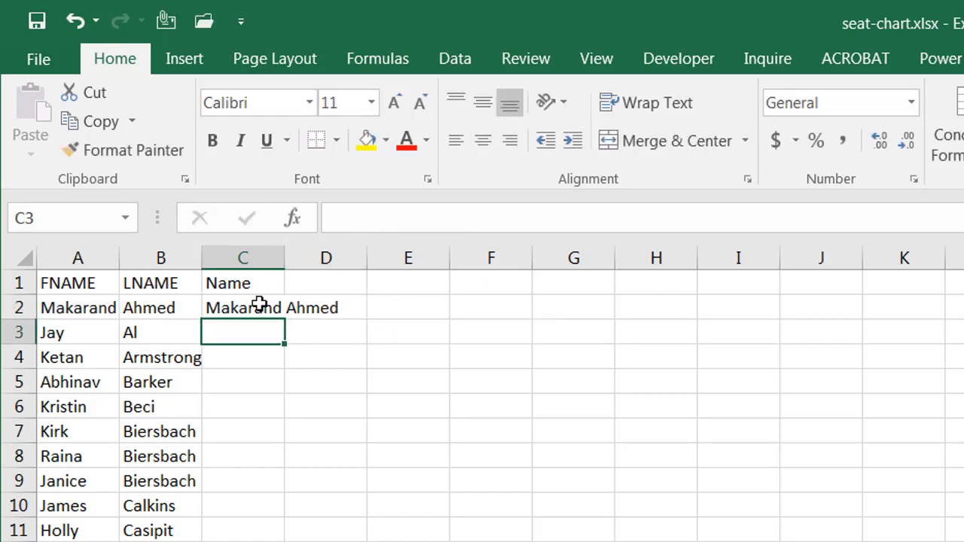
{"action": "left_click", "coordinate": [243, 307]}
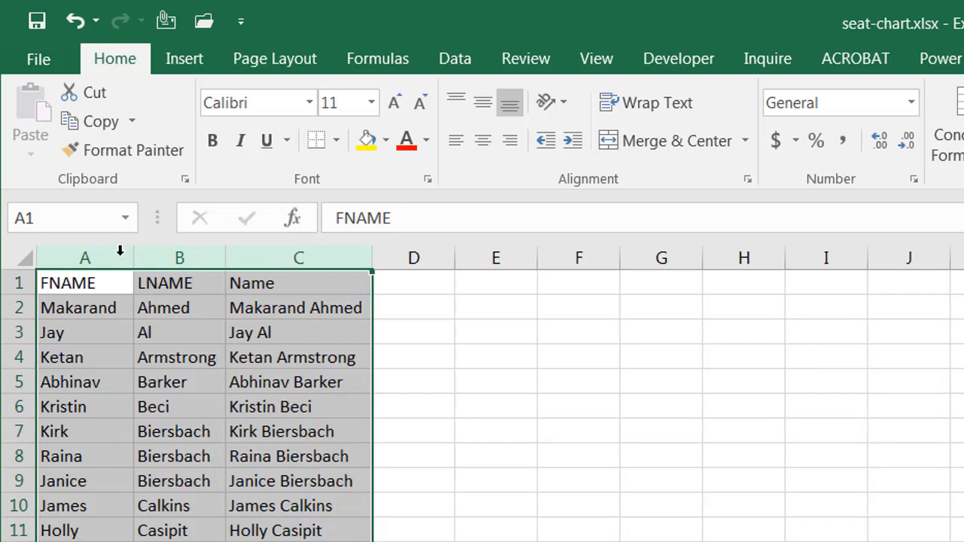
Add Table # and Seat # headings and enter table 1 for the first ten guests.
{"action": "left_click", "coordinate": [413, 283]}
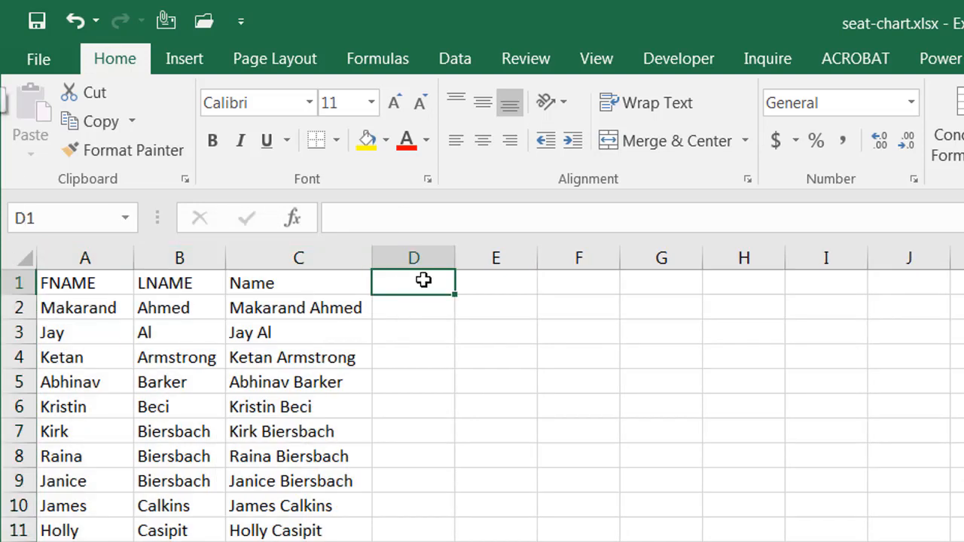
{"action": "type", "text": "Ta l"}
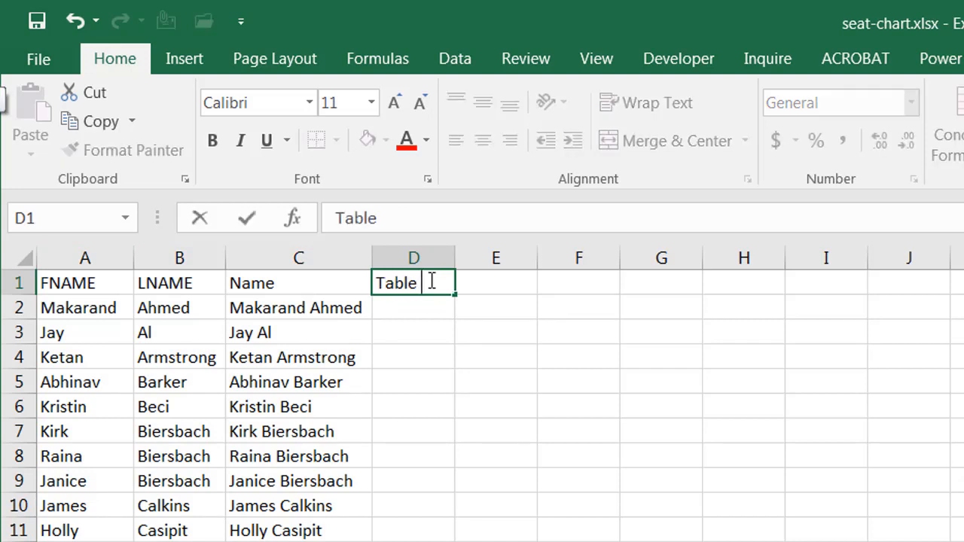
{"action": "type", "text": "#"}
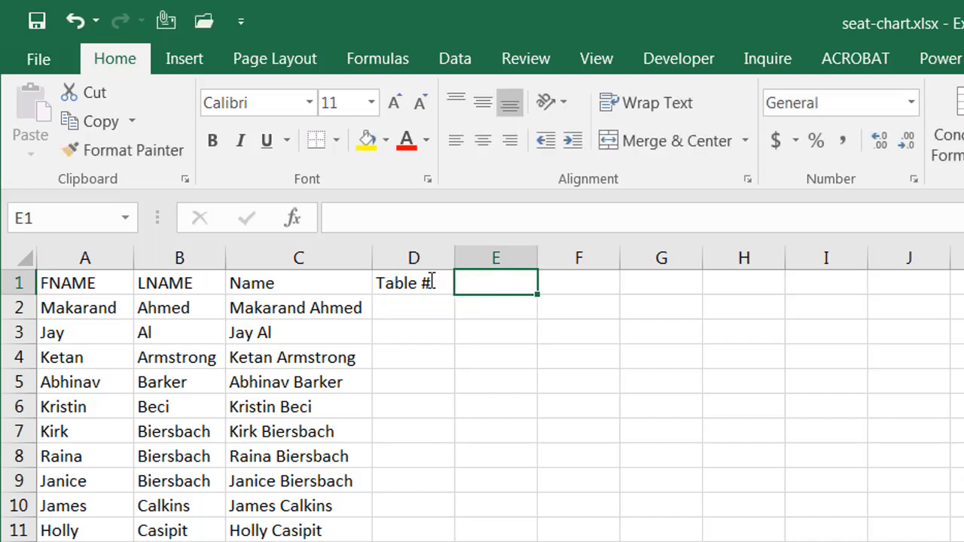
{"action": "type", "text": "Seat #"}
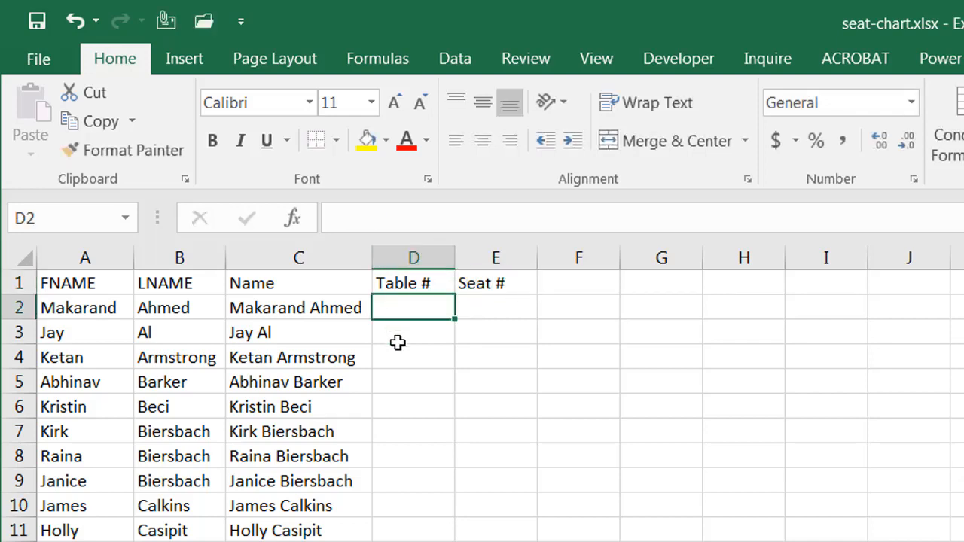
{"action": "left_click_drag", "start_coordinate": [413, 307], "coordinate": [413, 456]}
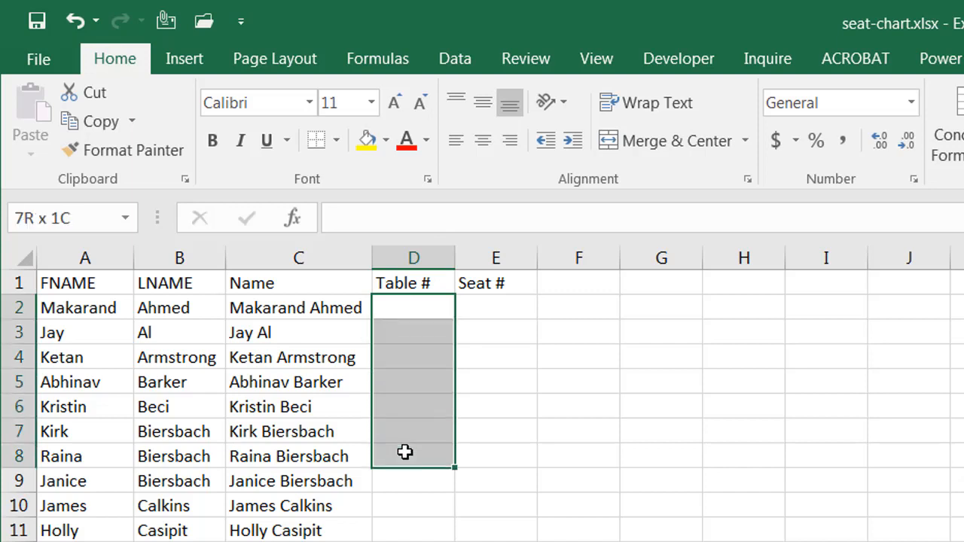
{"action": "left_click", "coordinate": [413, 307]}
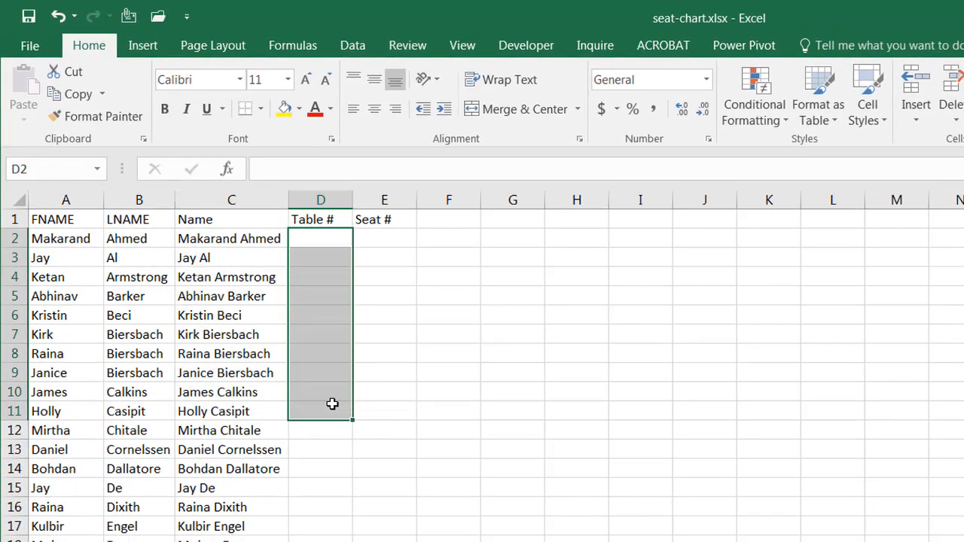
{"action": "type", "text": "1"}
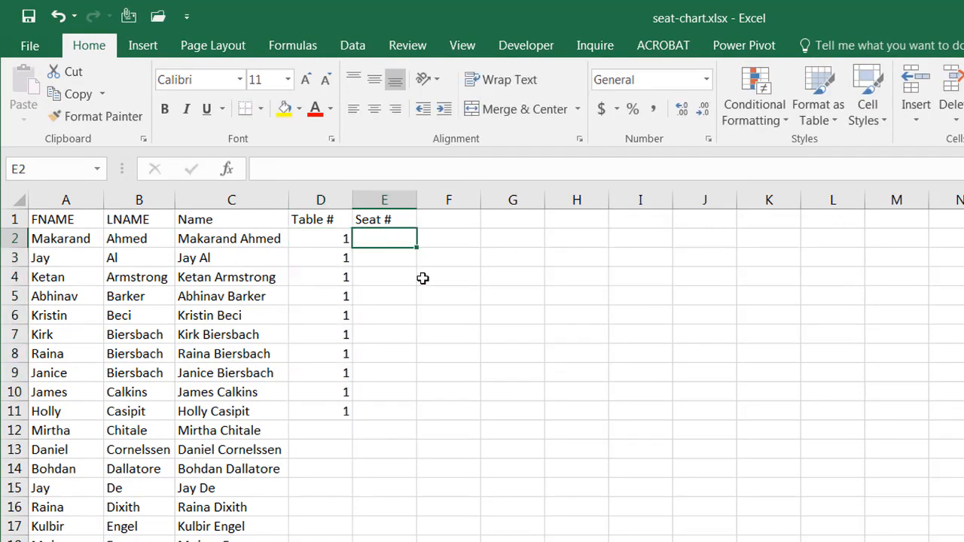
{"action": "type", "text": "1"}
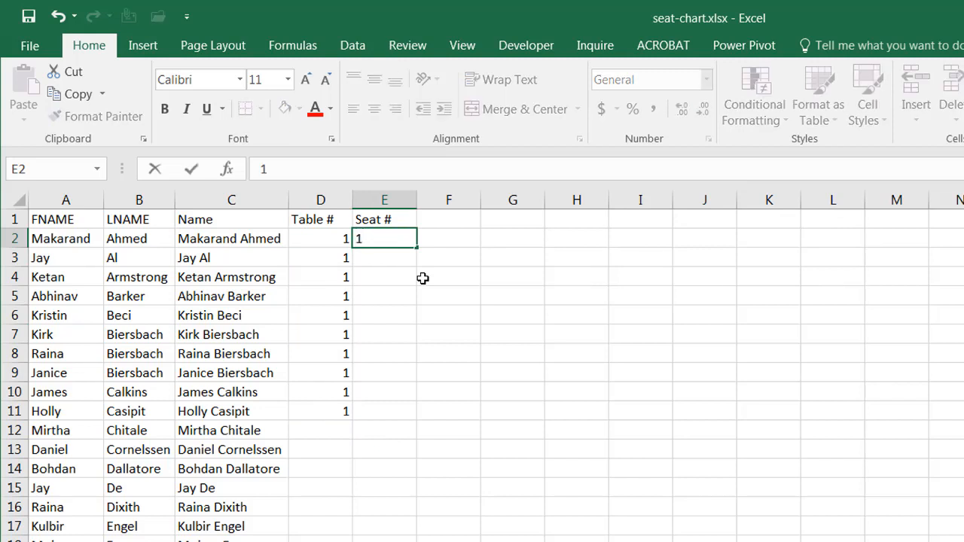
{"action": "mouse_move", "coordinate": [424, 269]}
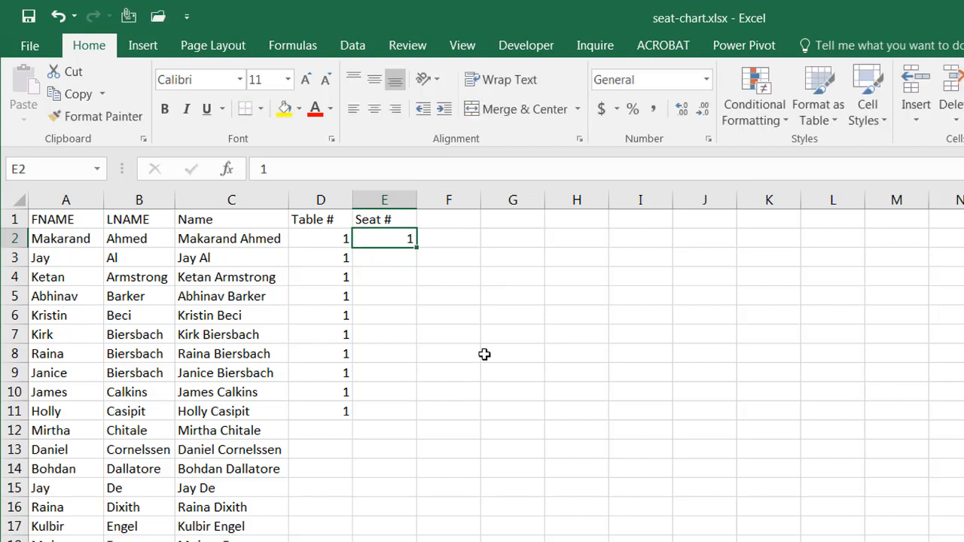
{"action": "mouse_move", "coordinate": [306, 247]}
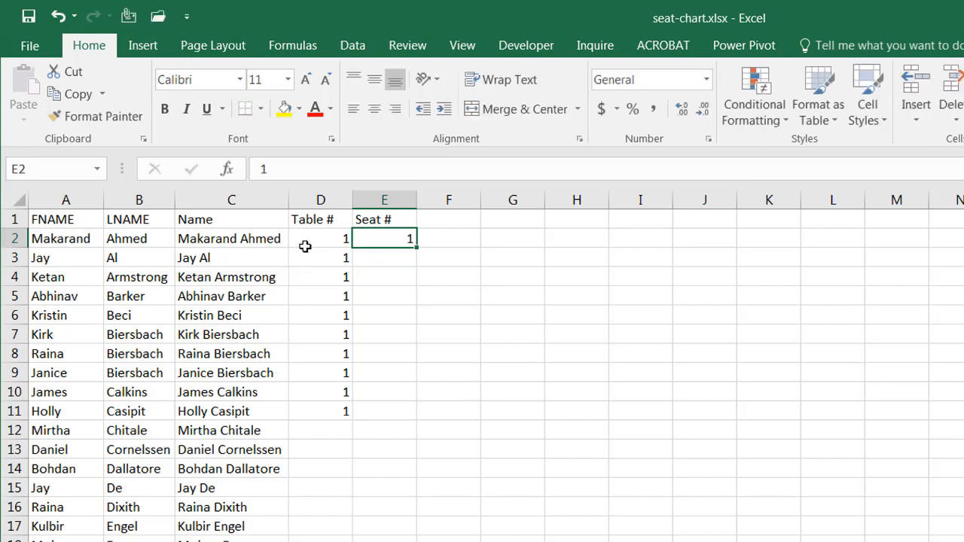
Number the first ten guests' seats 1 through 10 with a Ctrl fill.
{"action": "key", "text": "ctrl"}
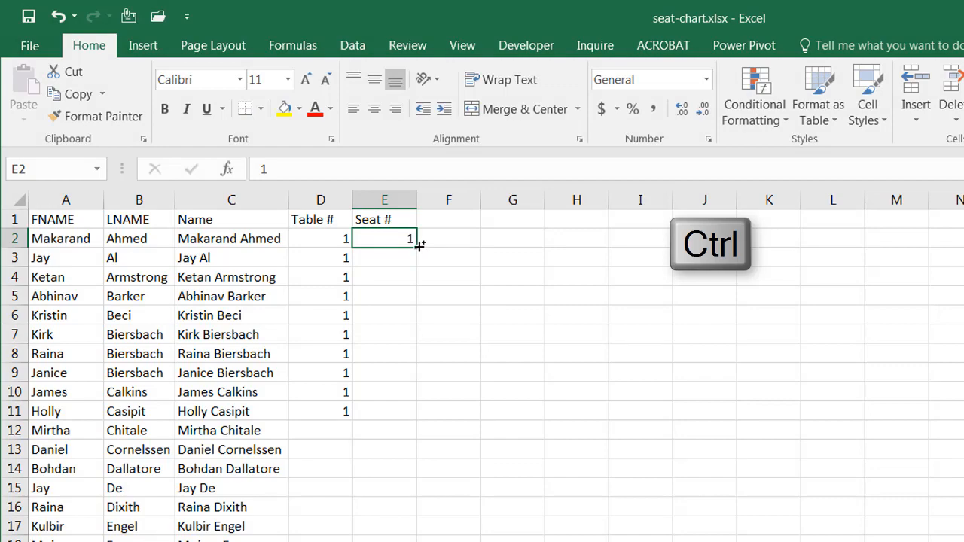
{"action": "left_click_drag", "start_coordinate": [413, 244], "coordinate": [413, 411]}
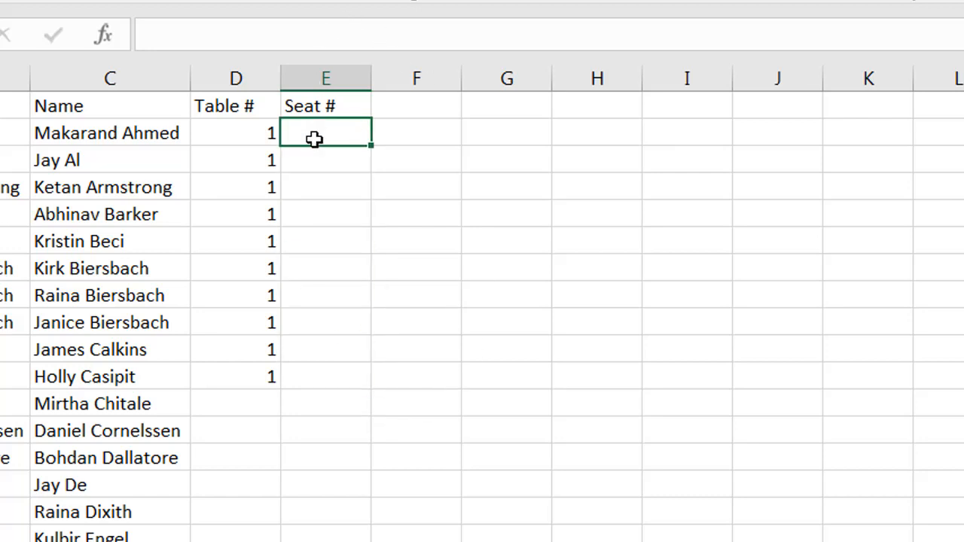
{"action": "type", "text": "1"}
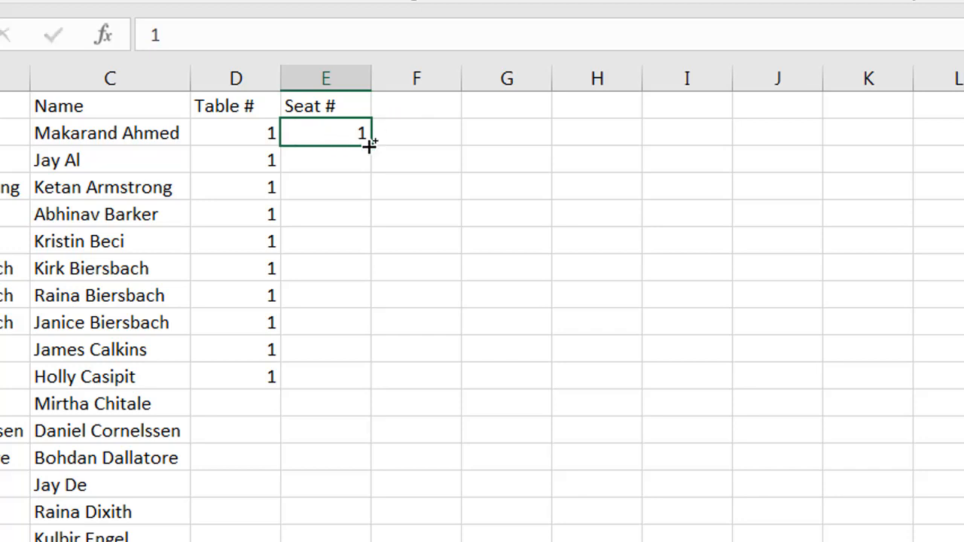
{"action": "mouse_move", "coordinate": [377, 145]}
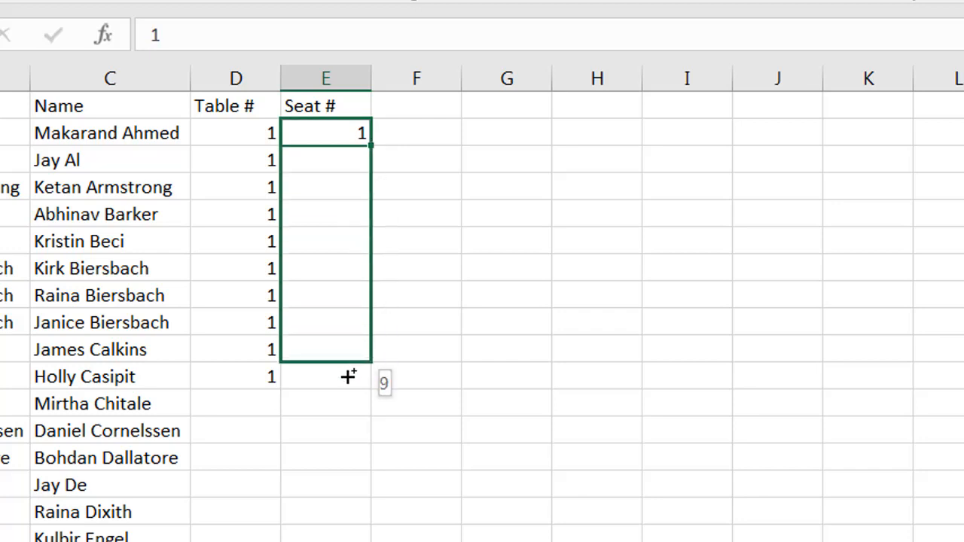
{"action": "left_click_drag", "start_coordinate": [362, 132], "coordinate": [361, 377]}
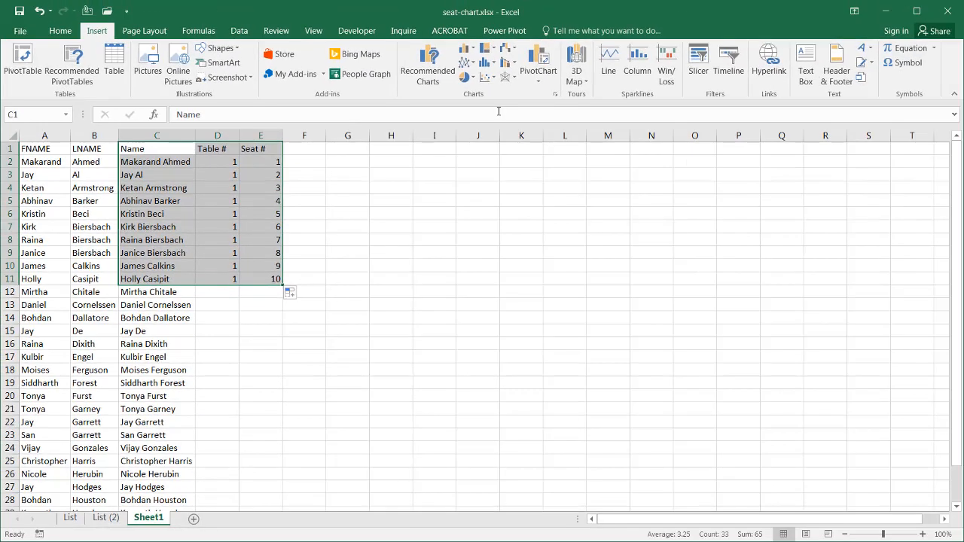
Insert a doughnut chart from the selected names, table and seat numbers (C1:E11).
{"action": "left_click", "coordinate": [465, 77]}
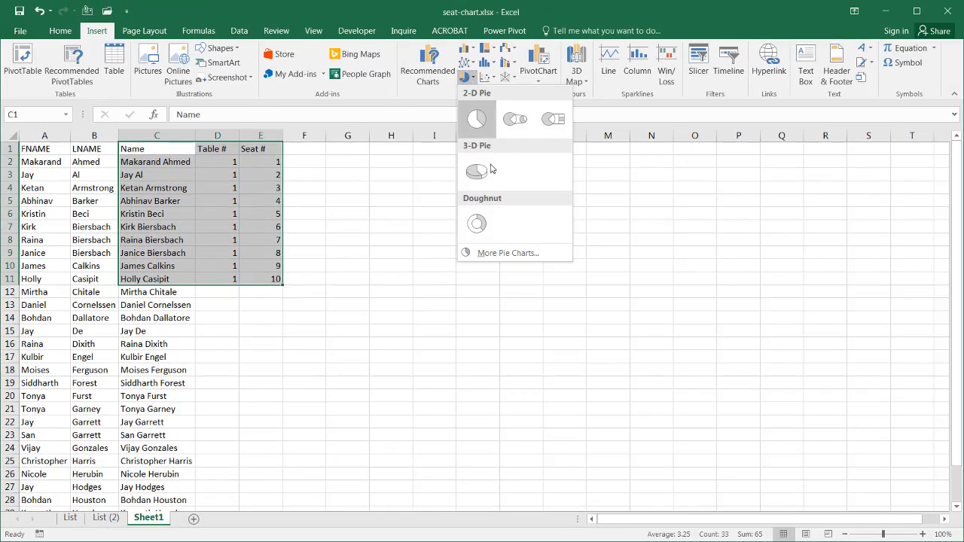
{"action": "left_click", "coordinate": [476, 223]}
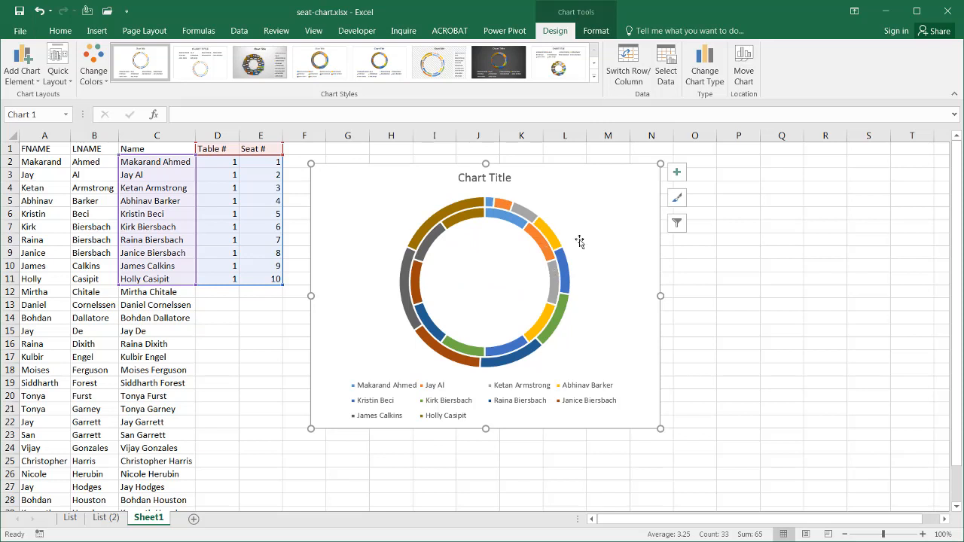
{"action": "mouse_move", "coordinate": [565, 232]}
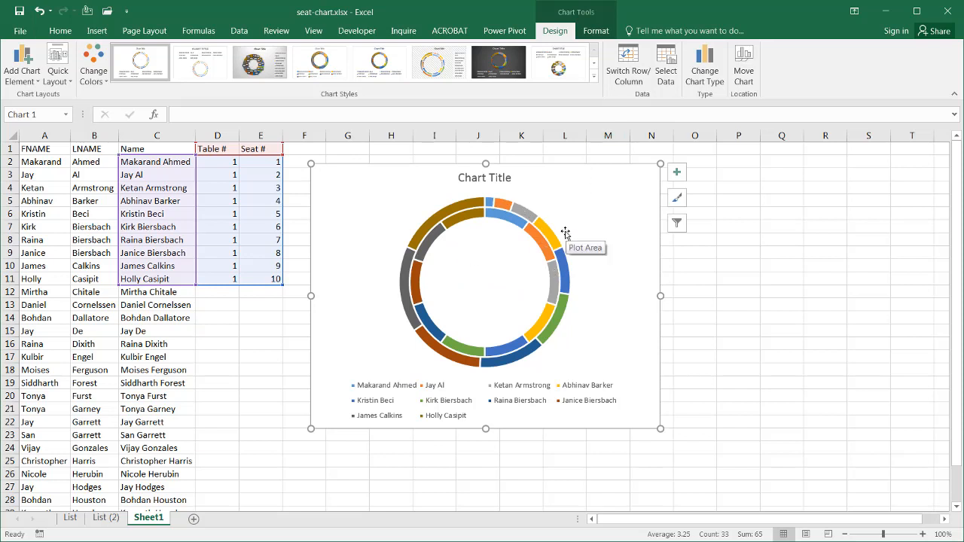
{"action": "mouse_move", "coordinate": [614, 170]}
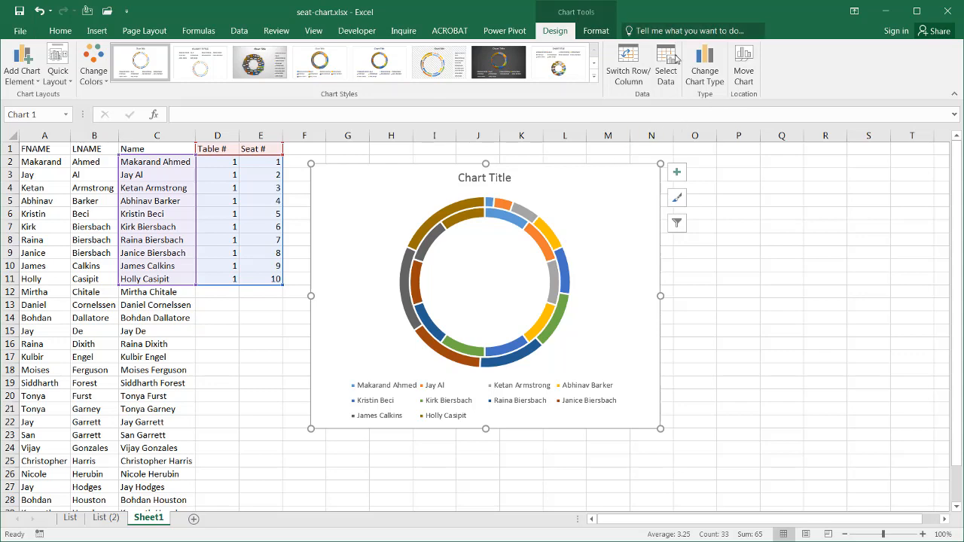
Remove the Seat # series from the doughnut chart's data source.
{"action": "left_click", "coordinate": [666, 64]}
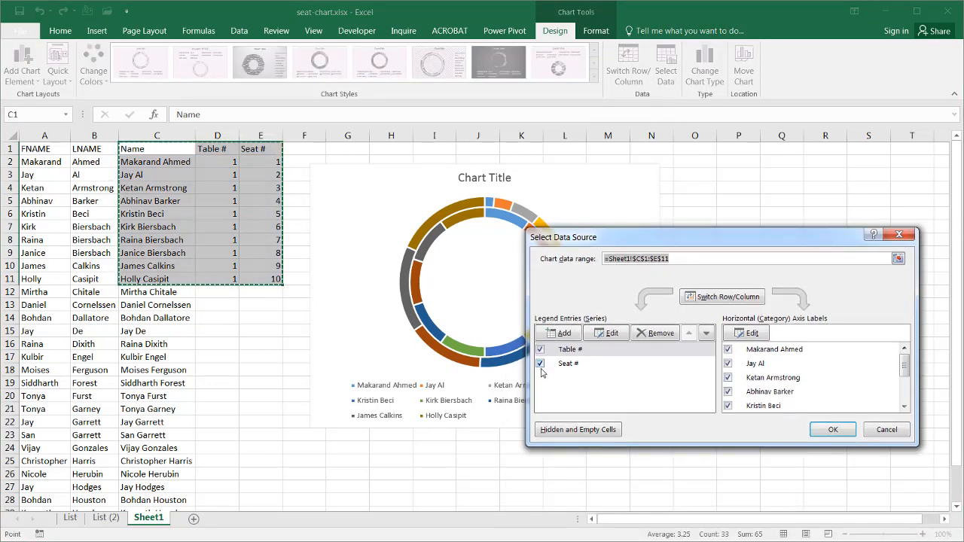
{"action": "left_click", "coordinate": [541, 363]}
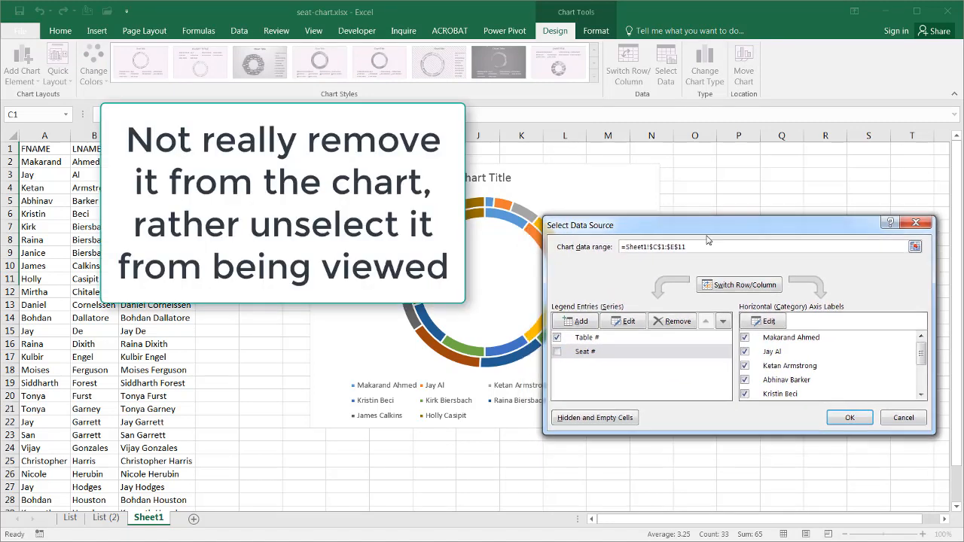
{"action": "left_click", "coordinate": [849, 418]}
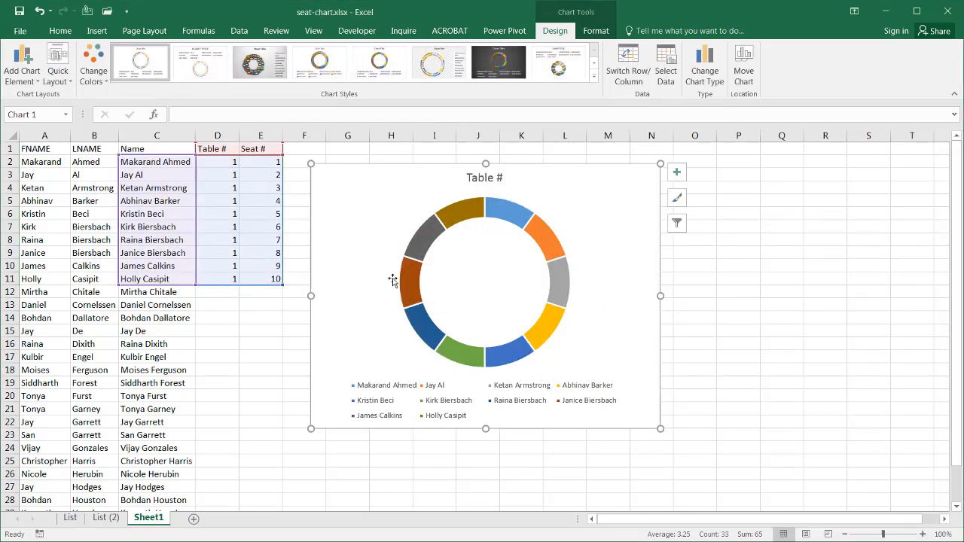
{"action": "mouse_move", "coordinate": [546, 251]}
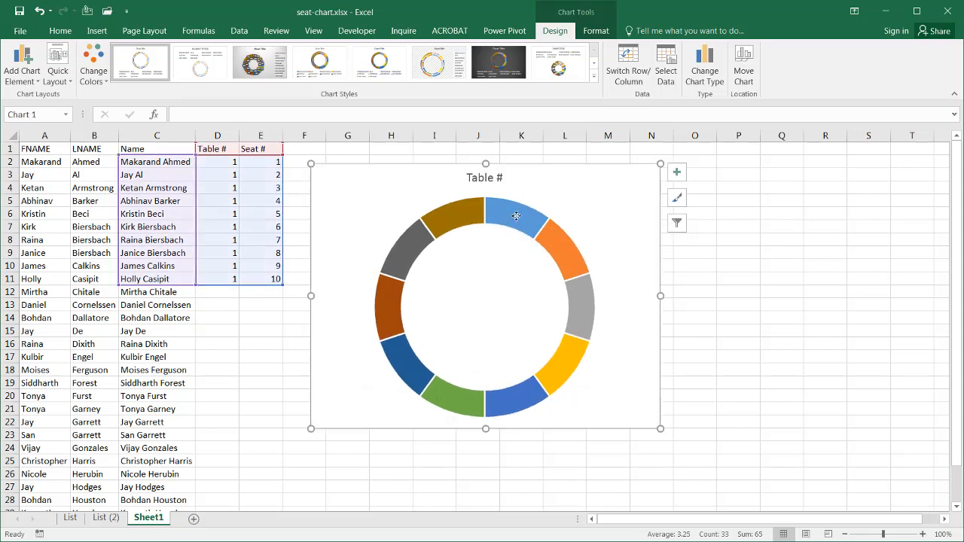
Add data labels to the doughnut showing only each guest's category name.
{"action": "left_click", "coordinate": [516, 216]}
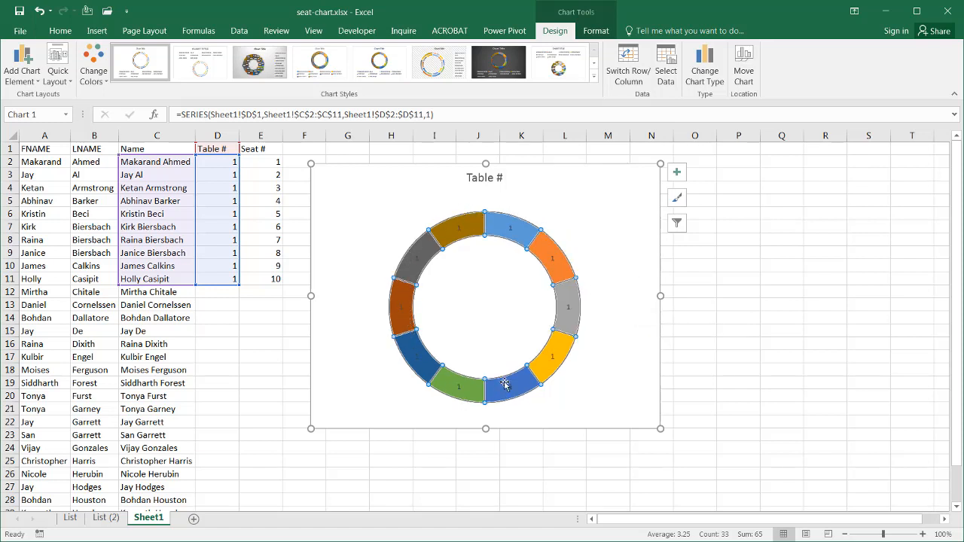
{"action": "mouse_move", "coordinate": [456, 230]}
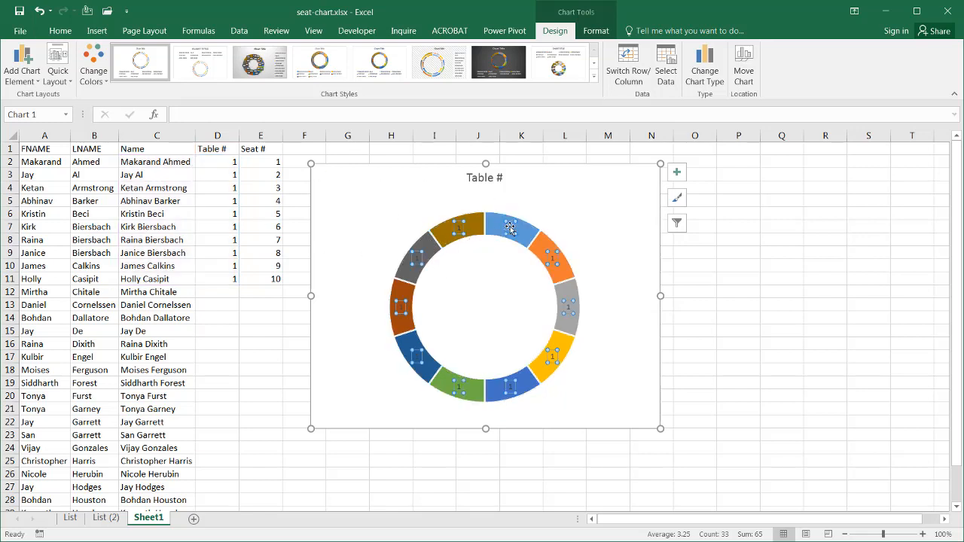
{"action": "right_click", "coordinate": [509, 230]}
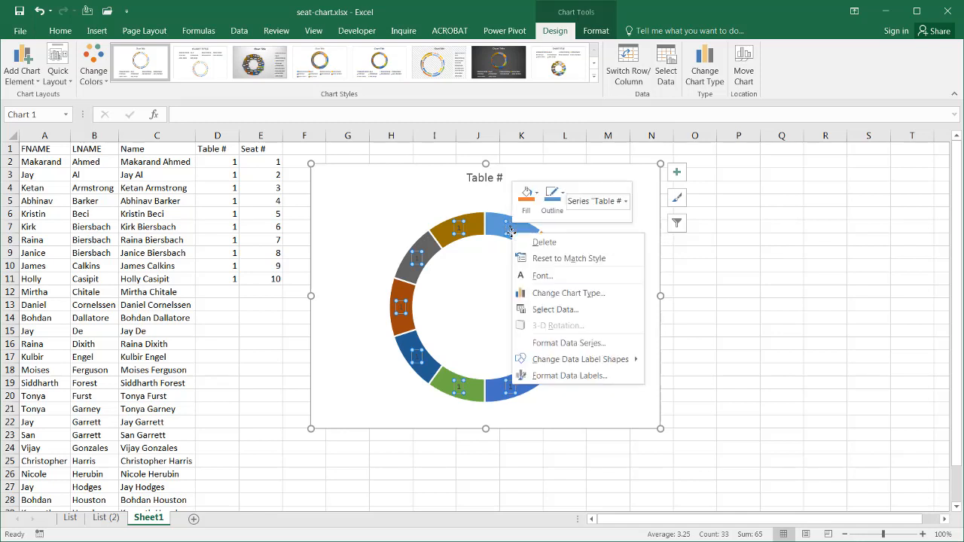
{"action": "mouse_move", "coordinate": [580, 359]}
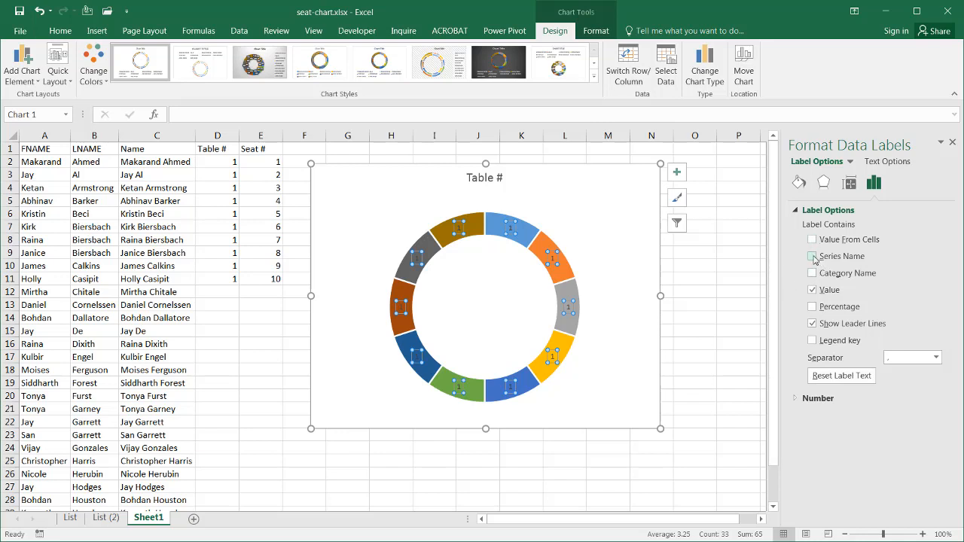
{"action": "left_click", "coordinate": [813, 256]}
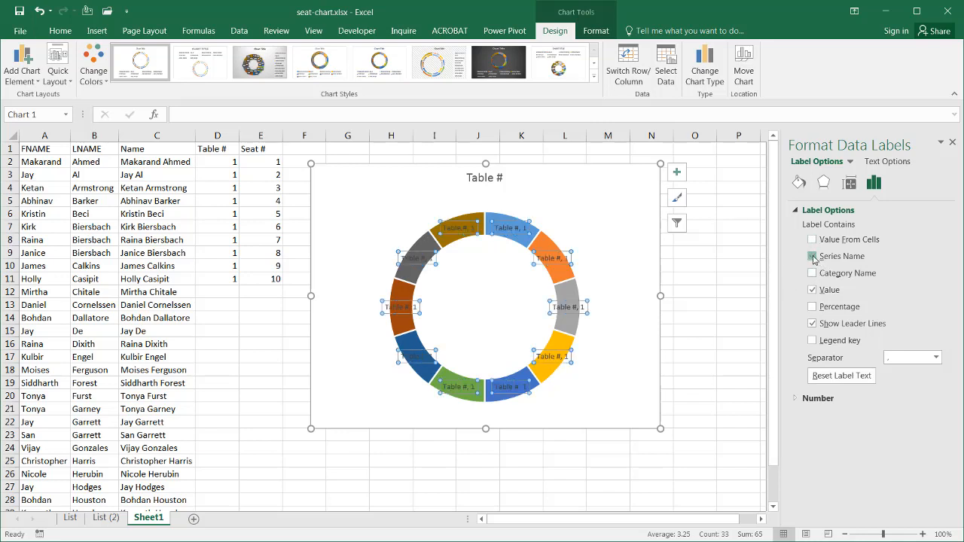
{"action": "left_click", "coordinate": [812, 272]}
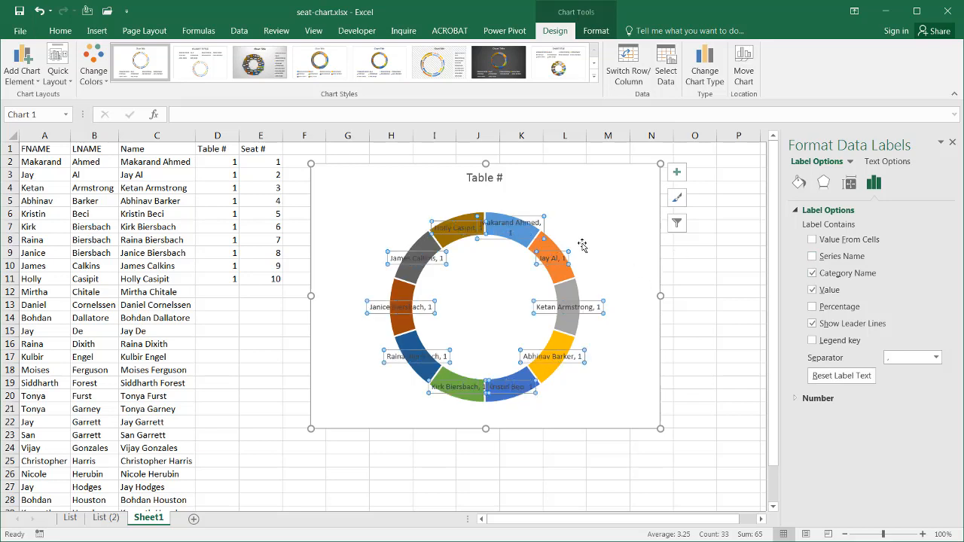
{"action": "left_click", "coordinate": [812, 290]}
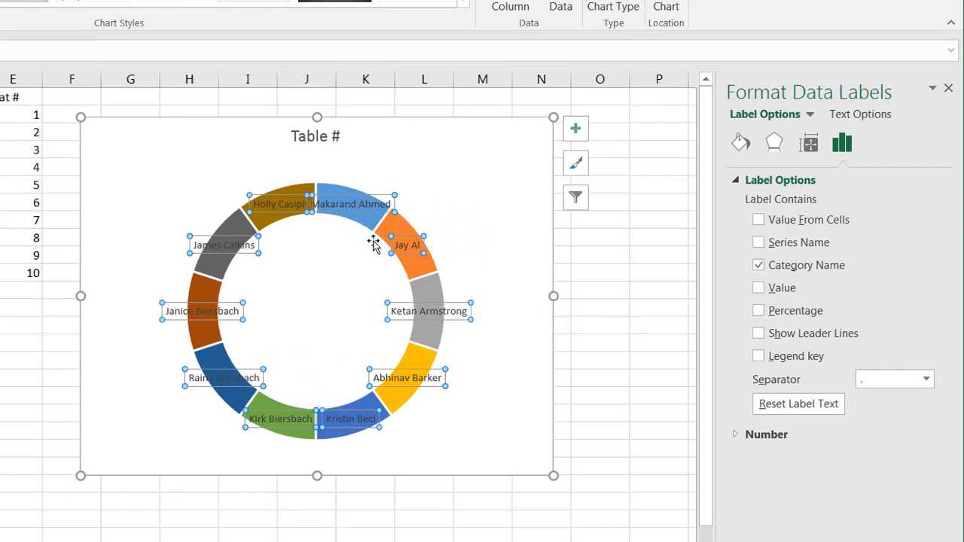
{"action": "mouse_move", "coordinate": [417, 307]}
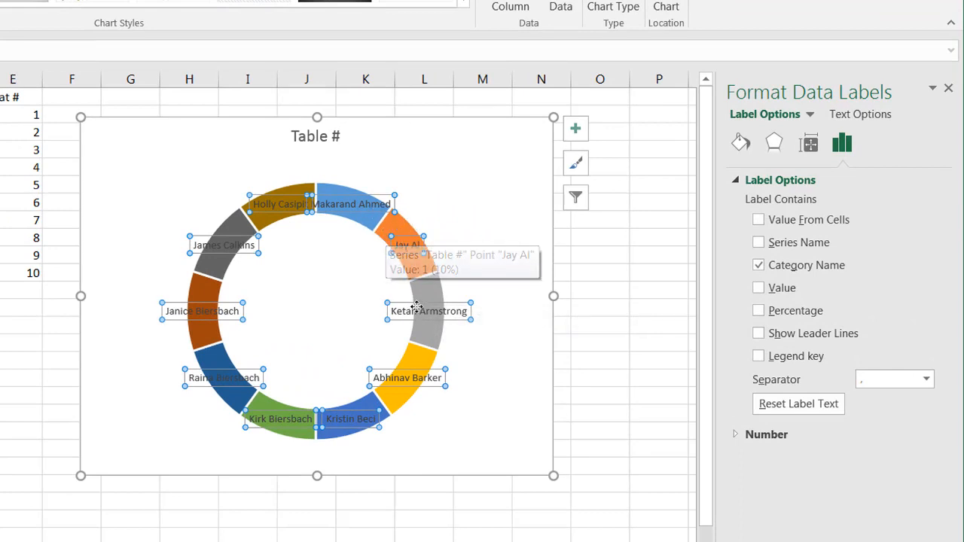
{"action": "mouse_move", "coordinate": [423, 292]}
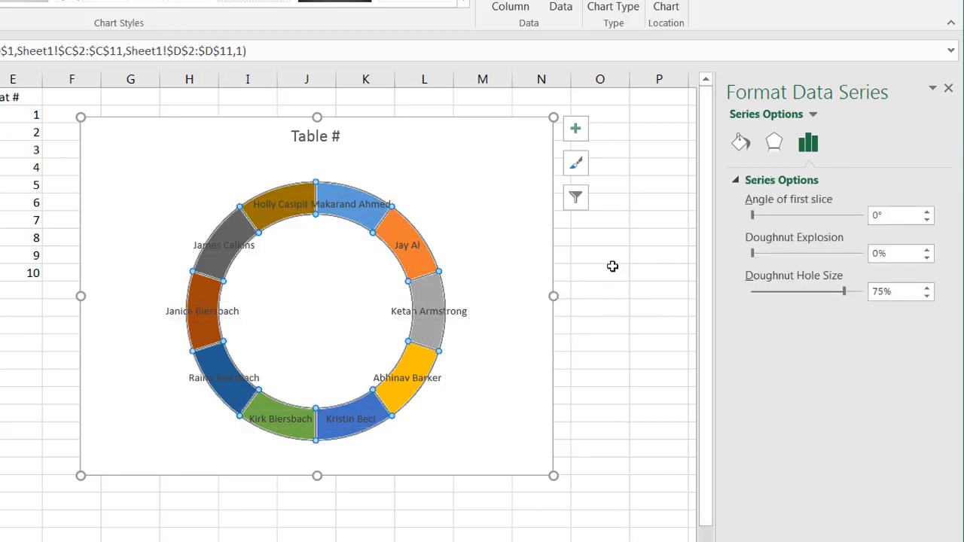
{"action": "mouse_move", "coordinate": [763, 287]}
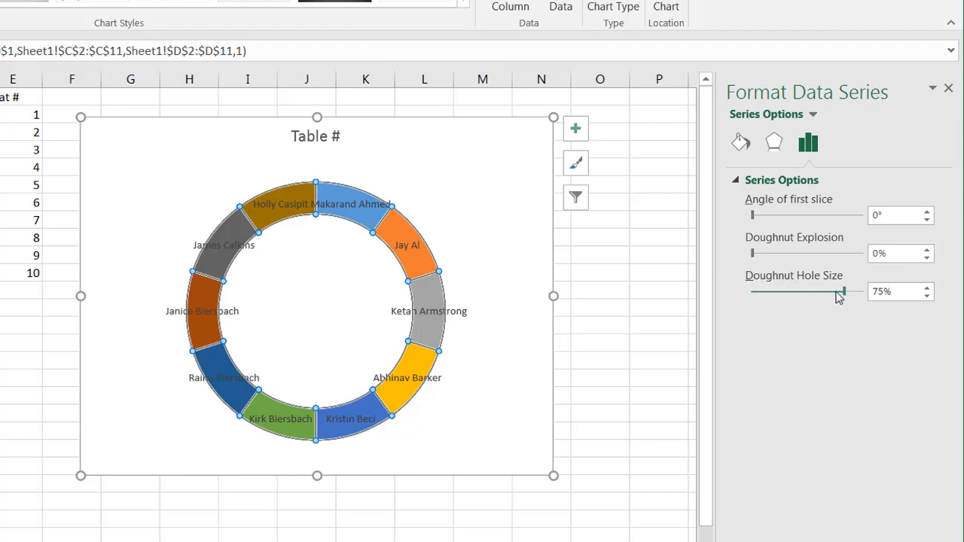
Adjust the Doughnut Hole Size slider until it settles at 43%.
{"action": "left_click_drag", "start_coordinate": [843, 292], "coordinate": [819, 292]}
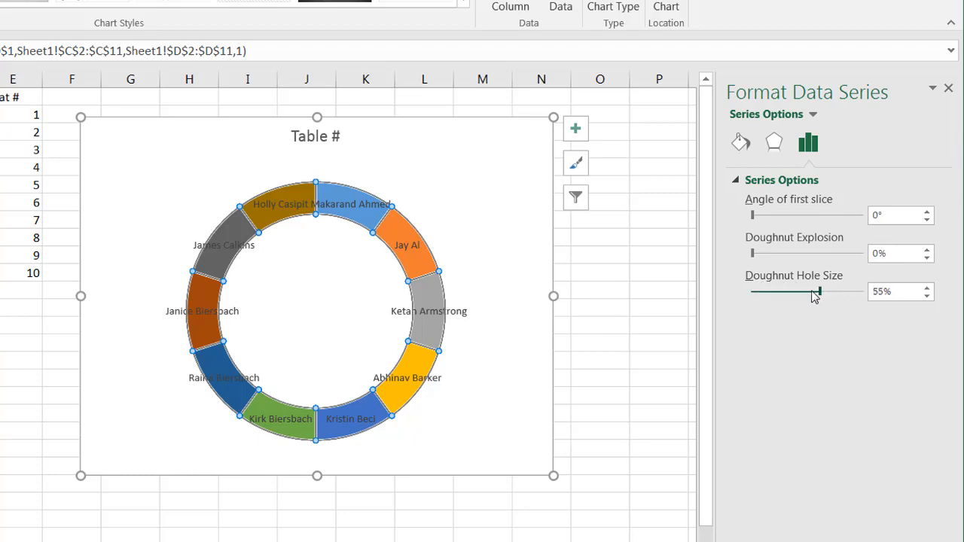
{"action": "left_click_drag", "start_coordinate": [819, 292], "coordinate": [791, 292]}
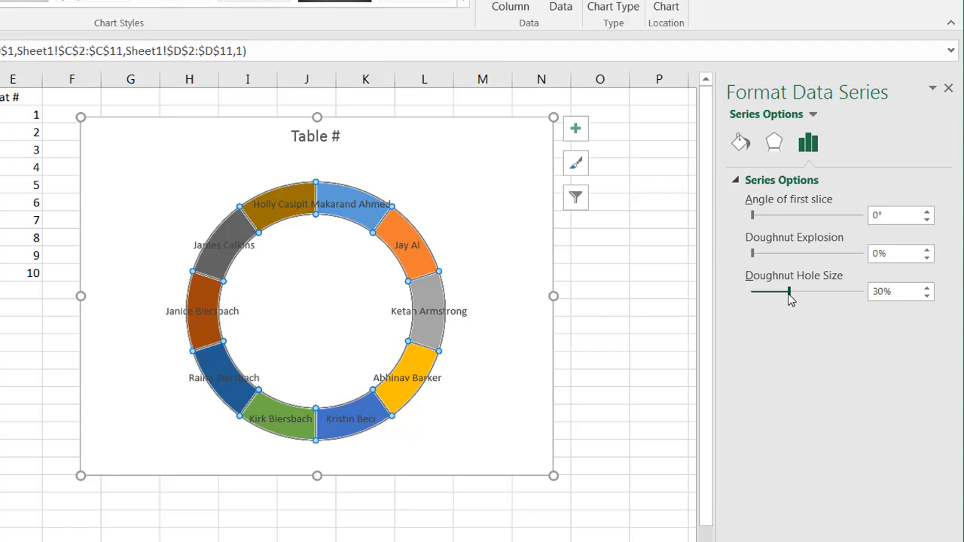
{"action": "left_click_drag", "start_coordinate": [791, 293], "coordinate": [789, 292]}
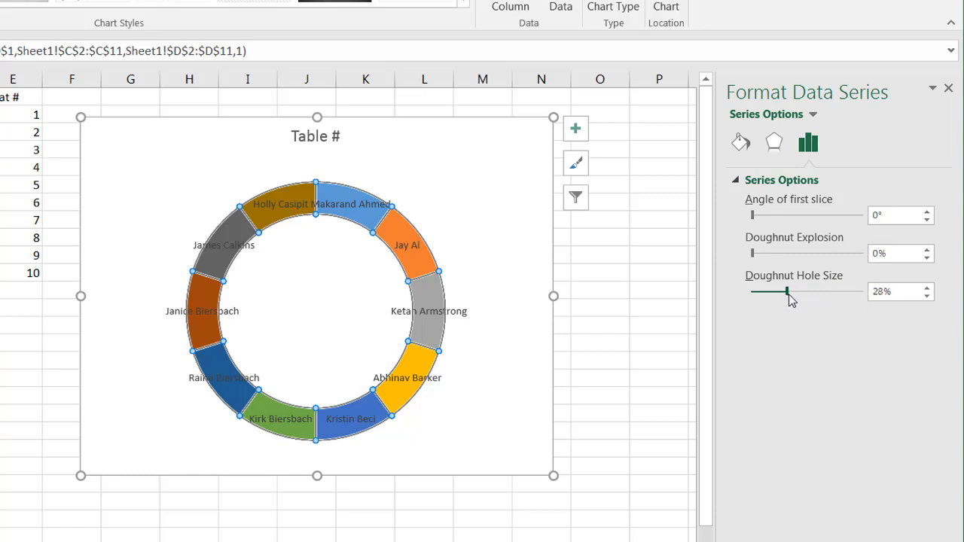
{"action": "left_click_drag", "start_coordinate": [786, 291], "coordinate": [790, 292]}
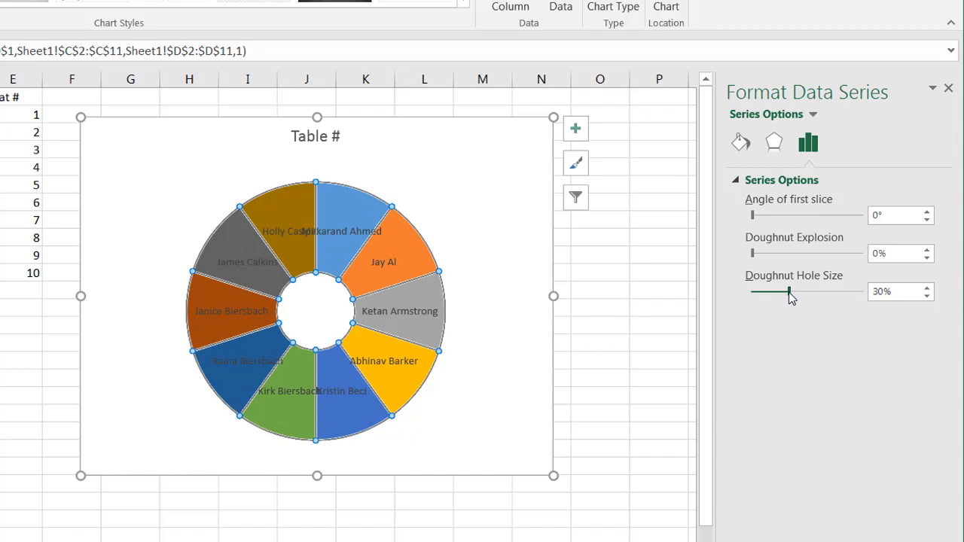
{"action": "left_click_drag", "start_coordinate": [789, 296], "coordinate": [802, 296]}
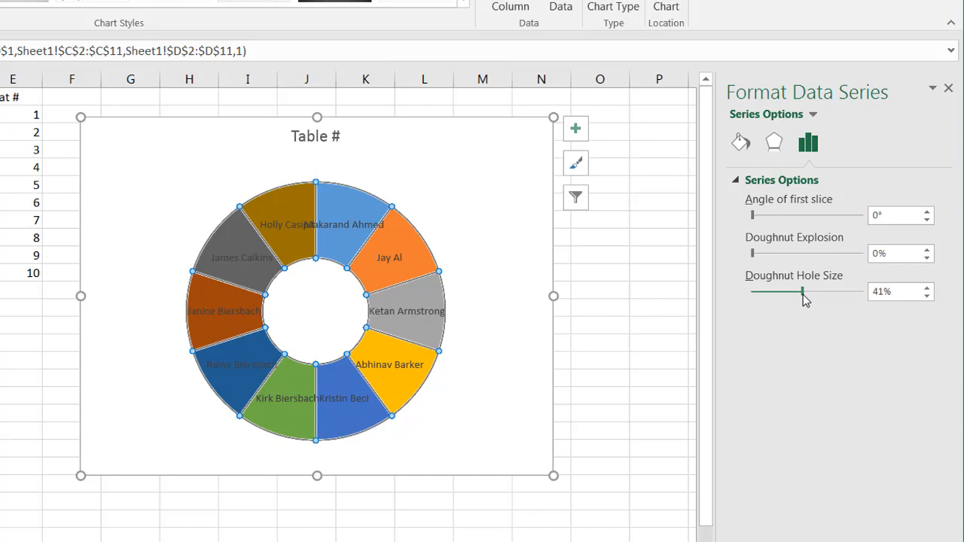
{"action": "left_click_drag", "start_coordinate": [803, 293], "coordinate": [814, 292]}
{"action": "type", "text": "50"}
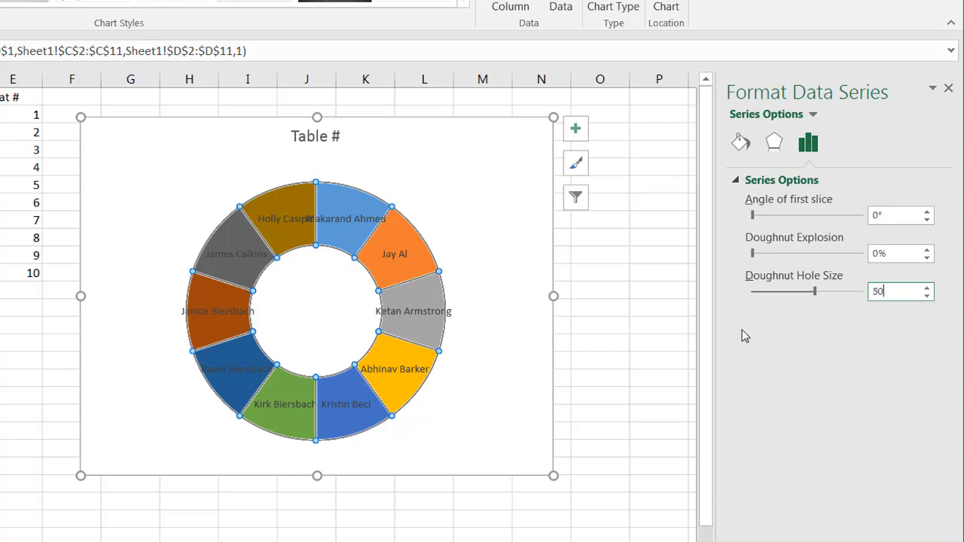
{"action": "left_click_drag", "start_coordinate": [815, 291], "coordinate": [810, 292]}
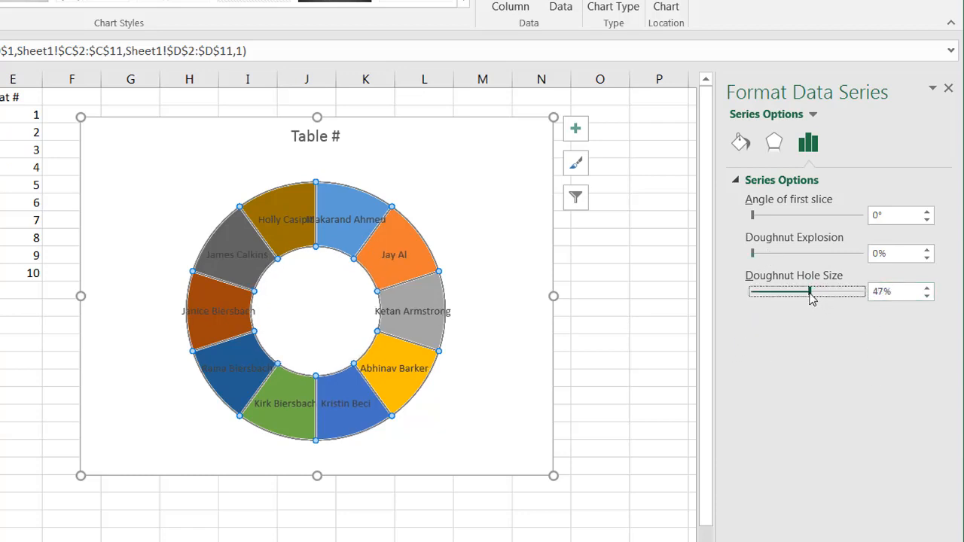
{"action": "left_click_drag", "start_coordinate": [810, 291], "coordinate": [802, 292]}
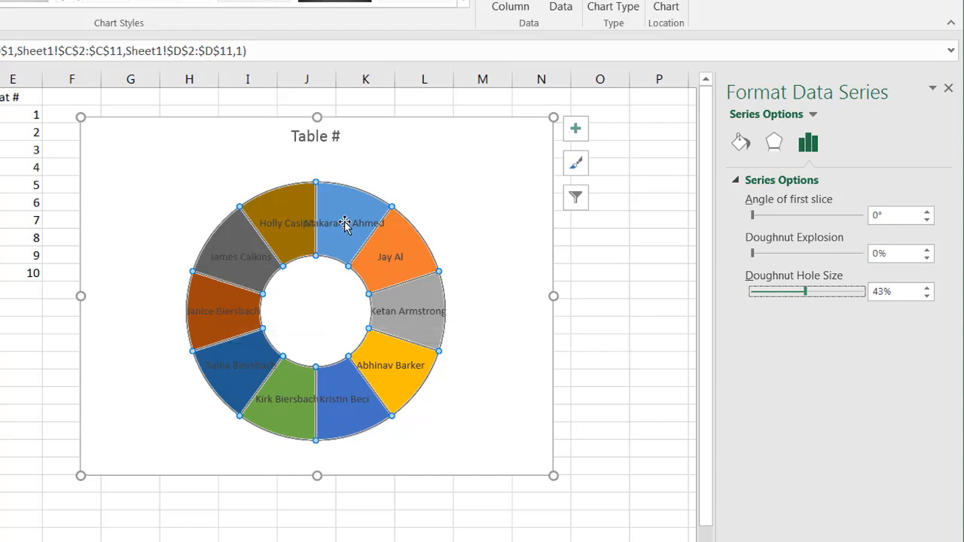
{"action": "mouse_move", "coordinate": [653, 183]}
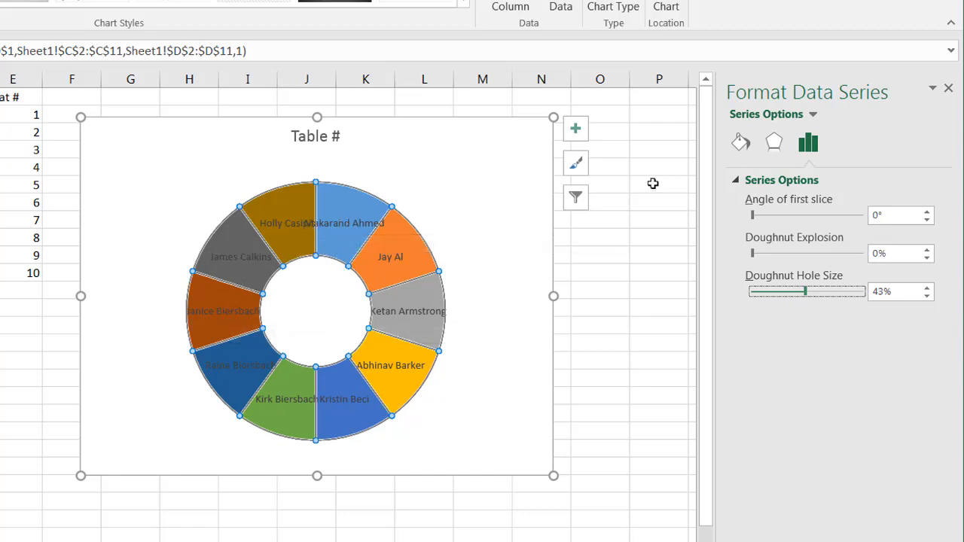
Set the guest-name labels' text box overflow so text stays within its box.
{"action": "left_click", "coordinate": [354, 226]}
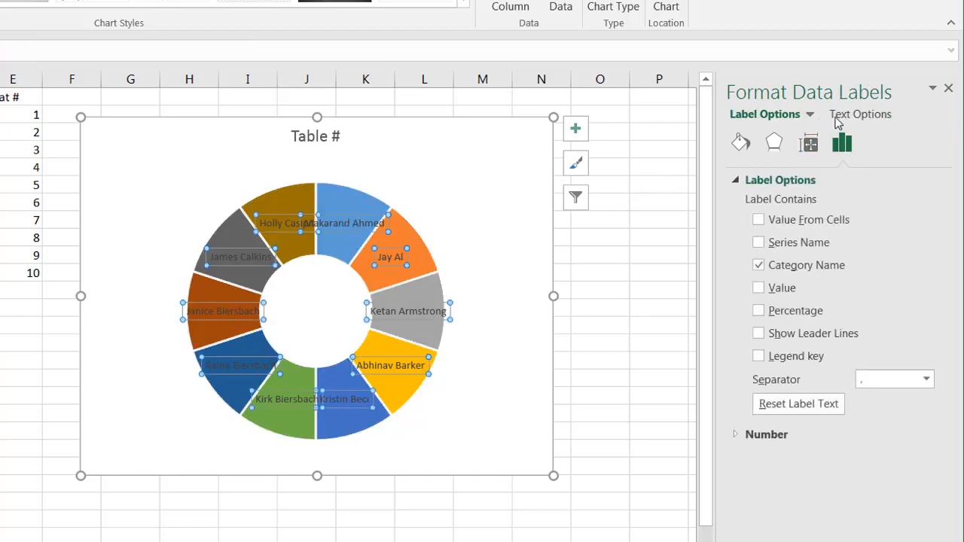
{"action": "left_click", "coordinate": [859, 113]}
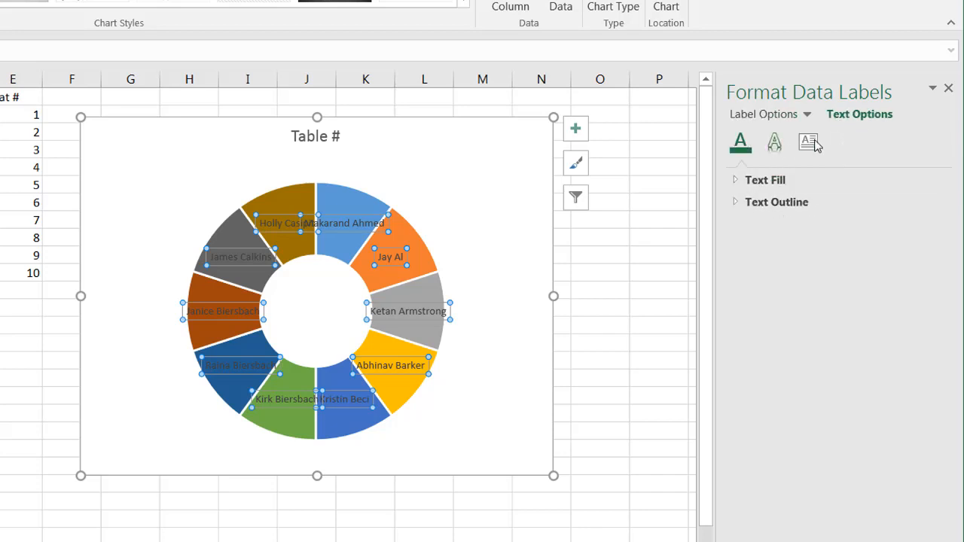
{"action": "left_click", "coordinate": [808, 143]}
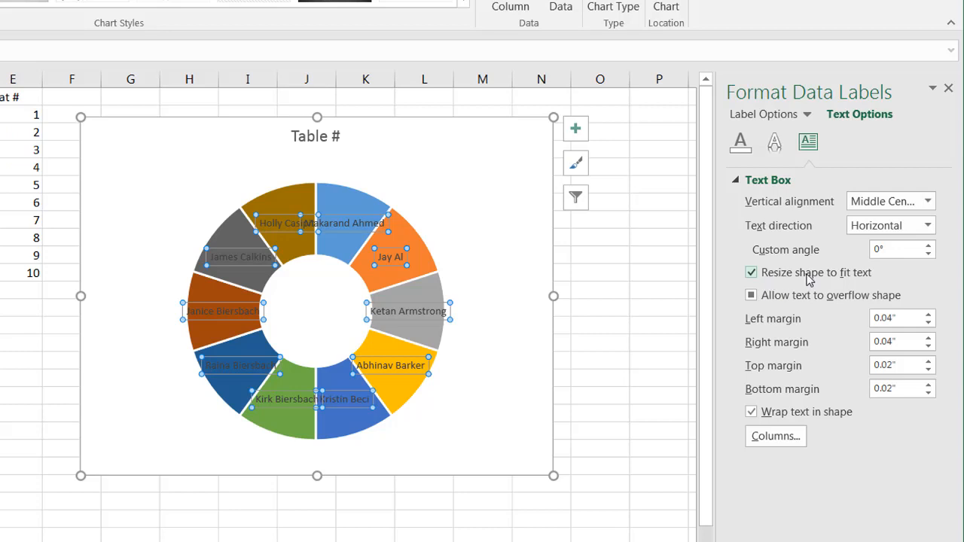
{"action": "left_click", "coordinate": [751, 295]}
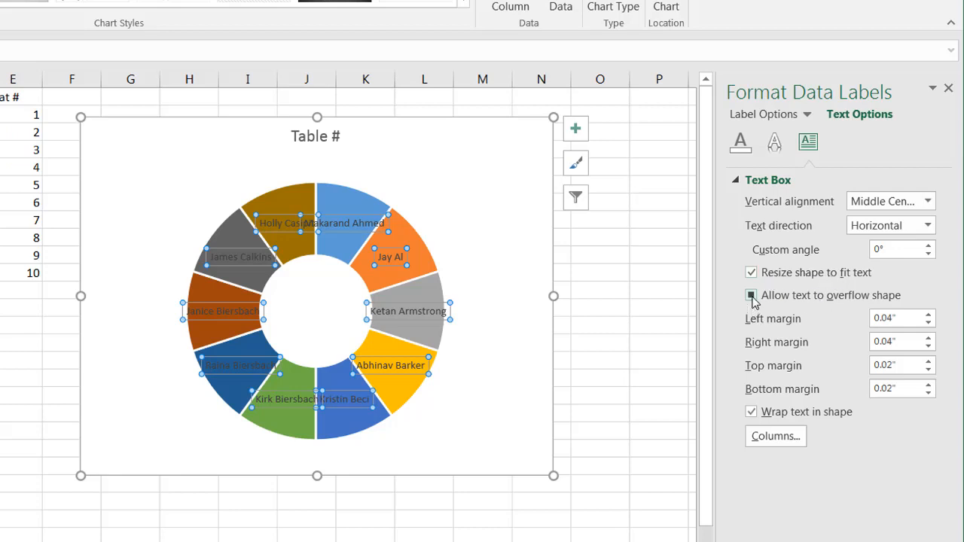
{"action": "left_click", "coordinate": [750, 295]}
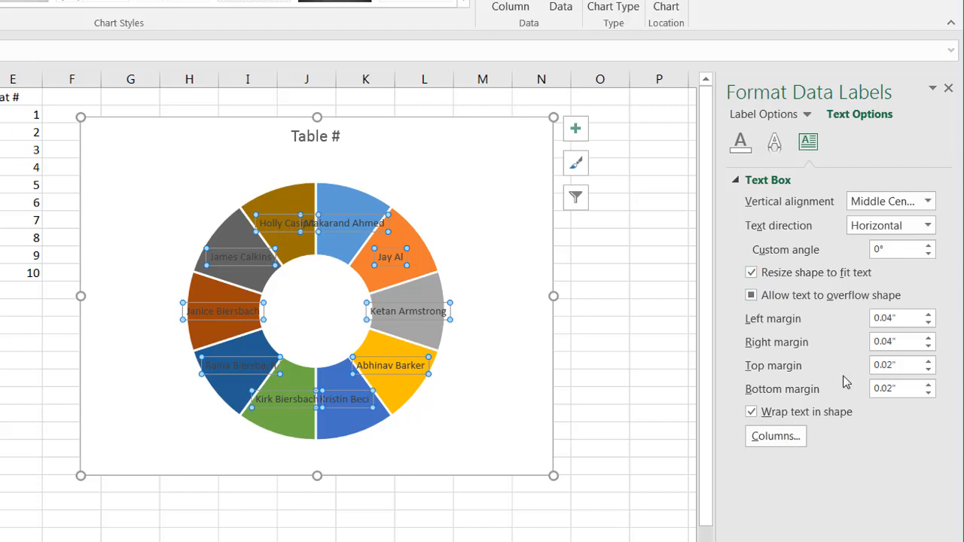
{"action": "mouse_move", "coordinate": [864, 250]}
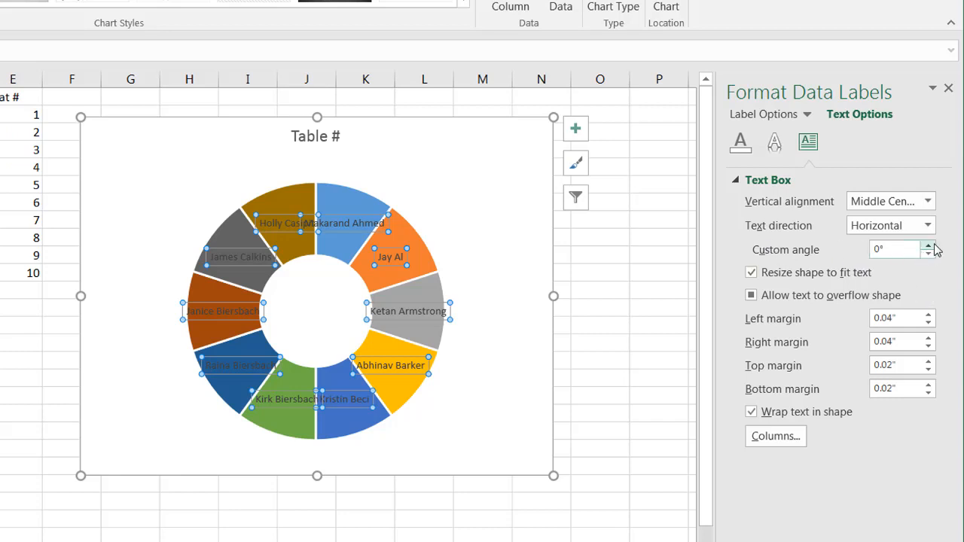
Raise the guest-name labels' custom angle to 10°.
{"action": "left_click", "coordinate": [929, 246]}
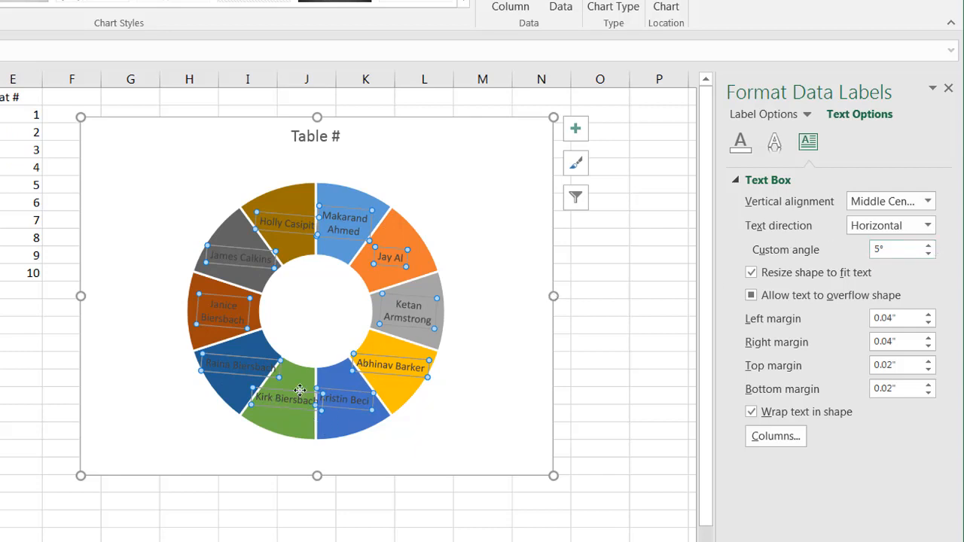
{"action": "mouse_move", "coordinate": [309, 398]}
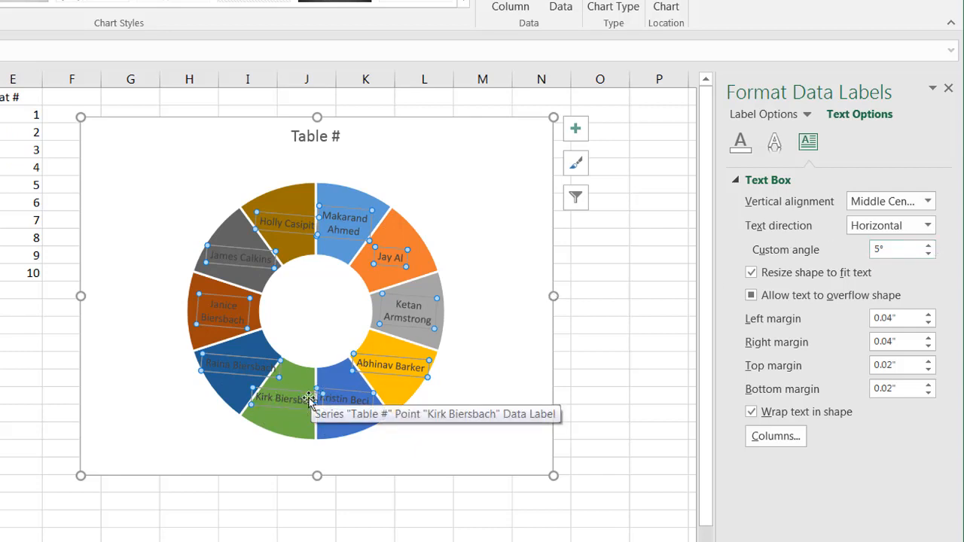
{"action": "mouse_move", "coordinate": [292, 411]}
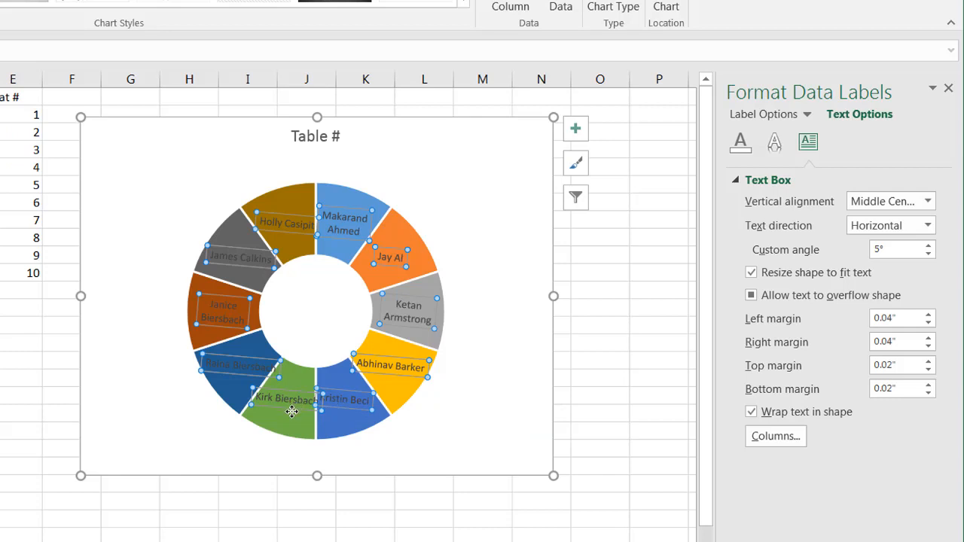
{"action": "mouse_move", "coordinate": [594, 266]}
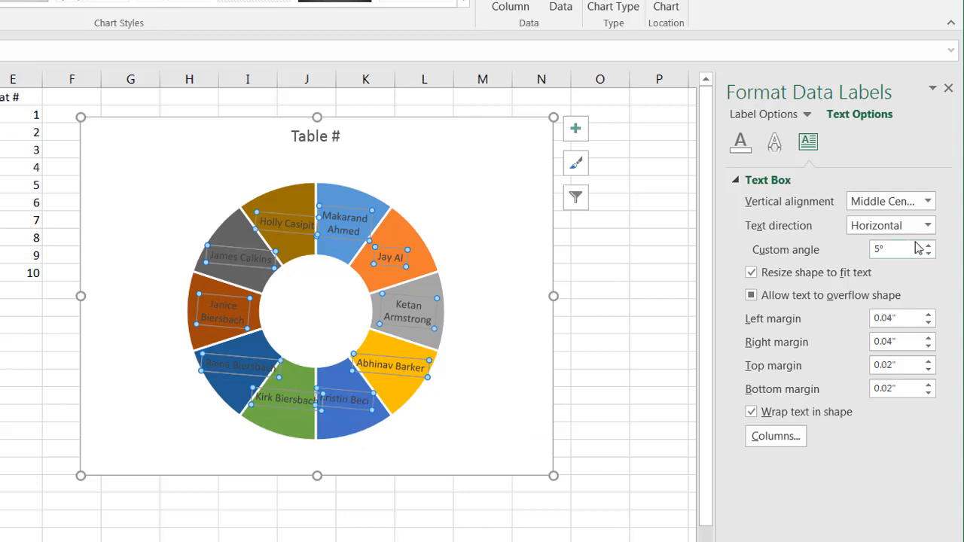
{"action": "left_click", "coordinate": [928, 245]}
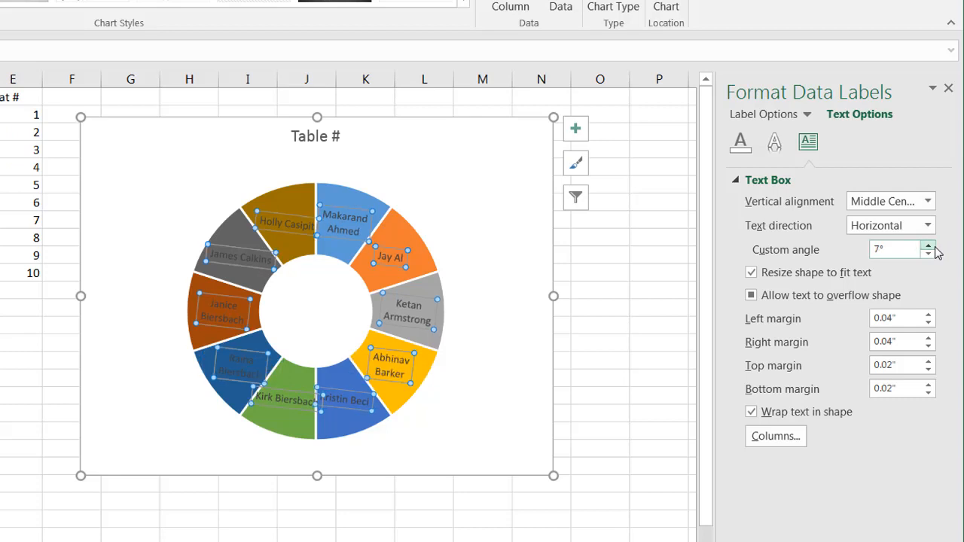
{"action": "left_click", "coordinate": [929, 246]}
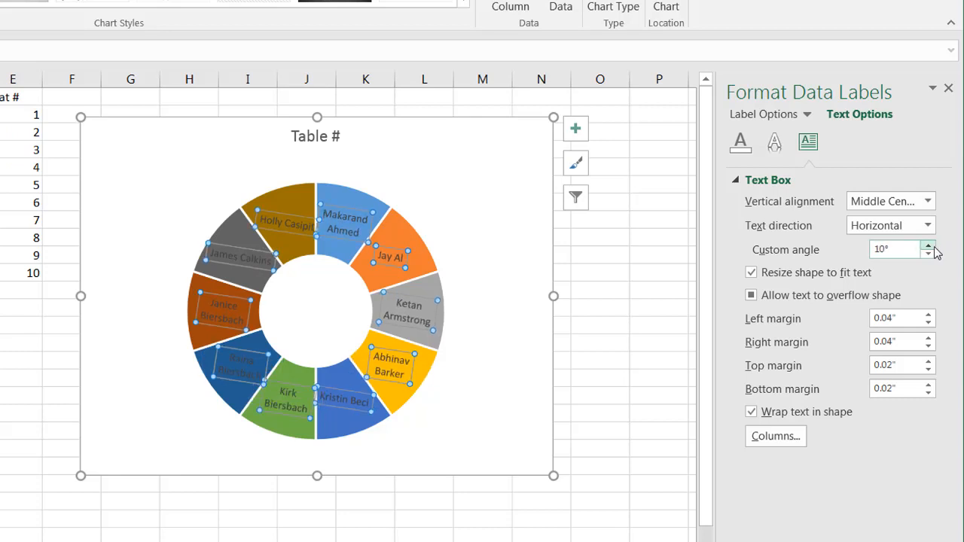
{"action": "left_click", "coordinate": [929, 245]}
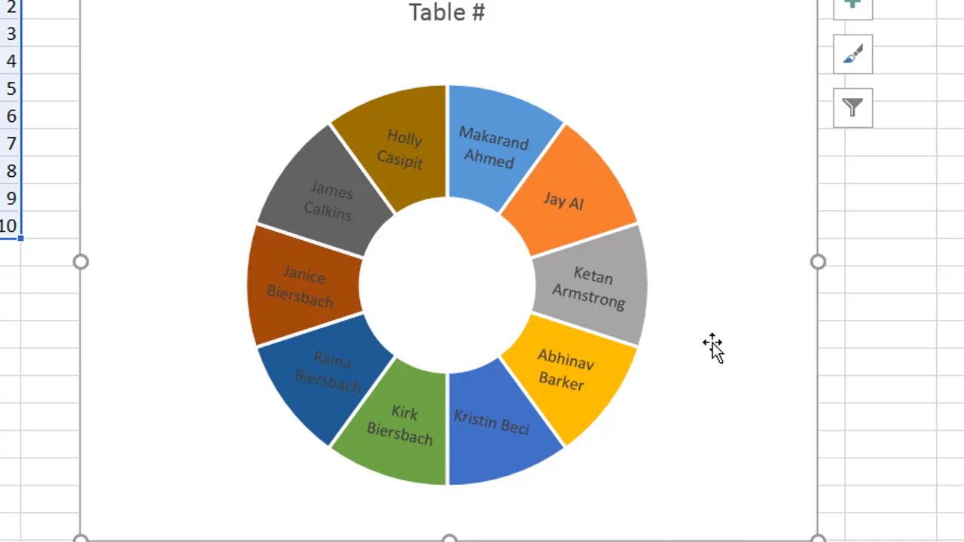
{"action": "mouse_move", "coordinate": [482, 17]}
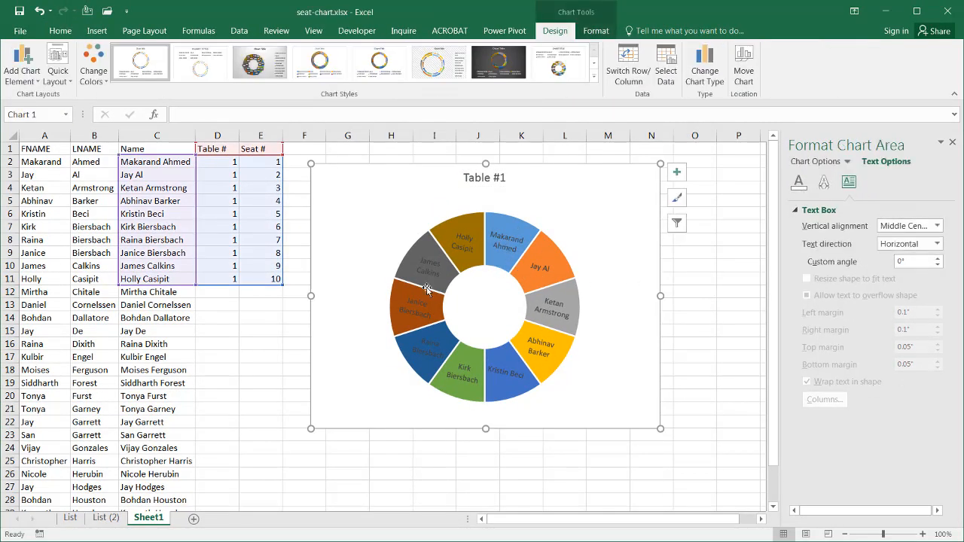
{"action": "mouse_move", "coordinate": [544, 286]}
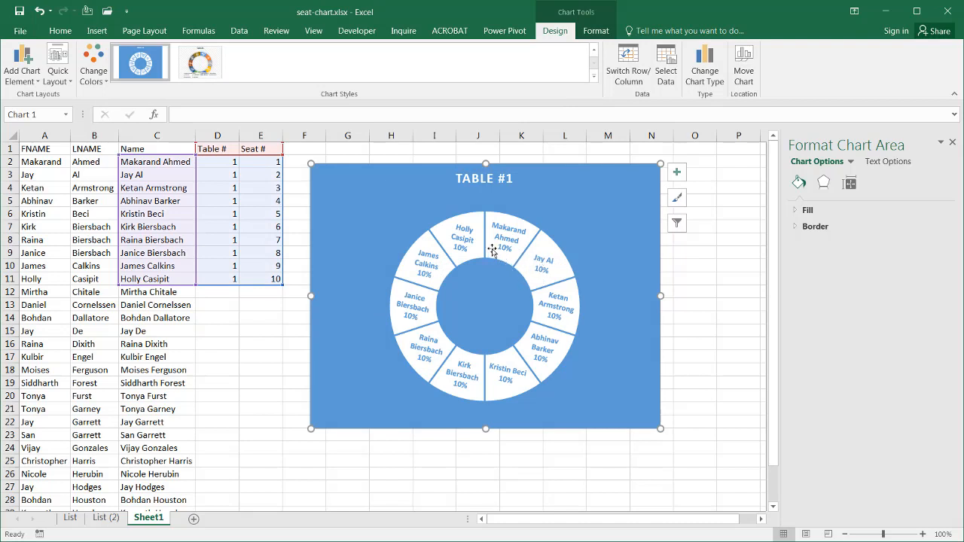
{"action": "mouse_move", "coordinate": [538, 364]}
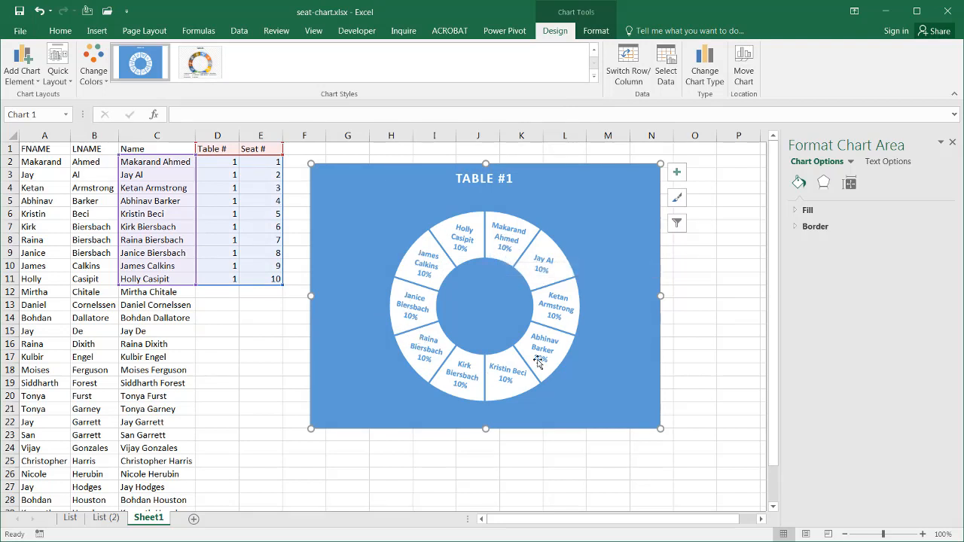
{"action": "mouse_move", "coordinate": [462, 234]}
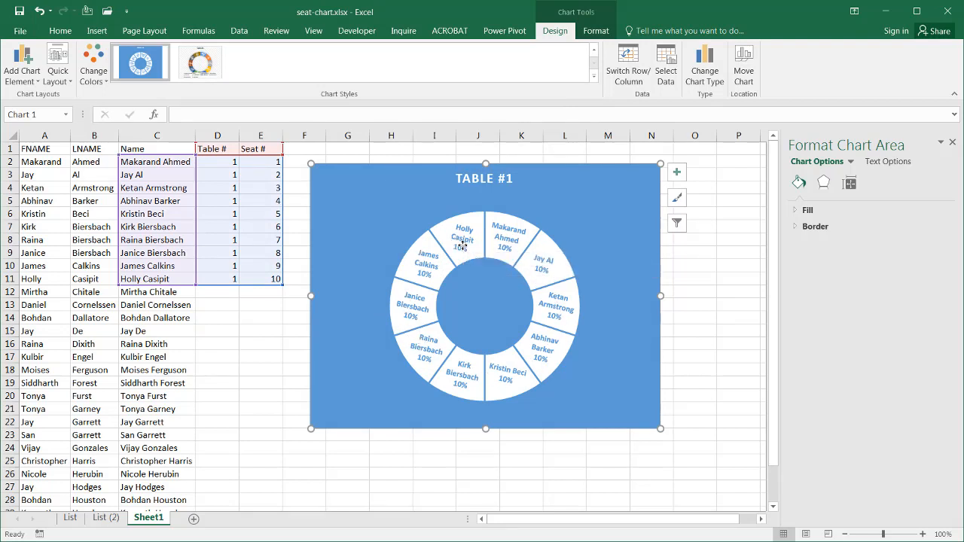
Uncheck Percentage in Label Options, leaving Category Name as the only label content.
{"action": "left_click", "coordinate": [461, 248]}
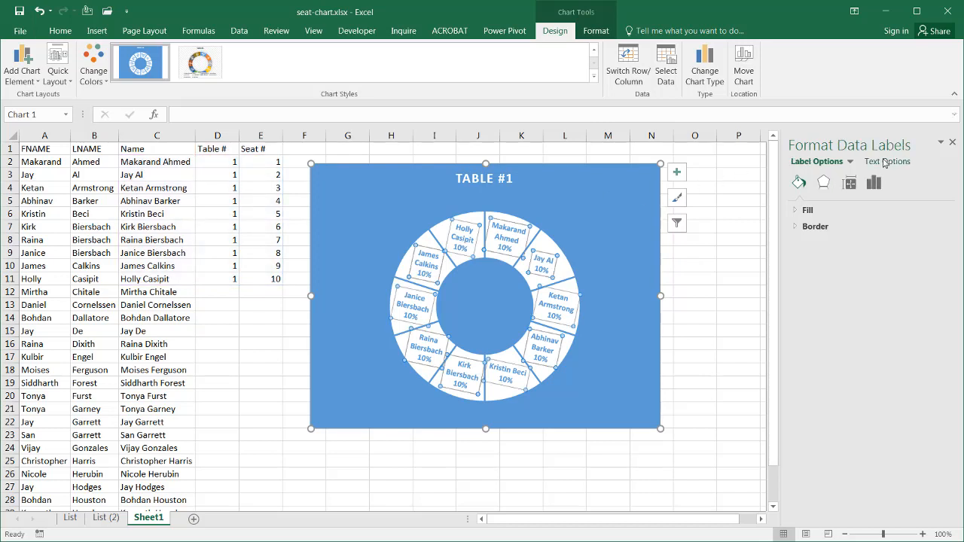
{"action": "left_click", "coordinate": [887, 161]}
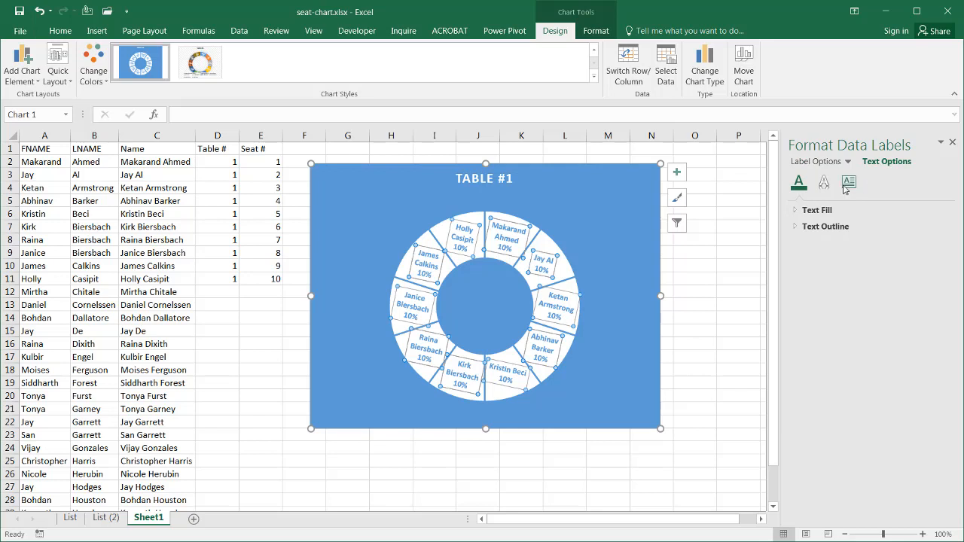
{"action": "left_click", "coordinate": [849, 182]}
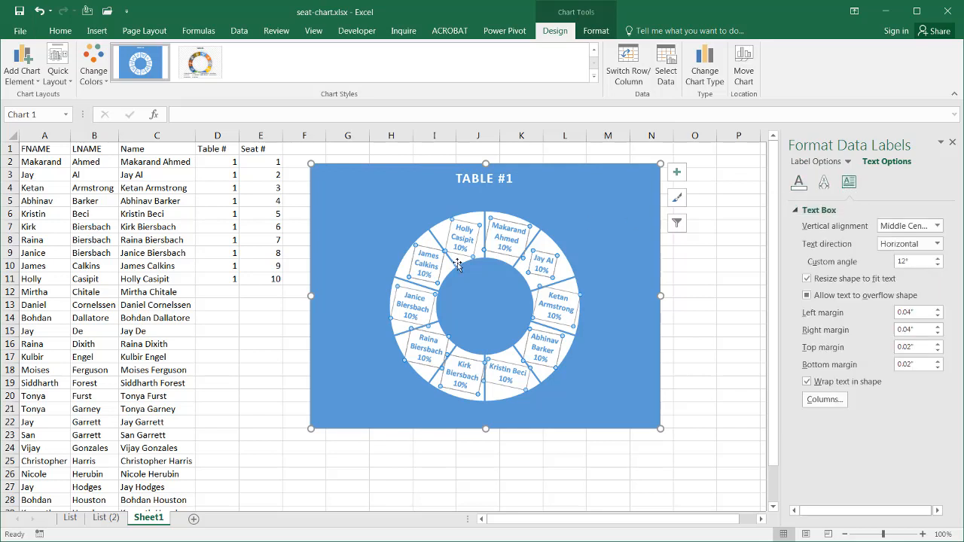
{"action": "left_click", "coordinate": [818, 161]}
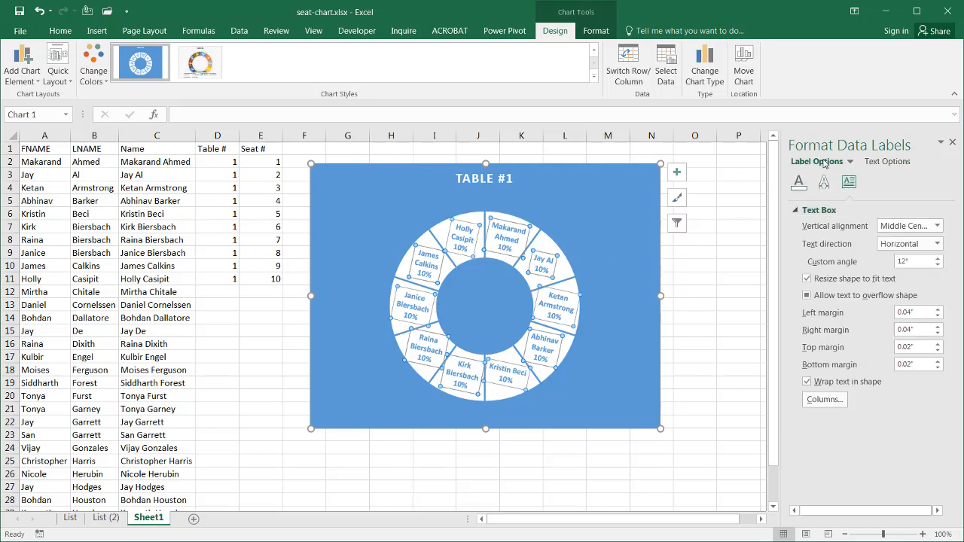
{"action": "left_click", "coordinate": [874, 182]}
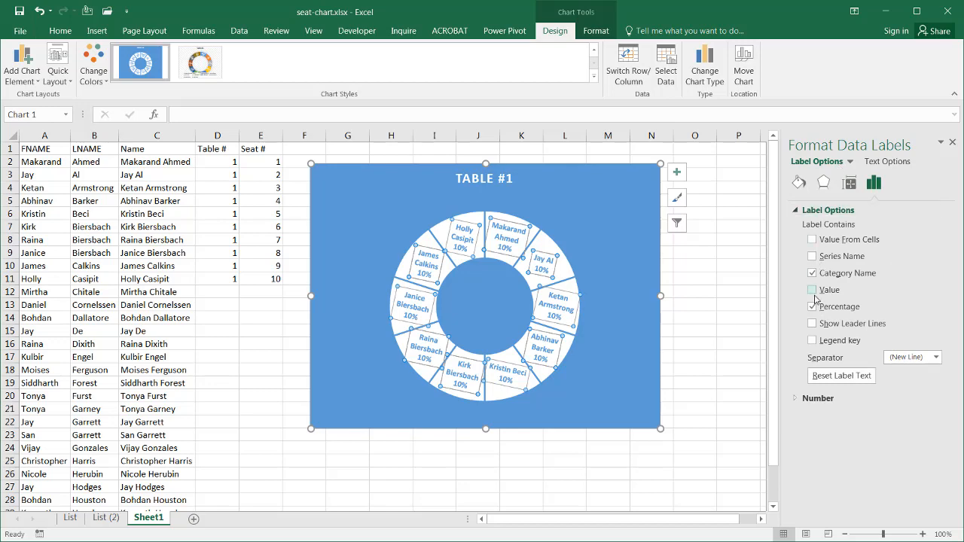
{"action": "left_click", "coordinate": [812, 306]}
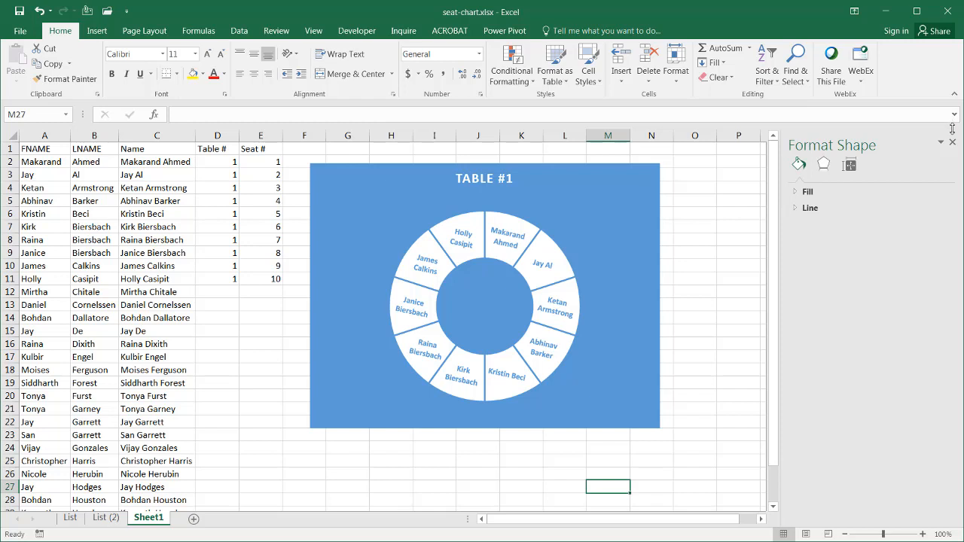
{"action": "left_click", "coordinate": [953, 141]}
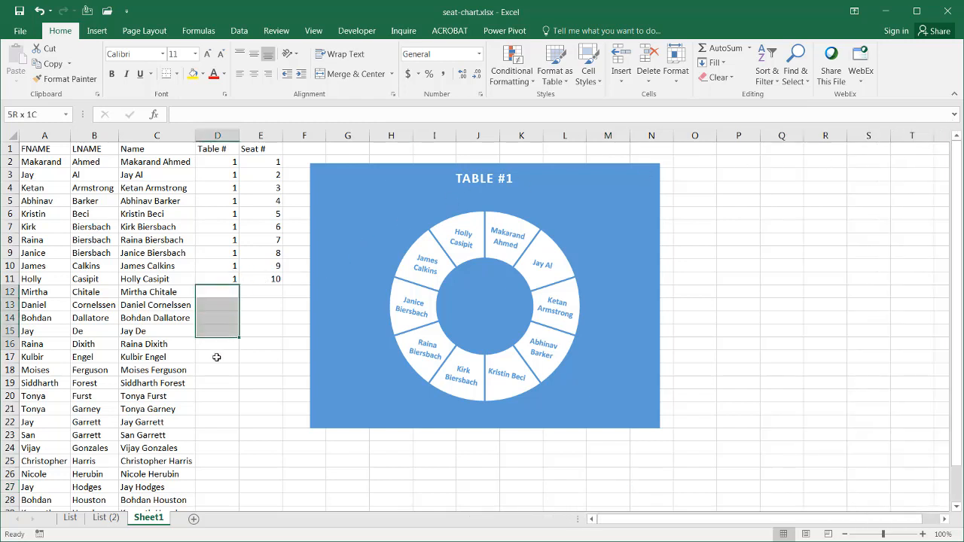
{"action": "left_click", "coordinate": [217, 292]}
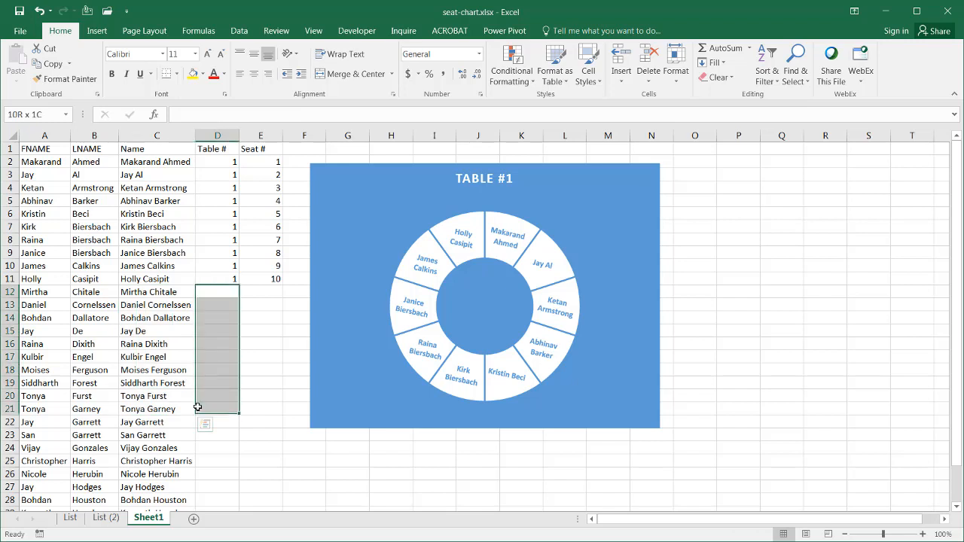
{"action": "type", "text": "2"}
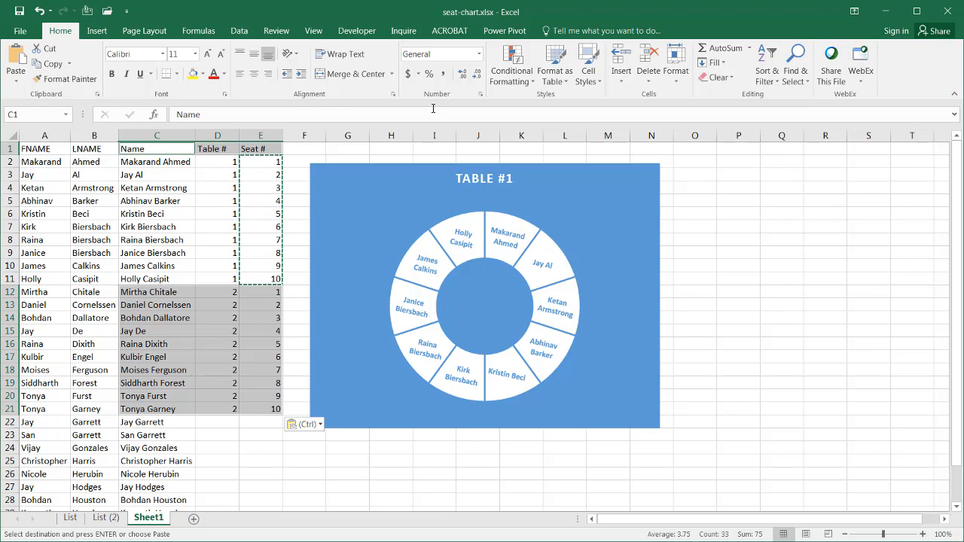
Insert a doughnut chart, then paste a copy of the styled Table #1 chart beside the original.
{"action": "left_click", "coordinate": [96, 30]}
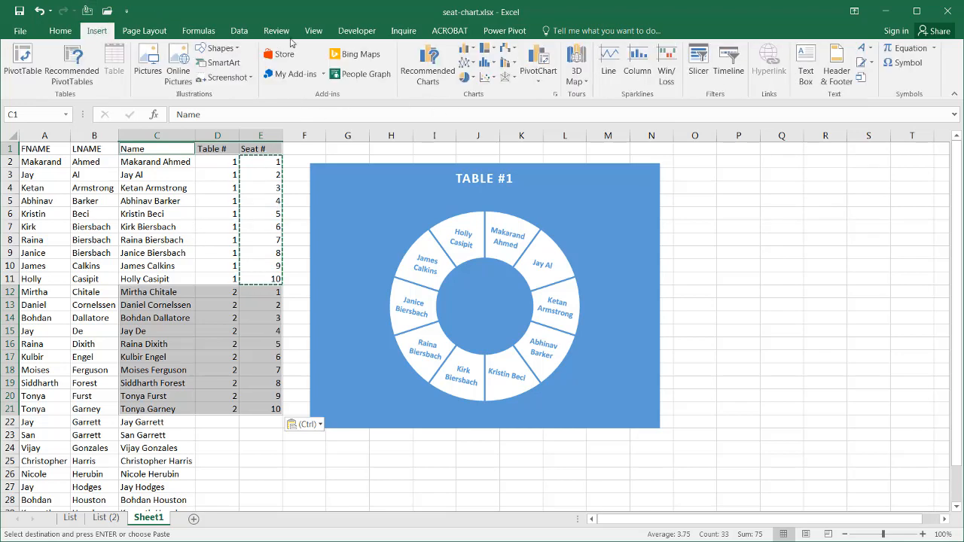
{"action": "left_click", "coordinate": [465, 75]}
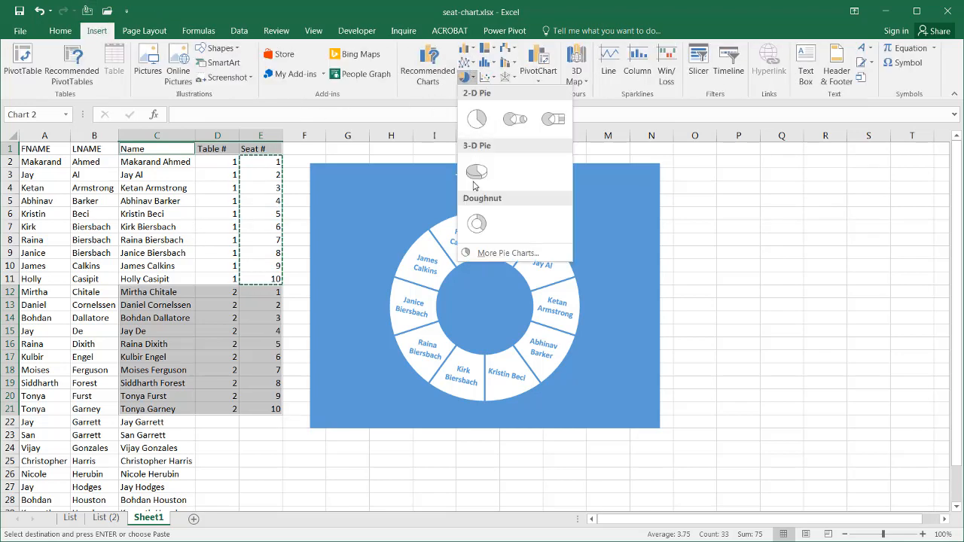
{"action": "left_click", "coordinate": [476, 224]}
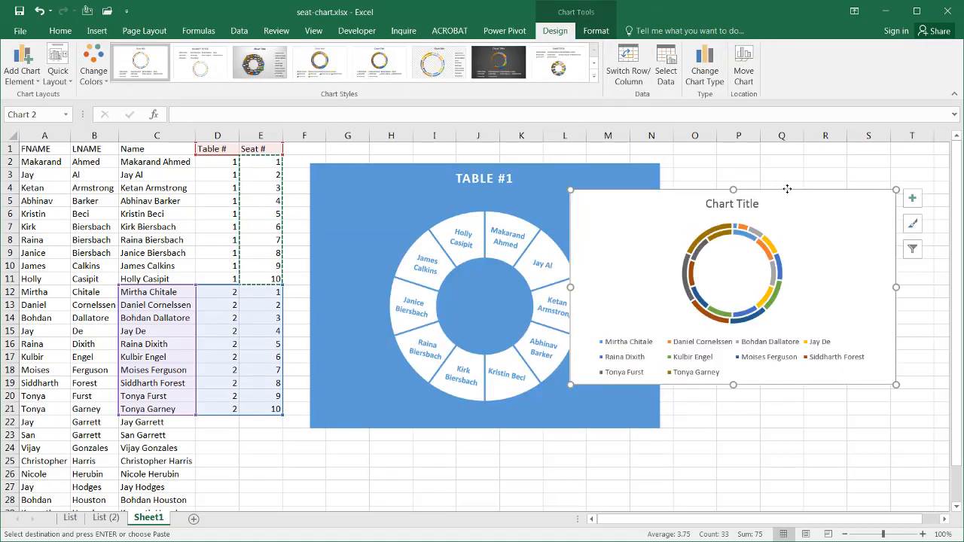
{"action": "left_click", "coordinate": [156, 148]}
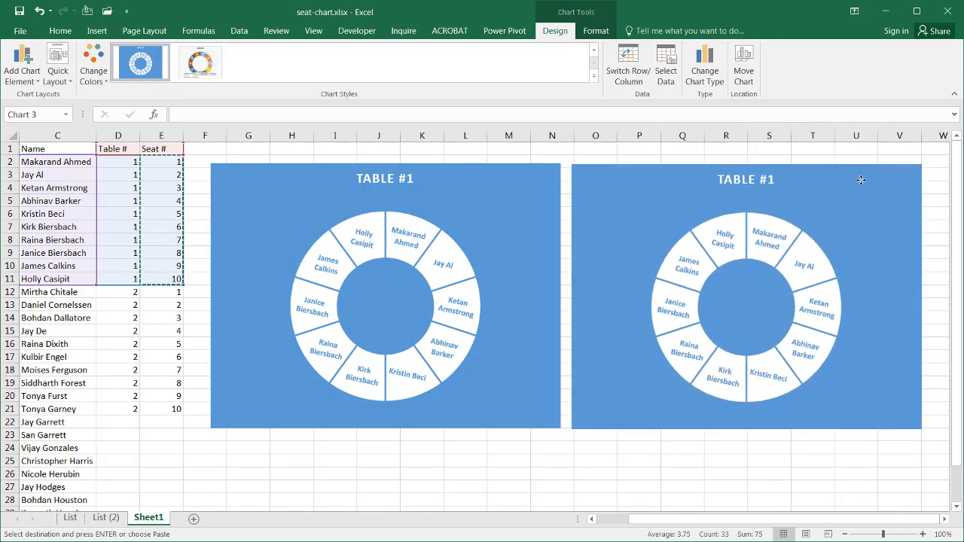
Open Select Data for the copied chart and point its Table # series at rows 12–21.
{"action": "left_click", "coordinate": [746, 294]}
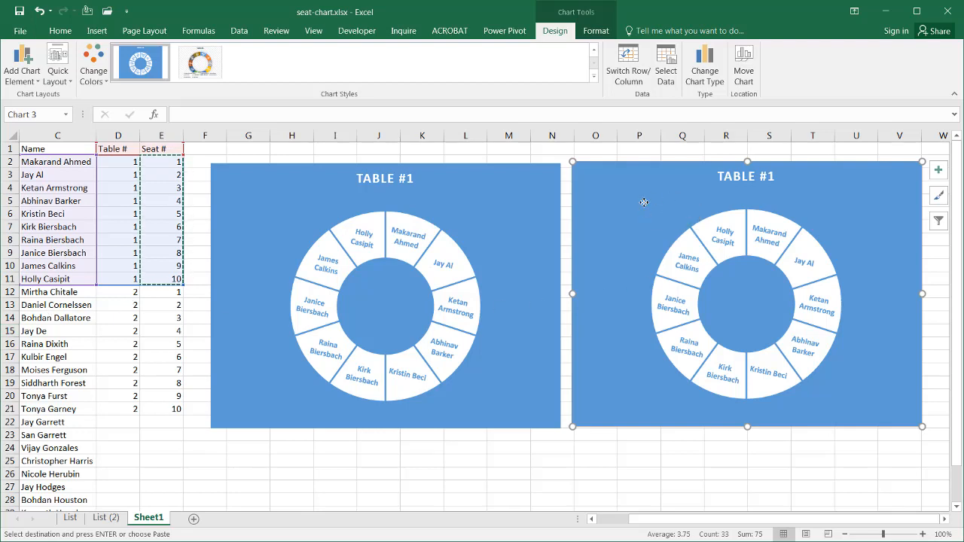
{"action": "right_click", "coordinate": [644, 203]}
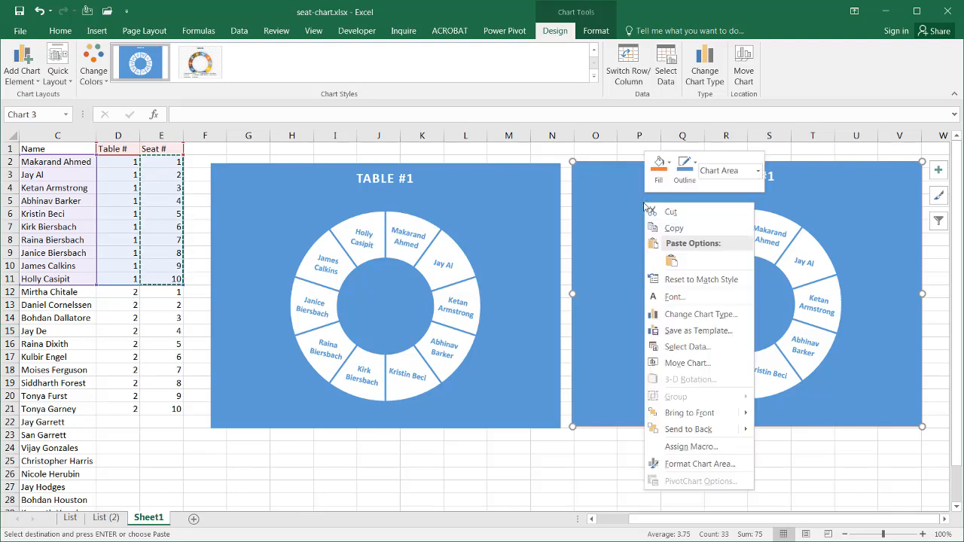
{"action": "left_click", "coordinate": [628, 260]}
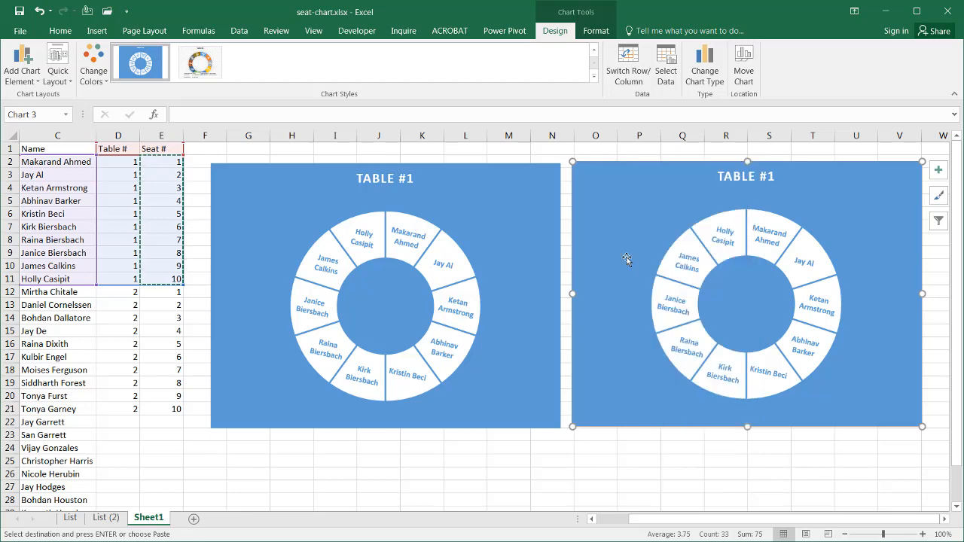
{"action": "left_click", "coordinate": [665, 64]}
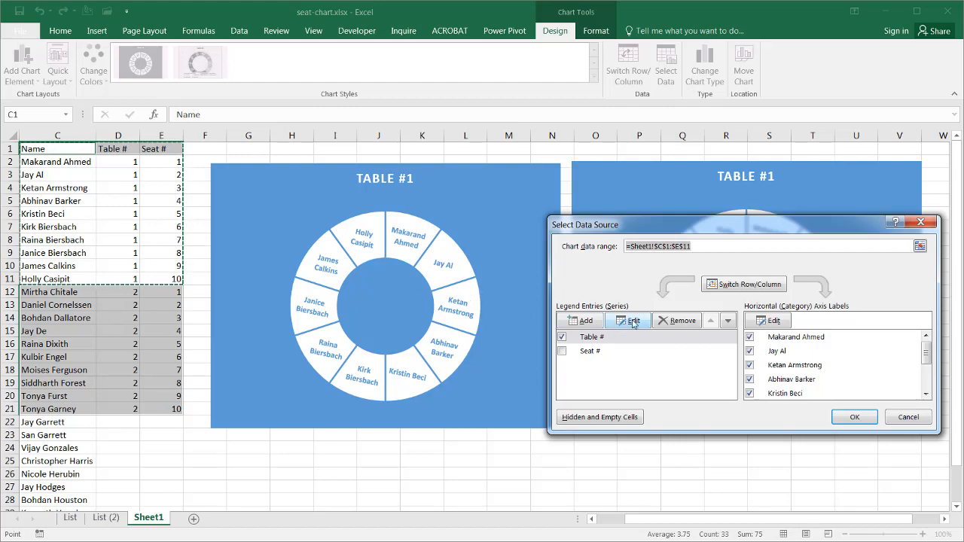
{"action": "left_click", "coordinate": [630, 321]}
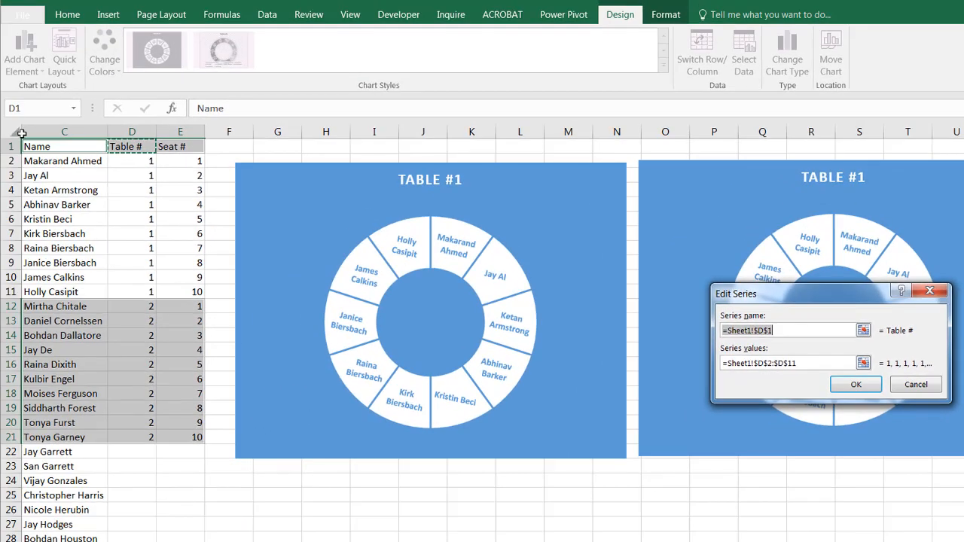
{"action": "left_click", "coordinate": [132, 132]}
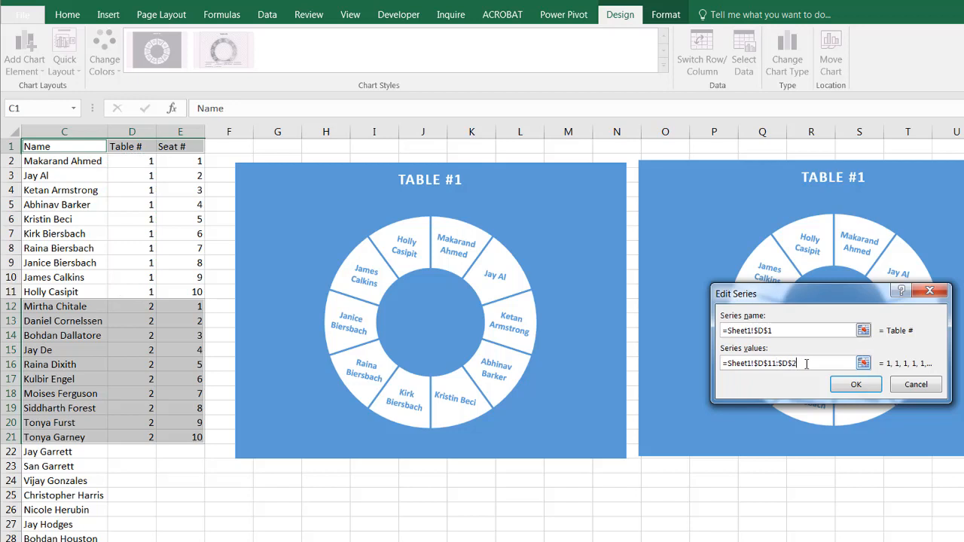
{"action": "left_click", "coordinate": [856, 384]}
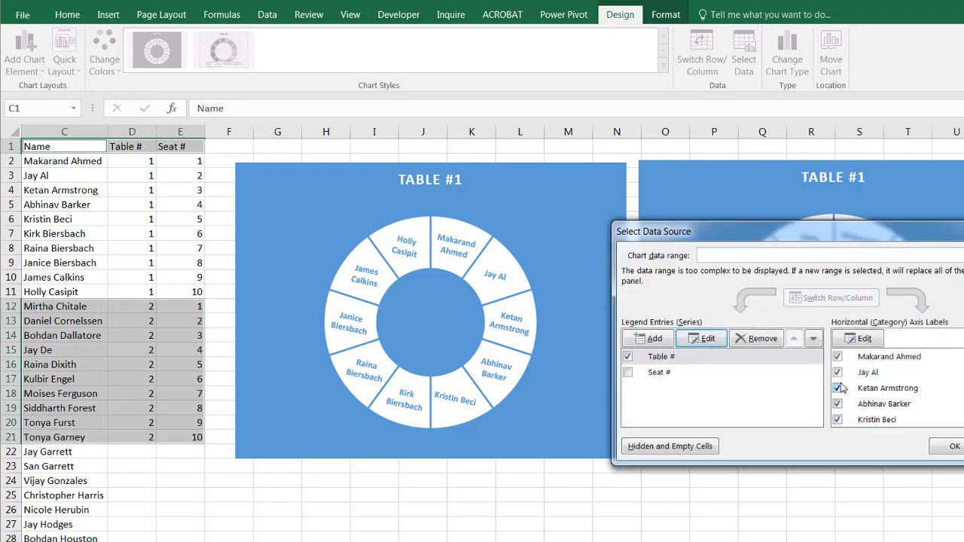
Point the Seat # series at rows 12–21 and use C12:C21 guest names as slice labels.
{"action": "left_click", "coordinate": [659, 372]}
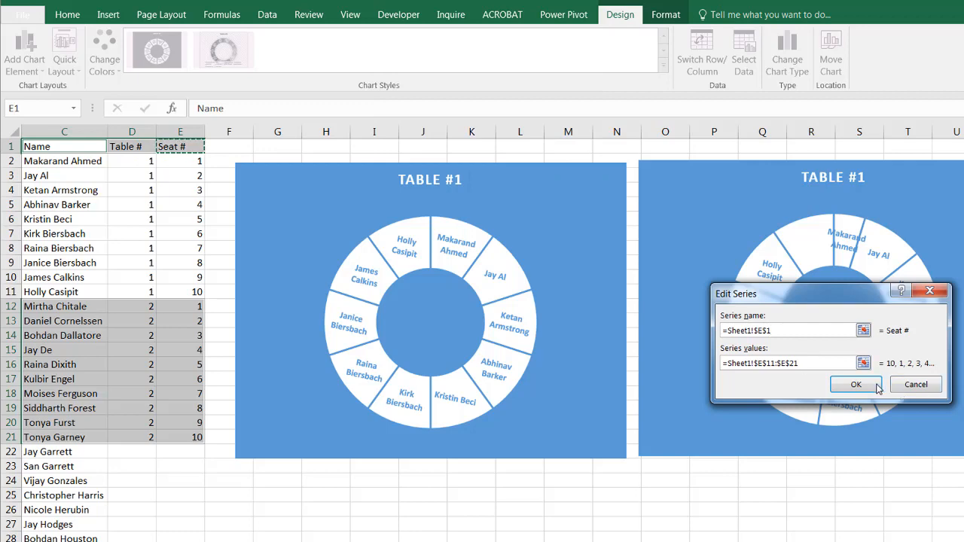
{"action": "left_click", "coordinate": [856, 385]}
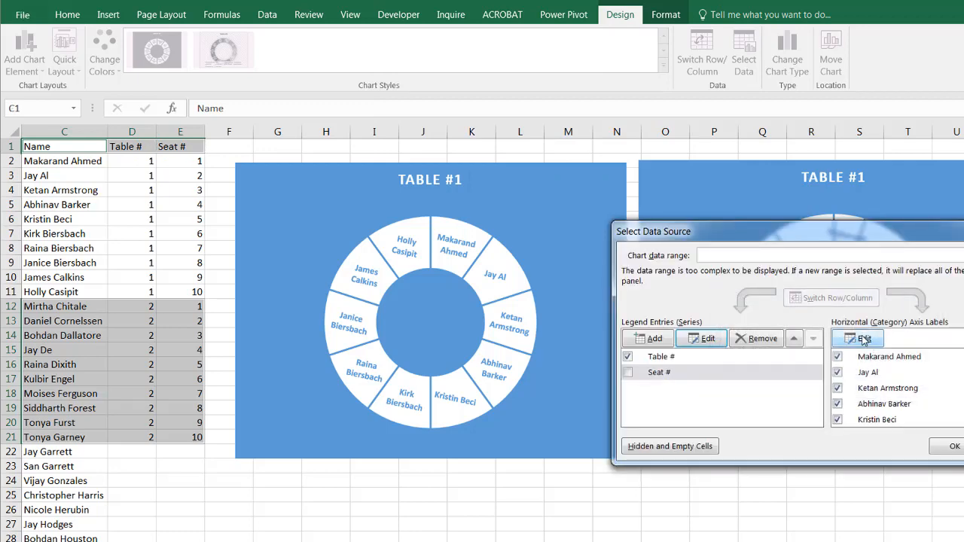
{"action": "left_click", "coordinate": [864, 338]}
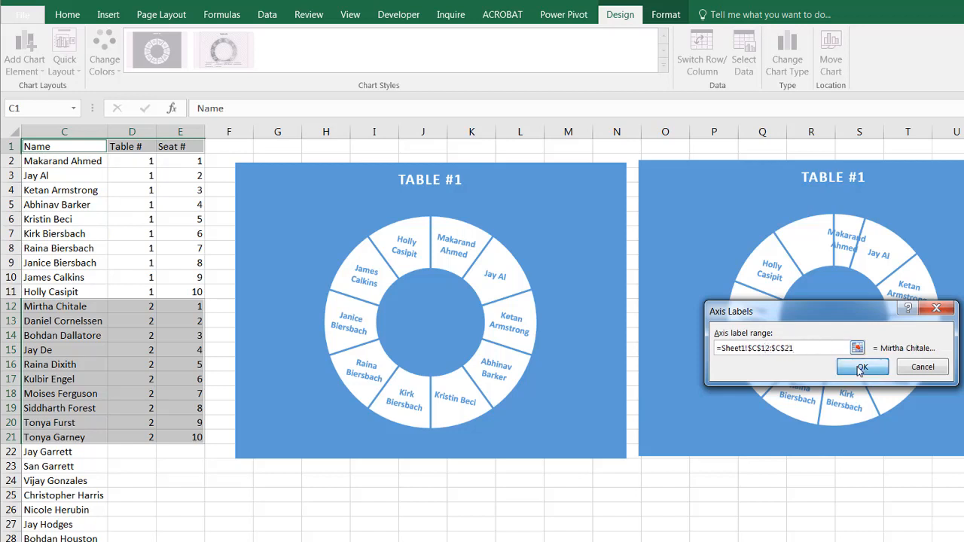
{"action": "left_click", "coordinate": [862, 367]}
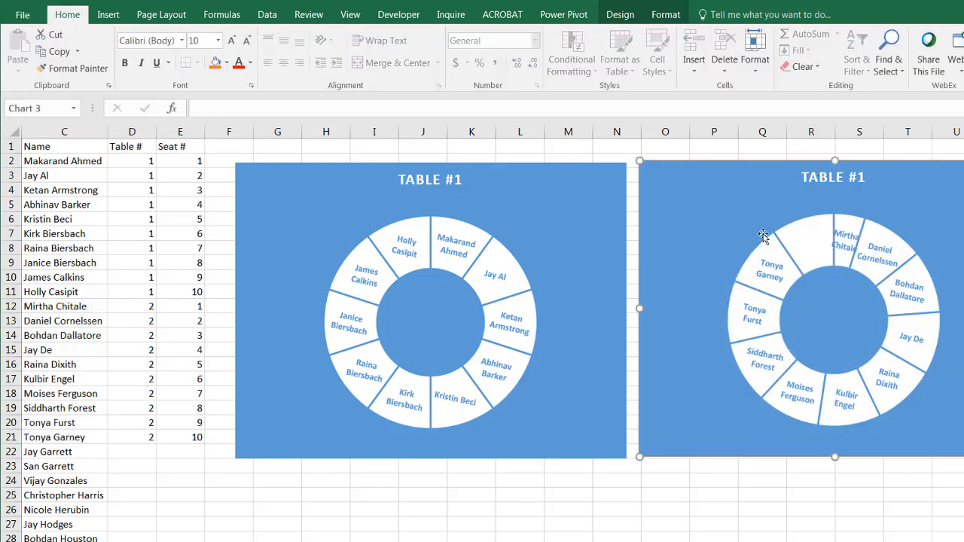
Set the second chart's Table # series values to =Sheet1!$D$12:$D$21 and apply.
{"action": "left_click", "coordinate": [763, 233]}
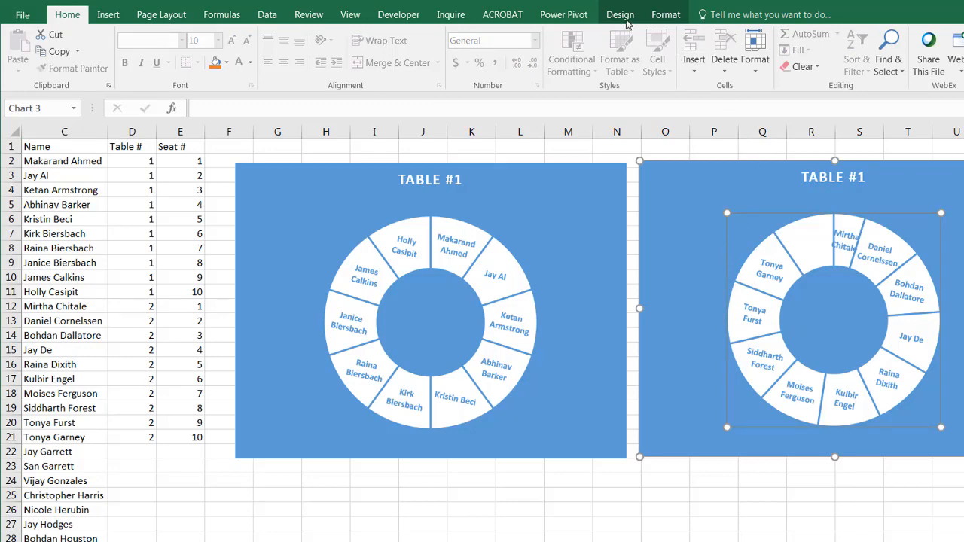
{"action": "left_click", "coordinate": [620, 14]}
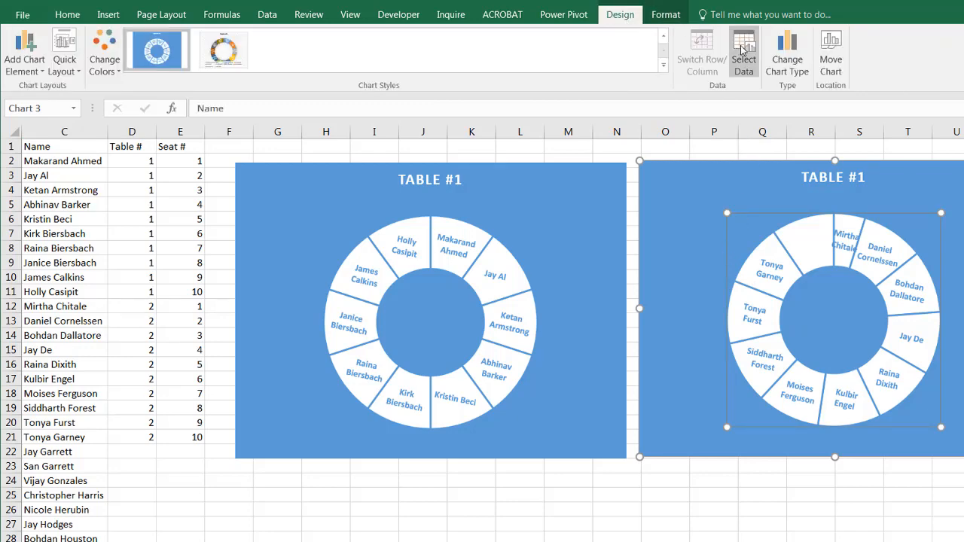
{"action": "left_click", "coordinate": [744, 51]}
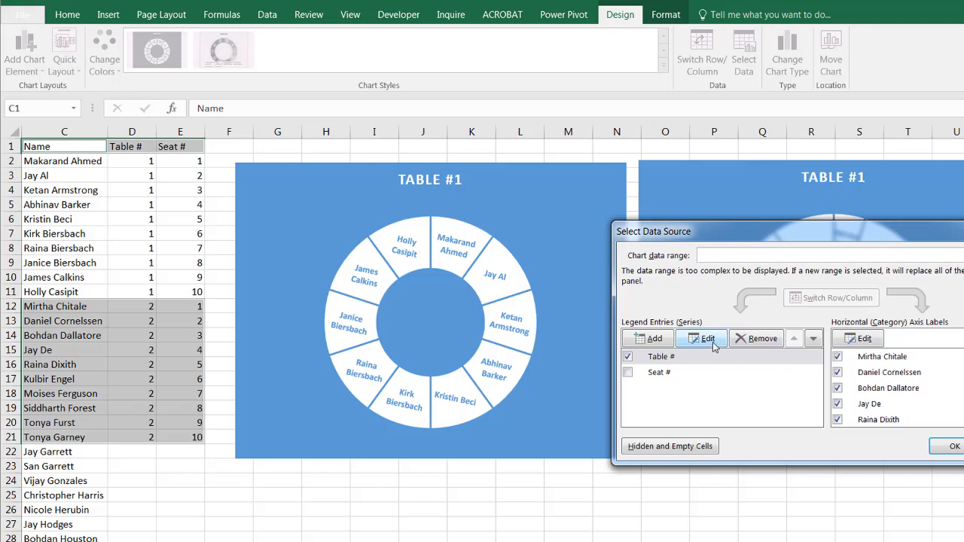
{"action": "left_click", "coordinate": [701, 339]}
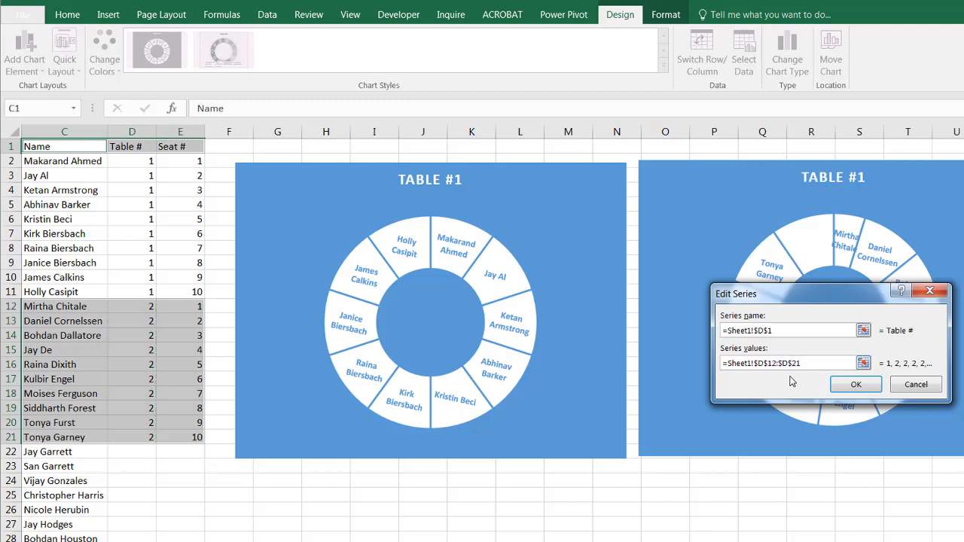
{"action": "mouse_move", "coordinate": [613, 348]}
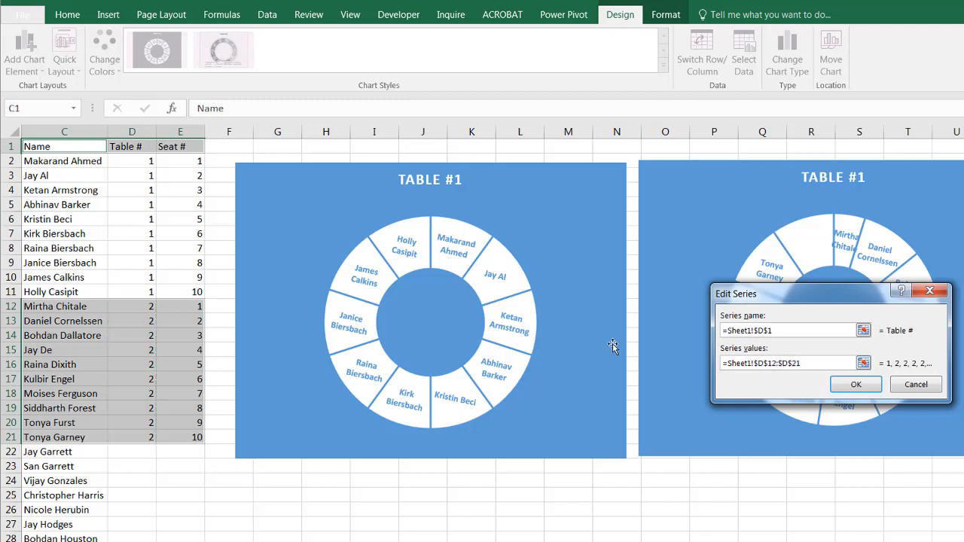
{"action": "mouse_move", "coordinate": [112, 411]}
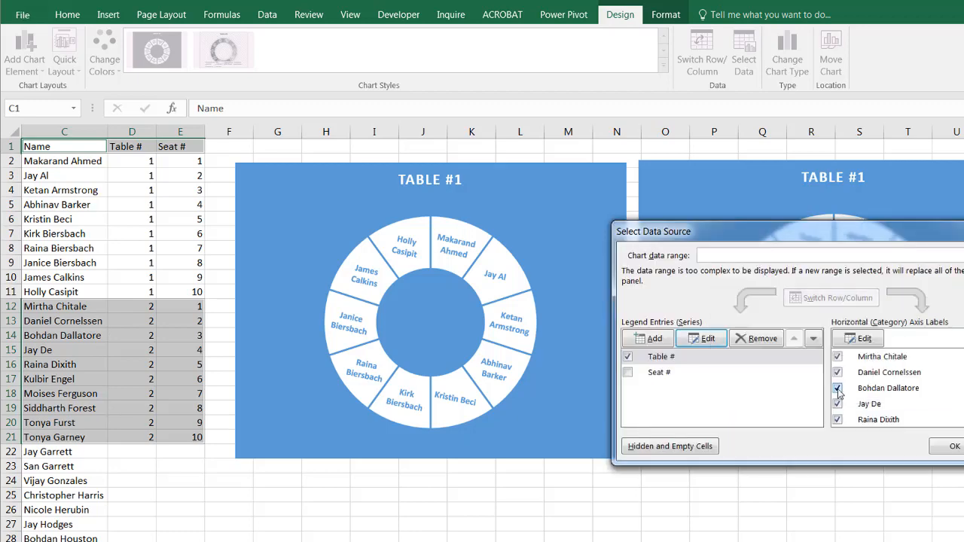
{"action": "left_click", "coordinate": [954, 446]}
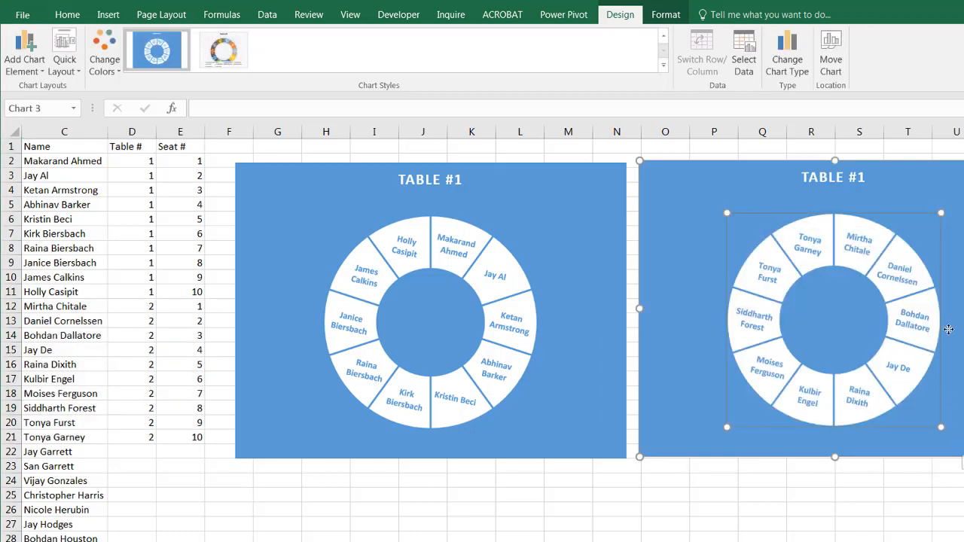
{"action": "left_click", "coordinate": [833, 179]}
{"action": "type", "text": "2"}
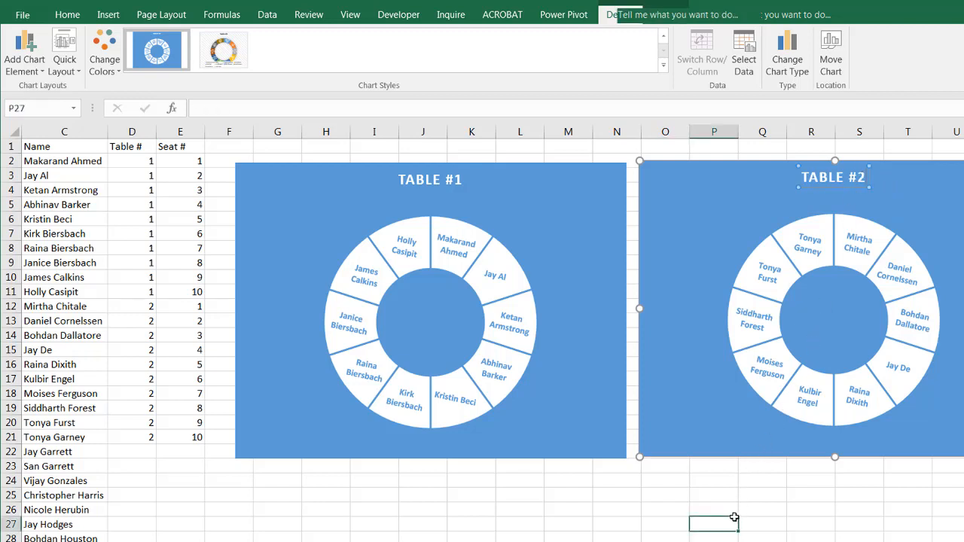
Finish retitling the second chart TABLE #2 and scroll down the sheet.
{"action": "left_click", "coordinate": [714, 523]}
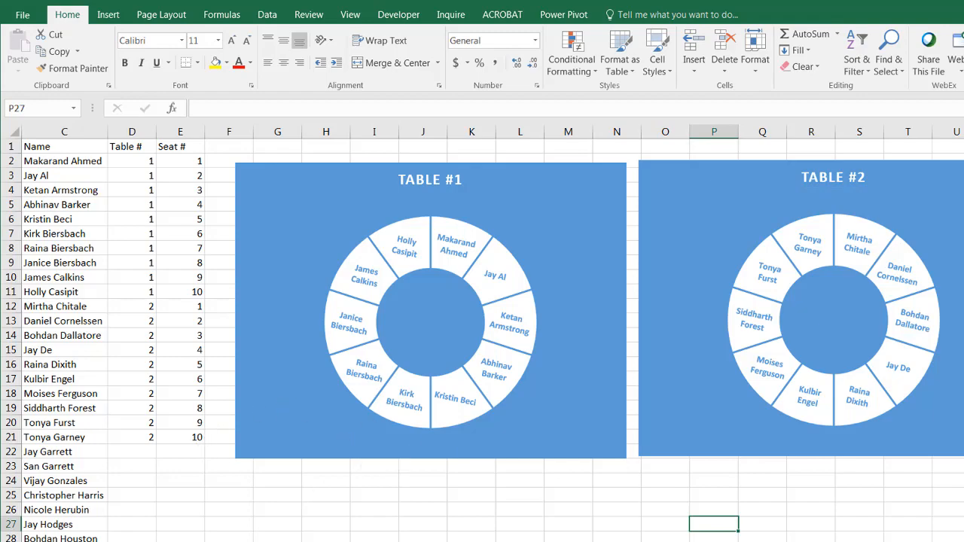
{"action": "scroll", "scroll_direction": "down", "scroll_amount": 3}
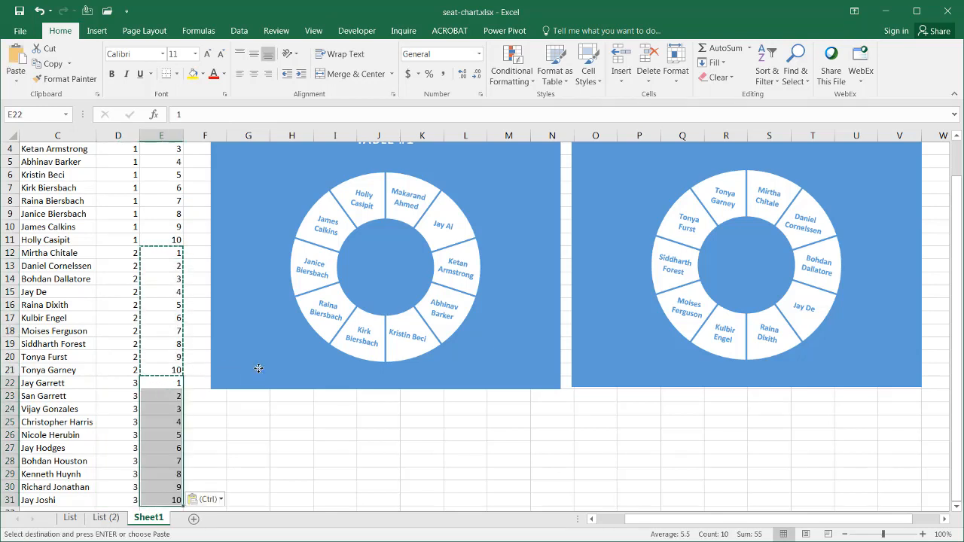
Duplicate the Table #1 doughnut chart with Ctrl+D.
{"action": "left_click", "coordinate": [386, 264]}
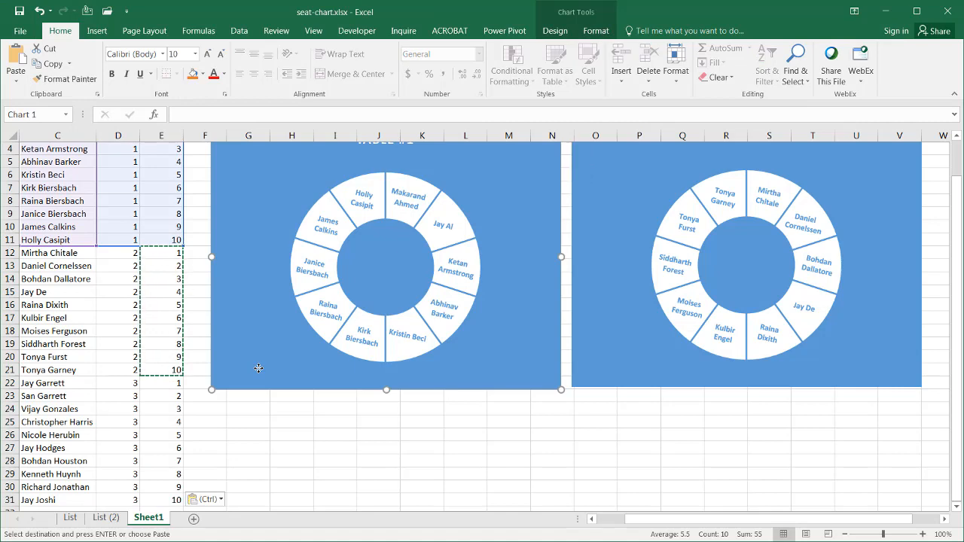
{"action": "key", "text": "ctrl+d"}
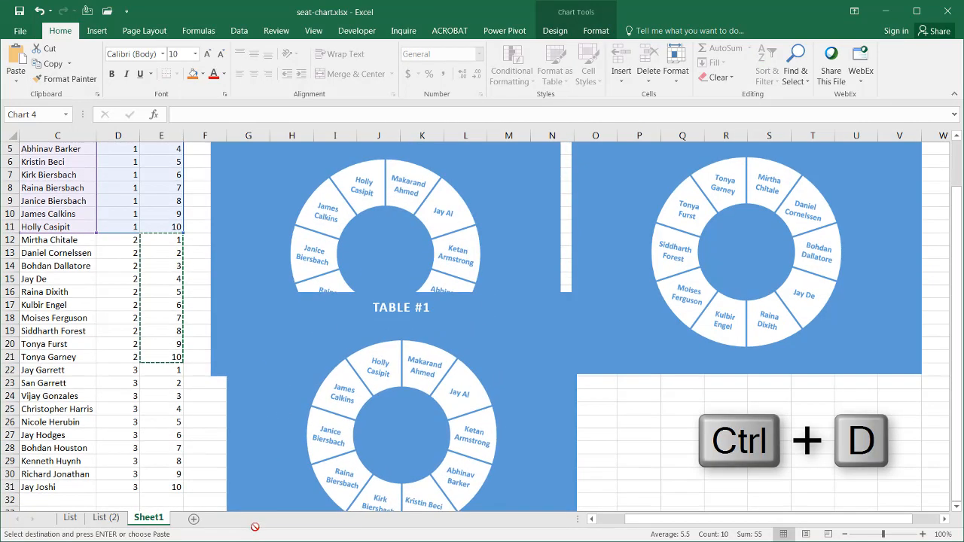
{"action": "key", "text": "ctrl+d"}
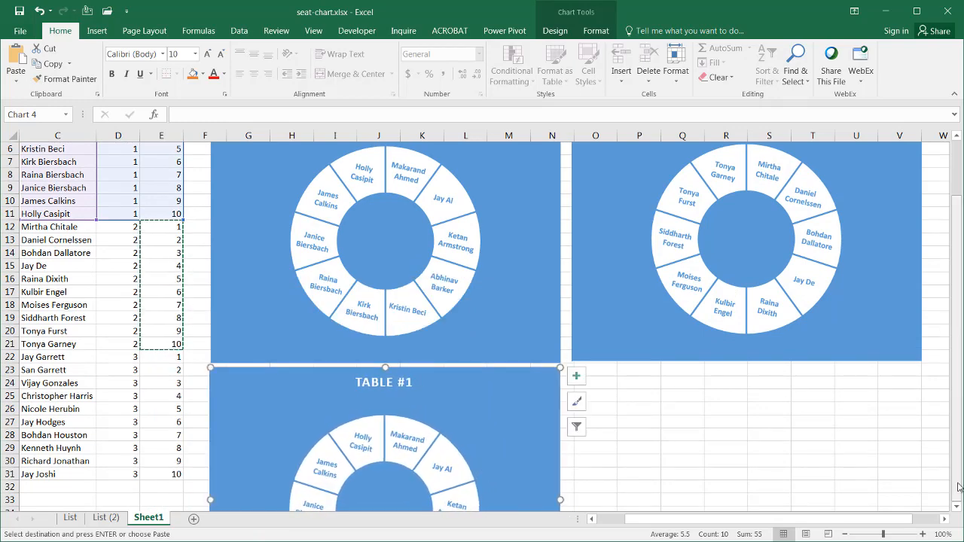
{"action": "scroll", "scroll_direction": "down", "scroll_amount": 3}
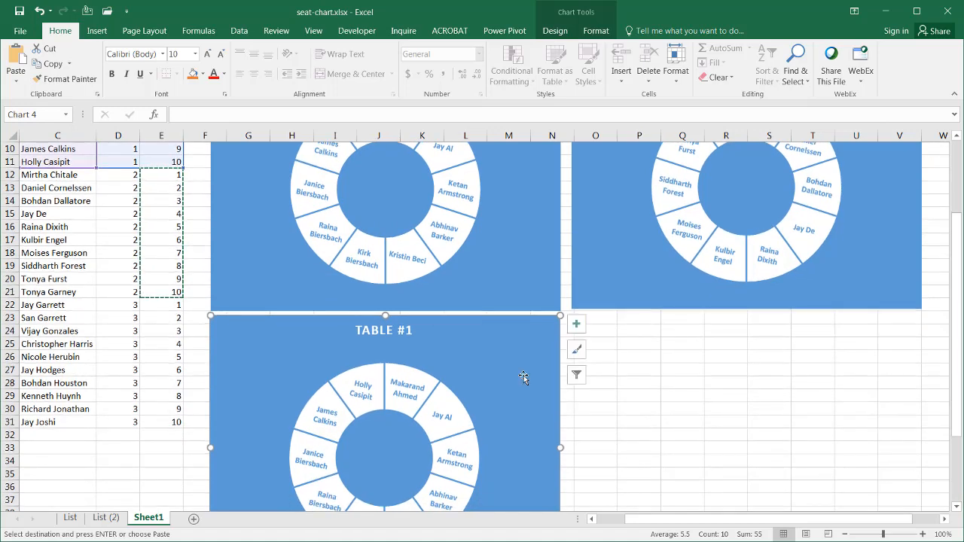
{"action": "mouse_move", "coordinate": [465, 357]}
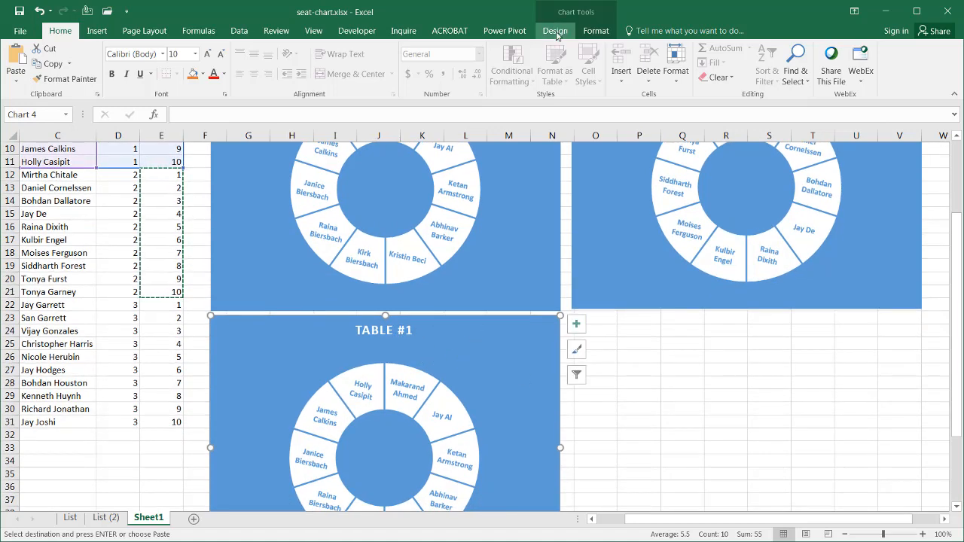
Point both series of the duplicated chart to rows 22–31 and label slices with C22:C31.
{"action": "left_click", "coordinate": [665, 64]}
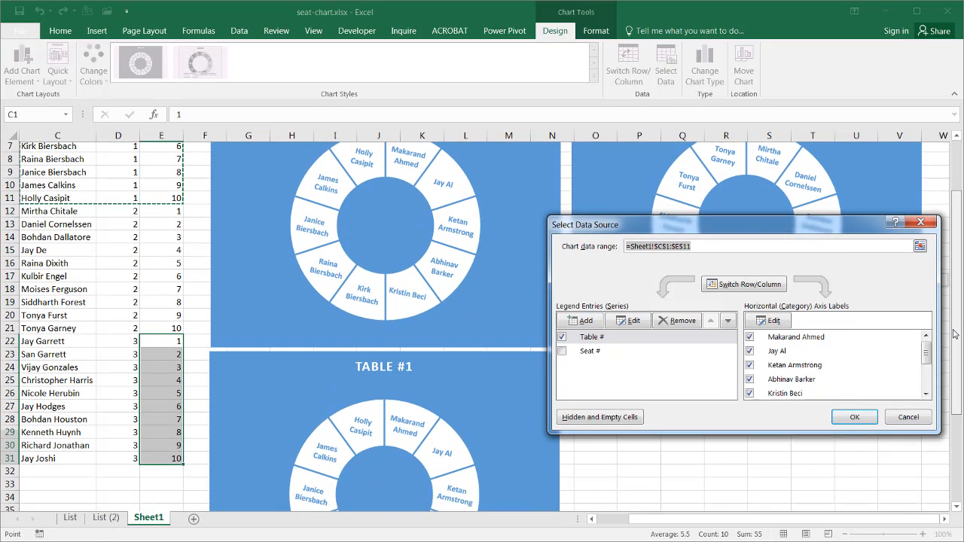
{"action": "left_click", "coordinate": [631, 320]}
{"action": "type", "text": "=Sheet1!$D$22:$D$31"}
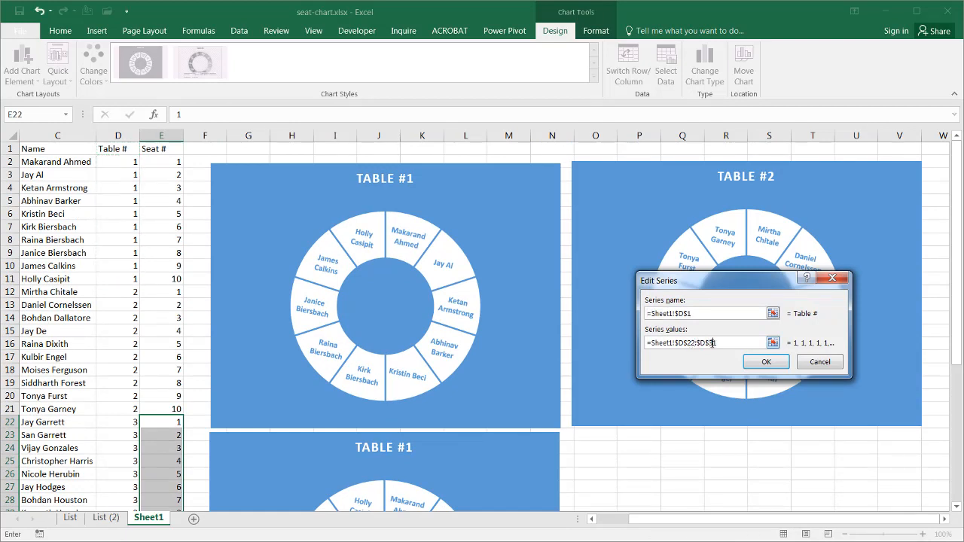
{"action": "left_click", "coordinate": [766, 362]}
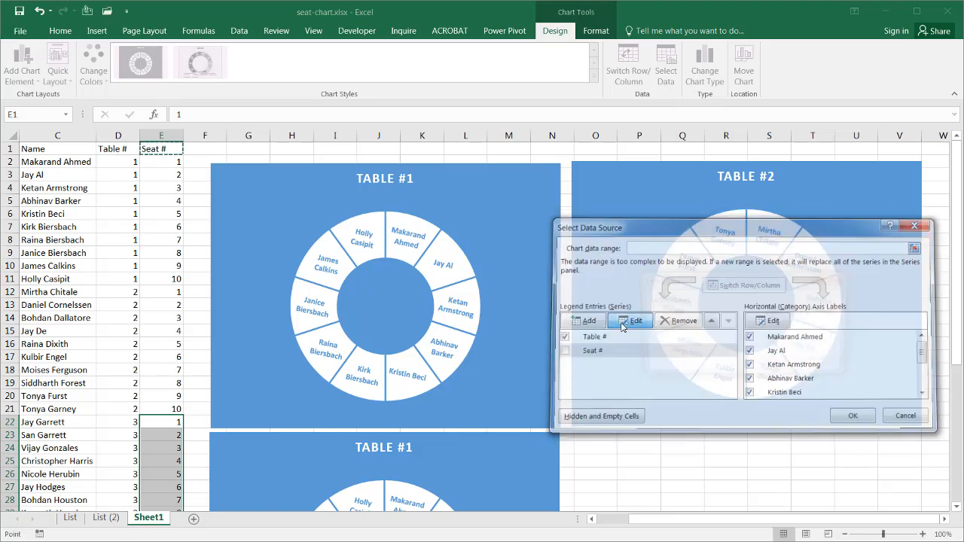
{"action": "left_click", "coordinate": [637, 320]}
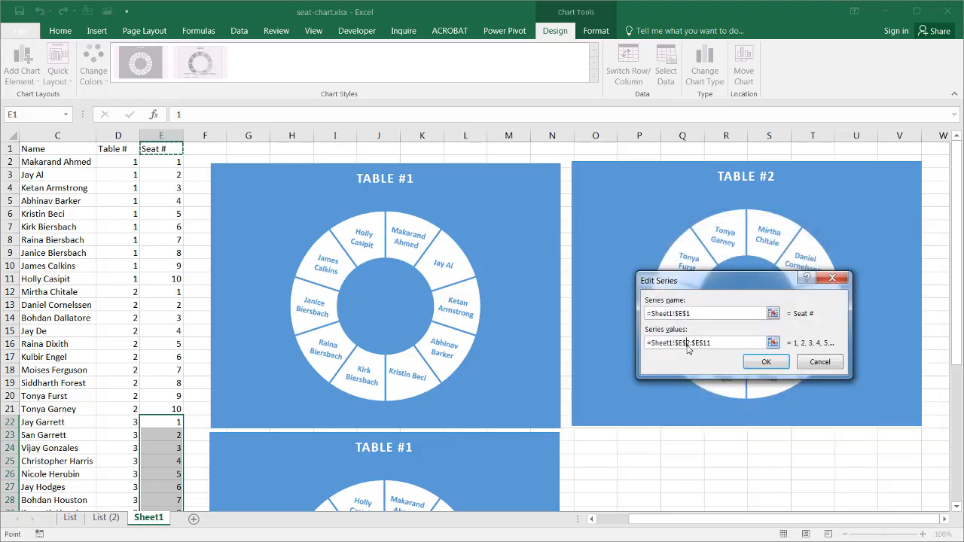
{"action": "left_click", "coordinate": [161, 422]}
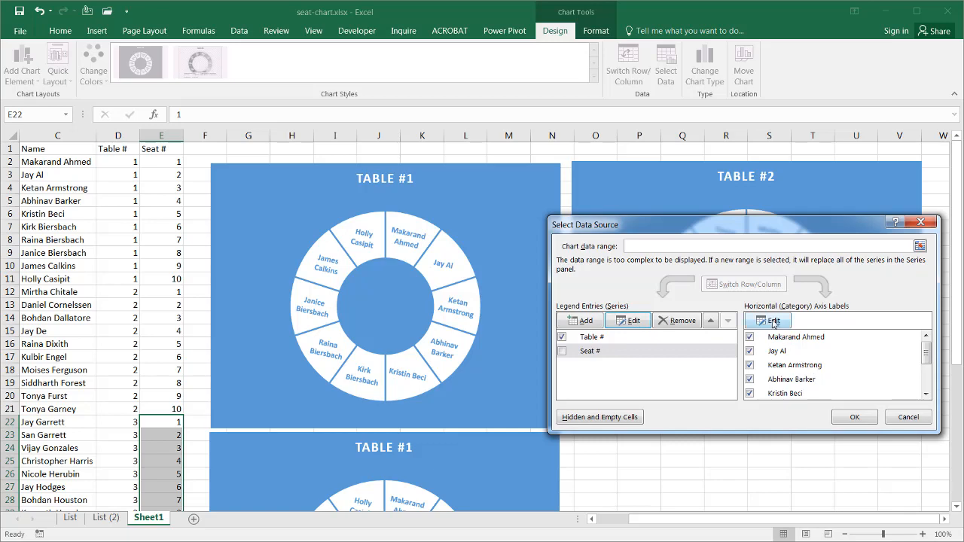
{"action": "left_click", "coordinate": [768, 320]}
{"action": "type", "text": "=Sheet1!$C$22:$C$3"}
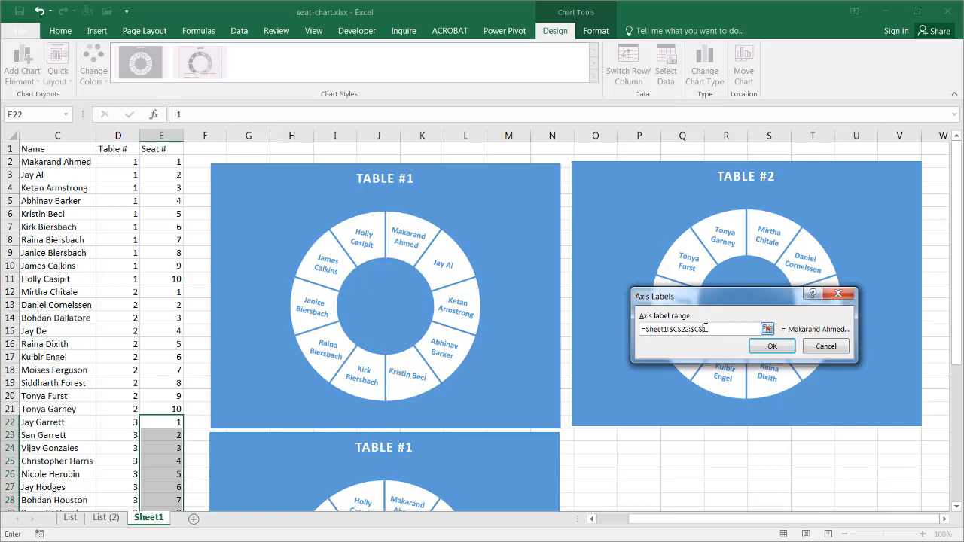
{"action": "left_click", "coordinate": [771, 345]}
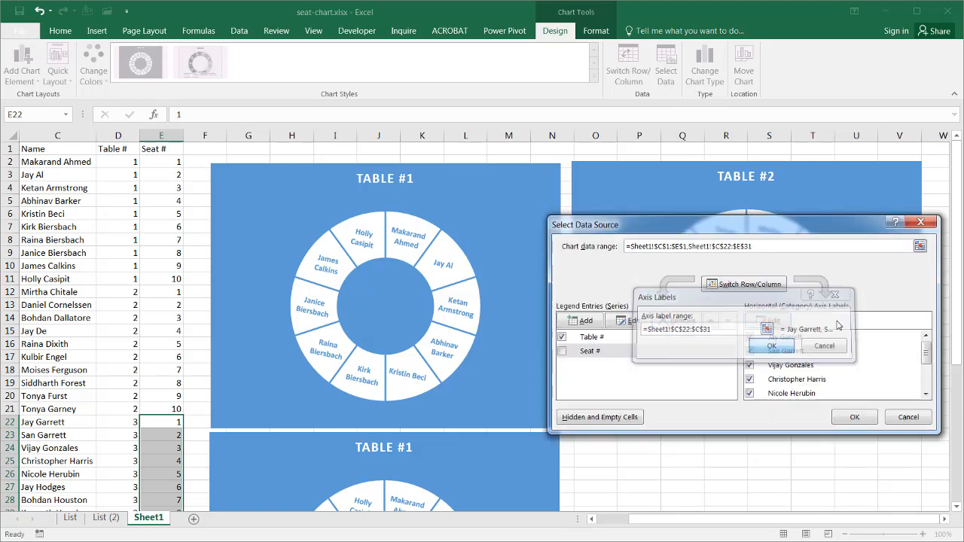
{"action": "left_click", "coordinate": [855, 417]}
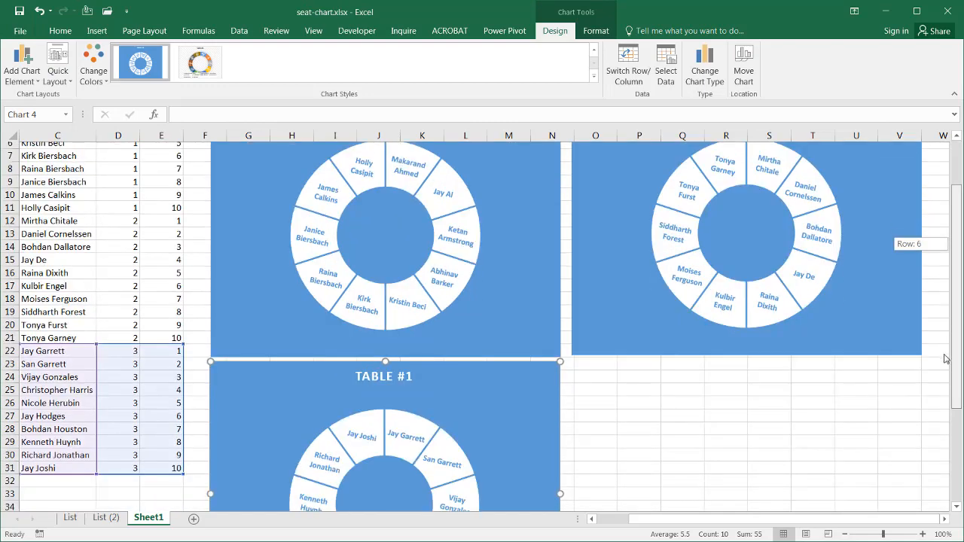
Change the duplicated chart's title from TABLE #1 to TABLE #3.
{"action": "scroll", "scroll_direction": "down", "scroll_amount": 3}
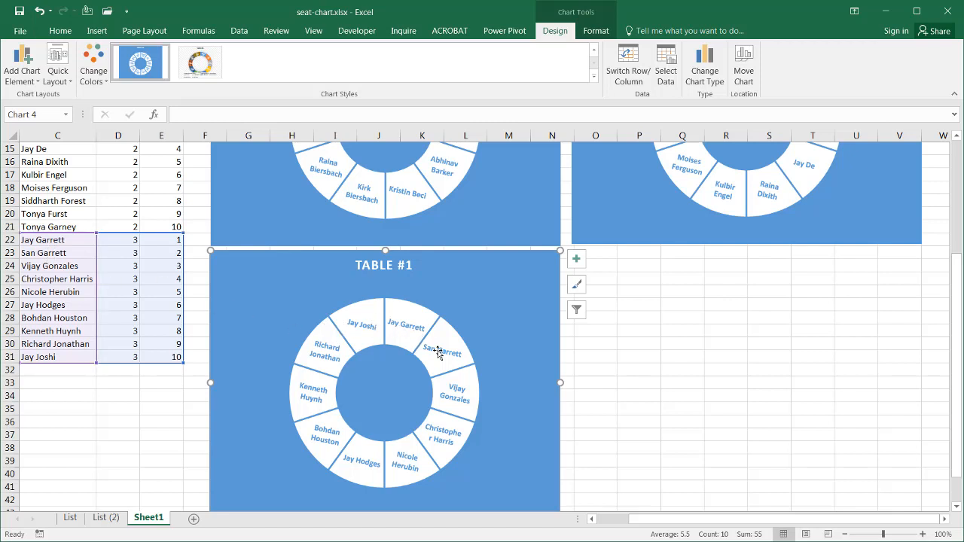
{"action": "mouse_move", "coordinate": [411, 265]}
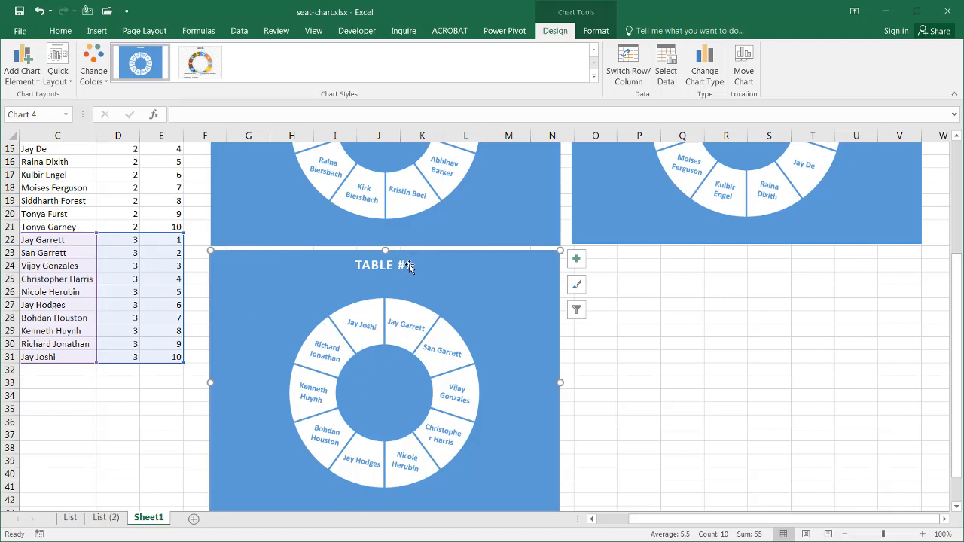
{"action": "left_click", "coordinate": [385, 265]}
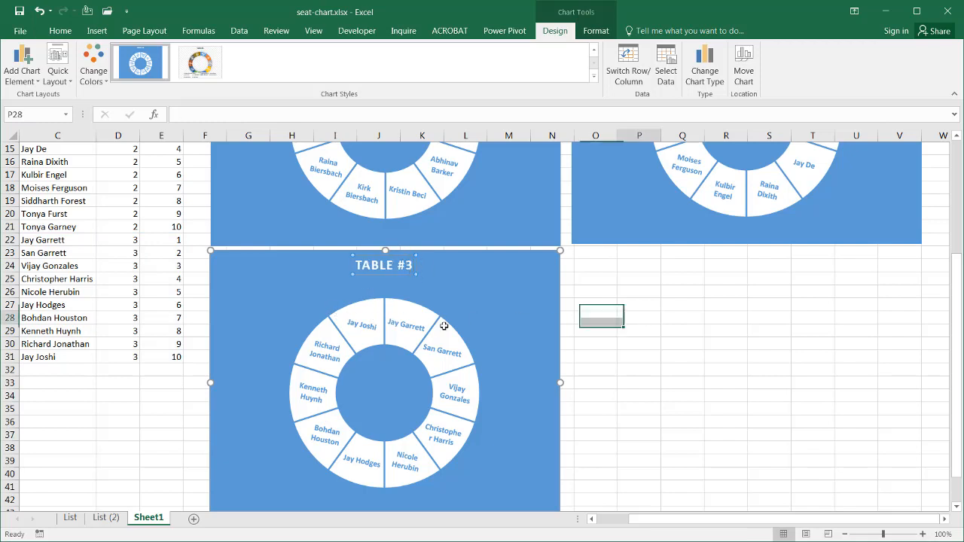
{"action": "left_click", "coordinate": [639, 317]}
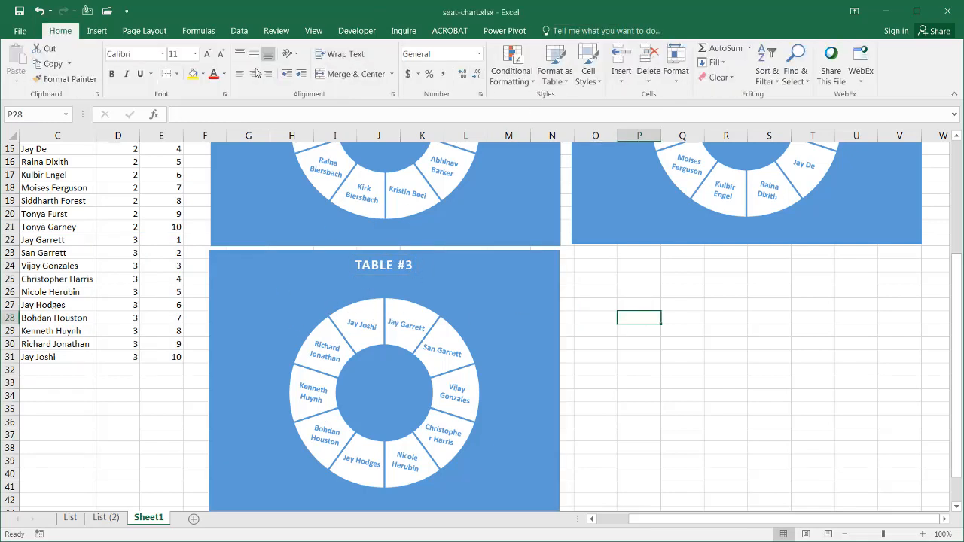
{"action": "mouse_move", "coordinate": [314, 31]}
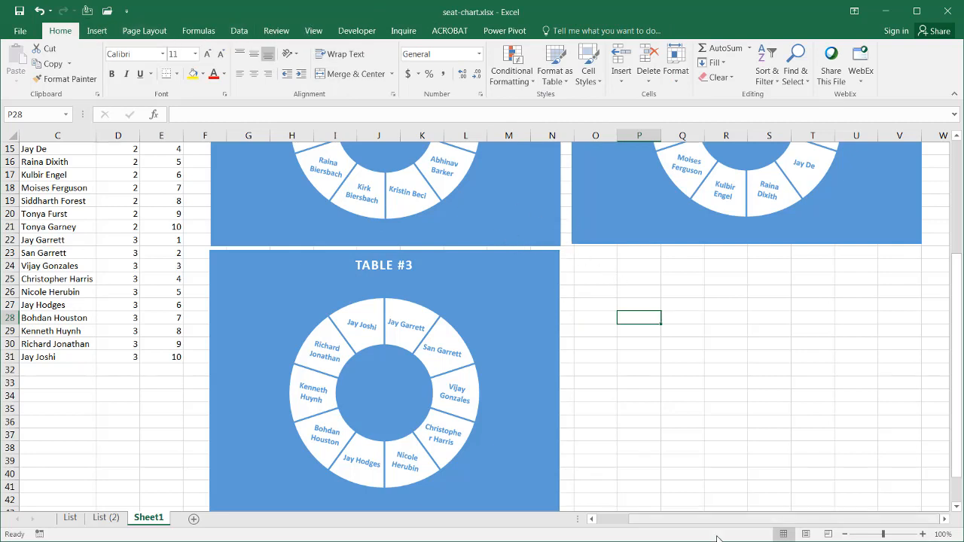
{"action": "mouse_move", "coordinate": [494, 312]}
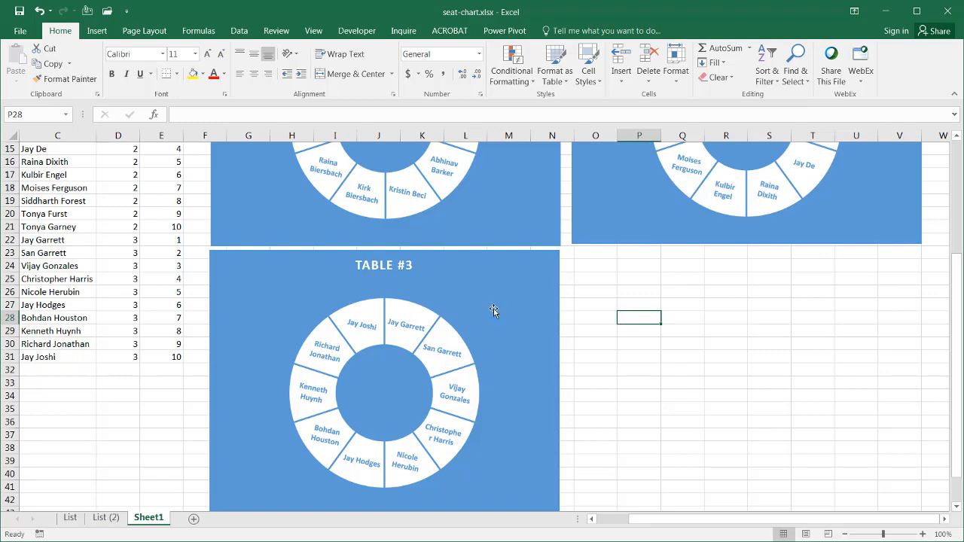
{"action": "mouse_move", "coordinate": [542, 324]}
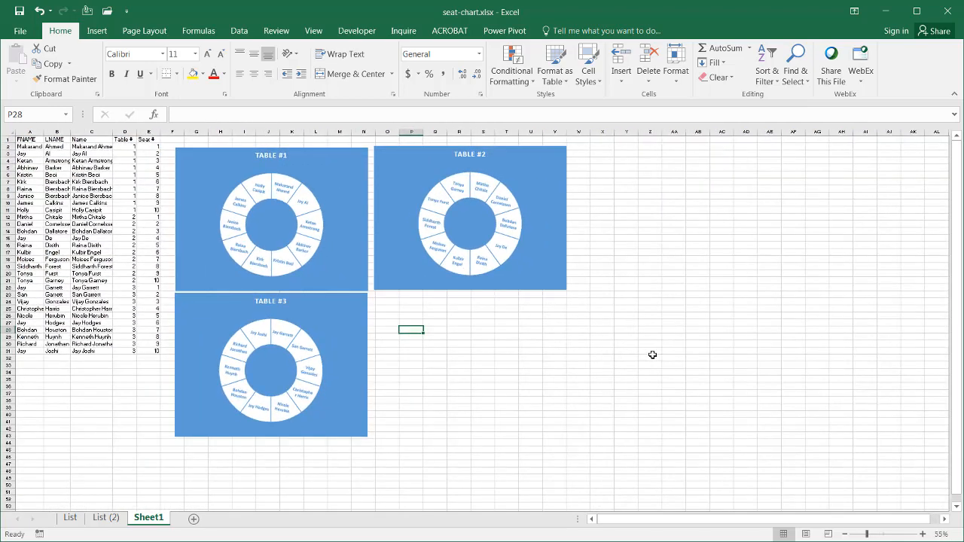
Zoom out and drag the Table #3 chart to the right of Table #2.
{"action": "key", "text": "ctrl"}
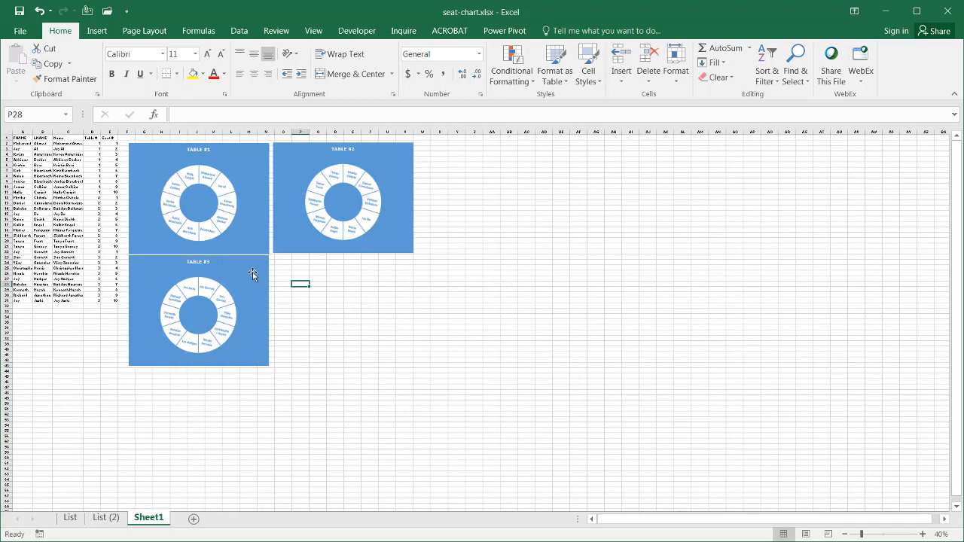
{"action": "left_click", "coordinate": [198, 311]}
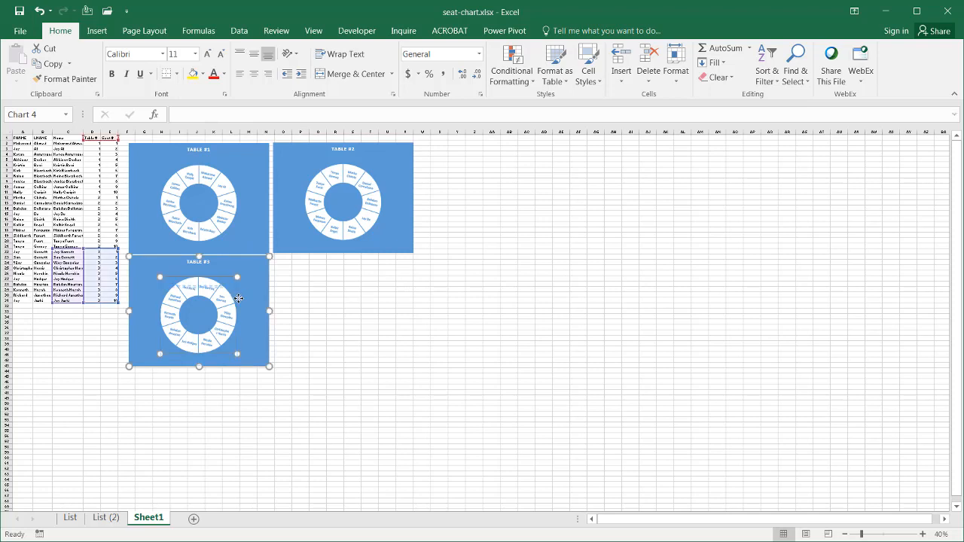
{"action": "left_click", "coordinate": [199, 316]}
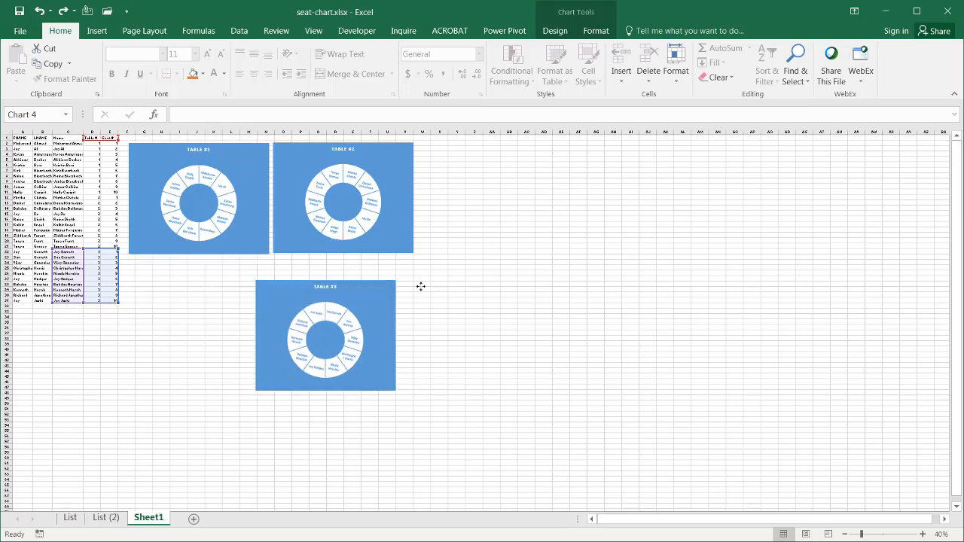
{"action": "left_click_drag", "start_coordinate": [326, 334], "coordinate": [494, 197]}
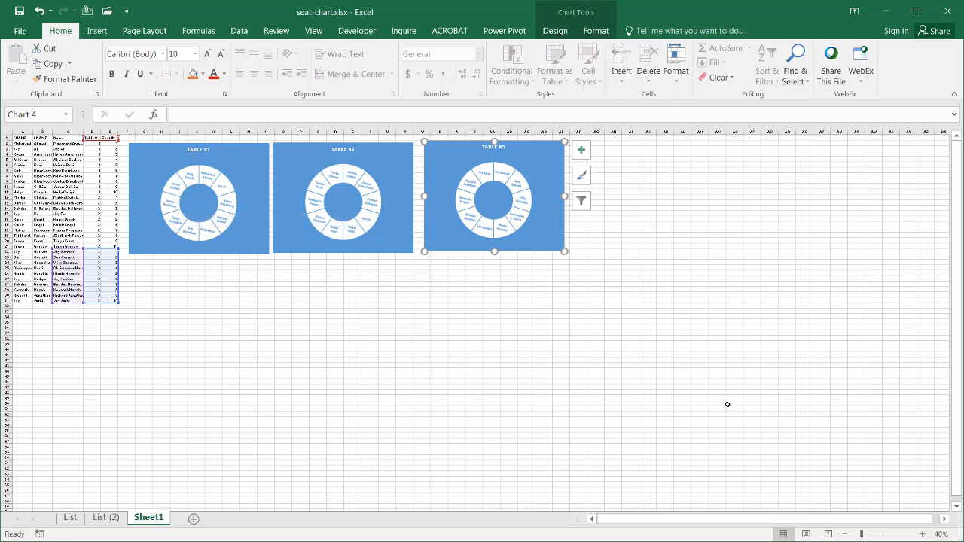
{"action": "mouse_move", "coordinate": [363, 156]}
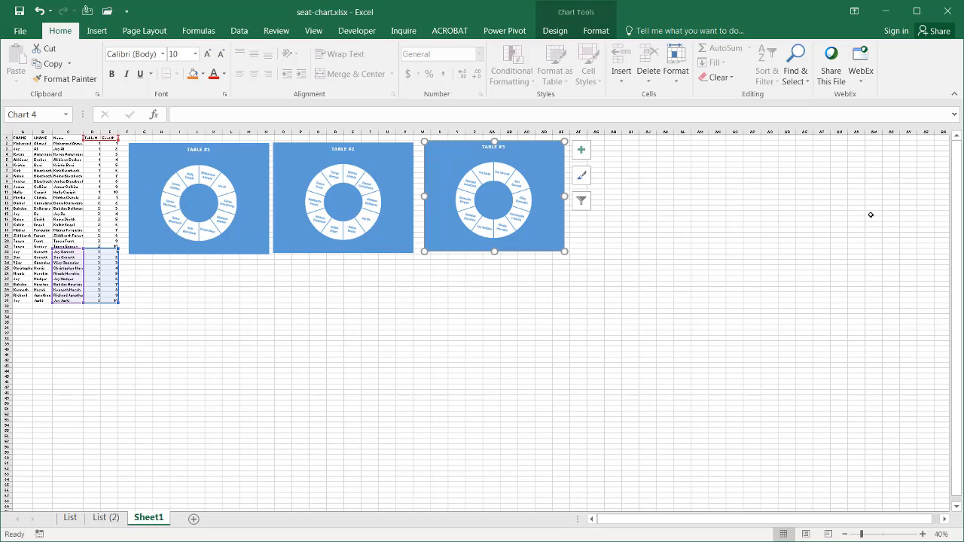
{"action": "mouse_move", "coordinate": [723, 201]}
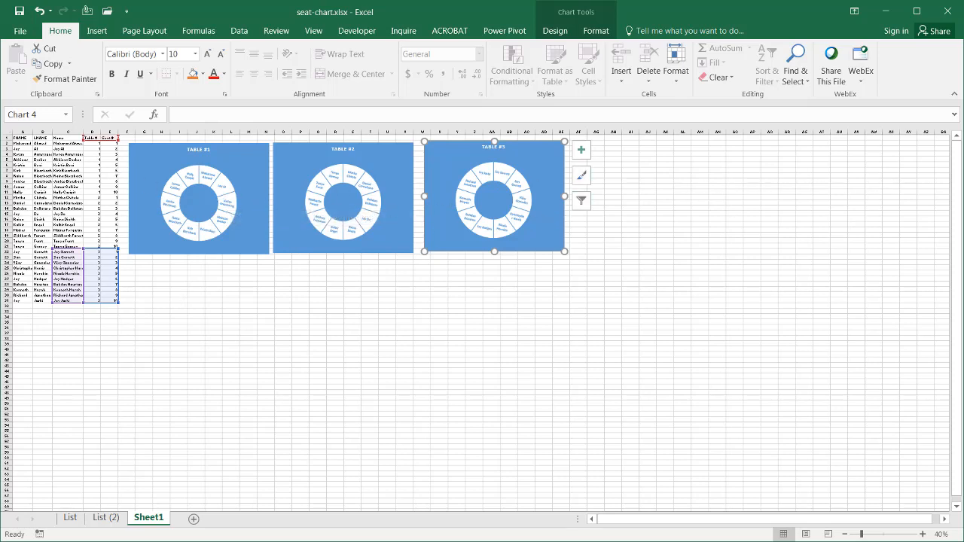
{"action": "mouse_move", "coordinate": [221, 210]}
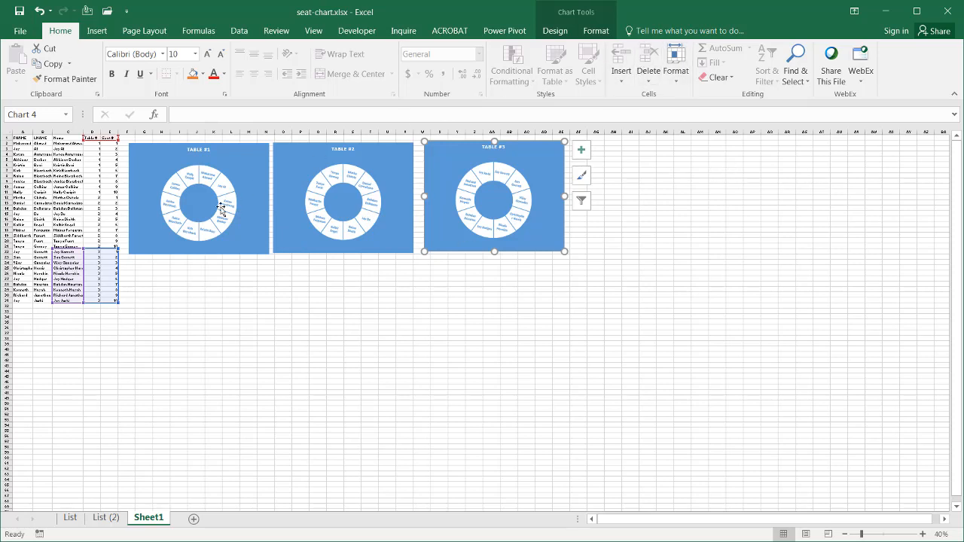
{"action": "mouse_move", "coordinate": [663, 352]}
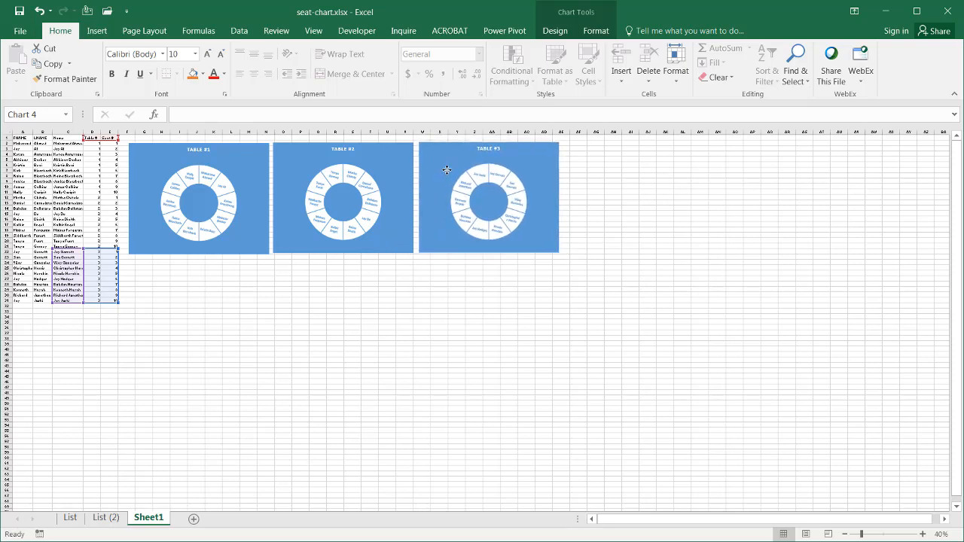
{"action": "left_click", "coordinate": [489, 198]}
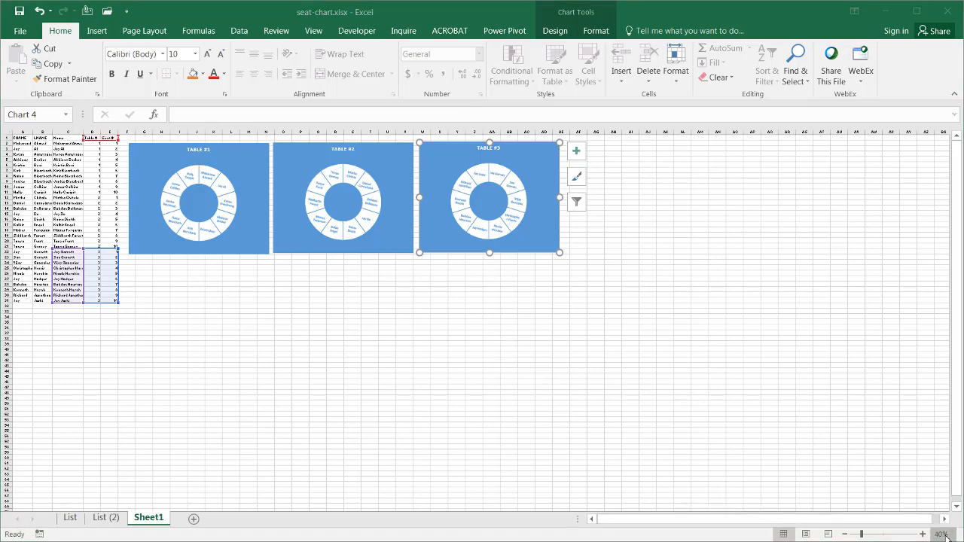
Set the sheet zoom to 100% through the status bar Zoom dialog.
{"action": "left_click", "coordinate": [940, 534]}
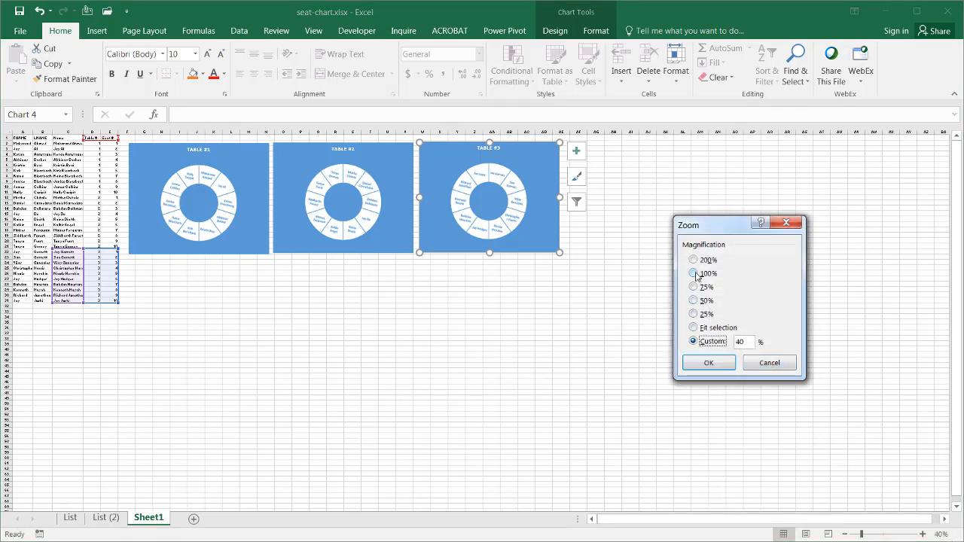
{"action": "left_click", "coordinate": [708, 362]}
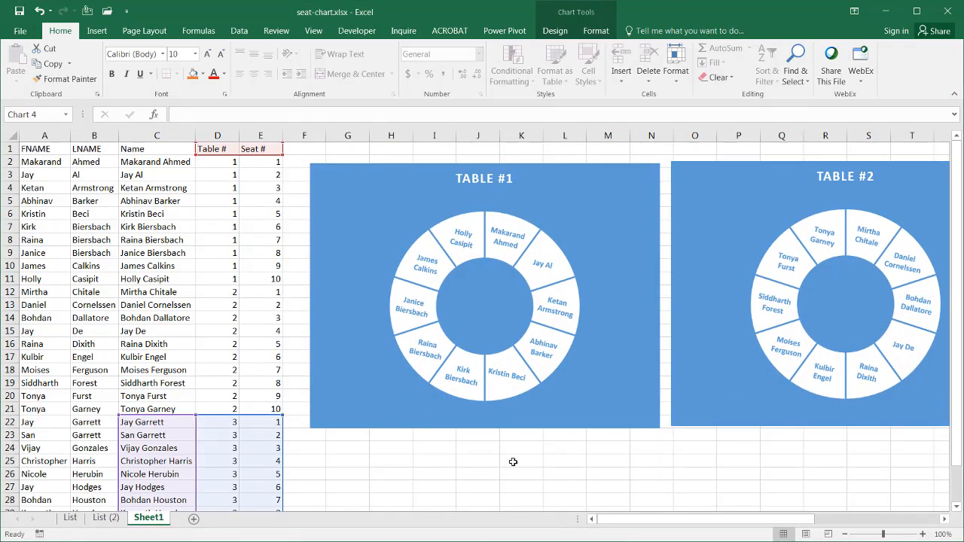
{"action": "mouse_move", "coordinate": [363, 209]}
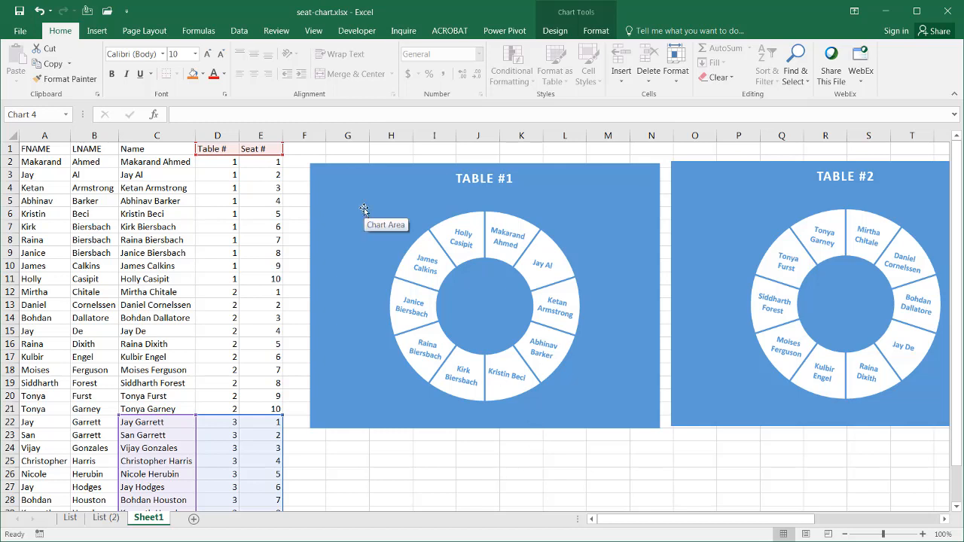